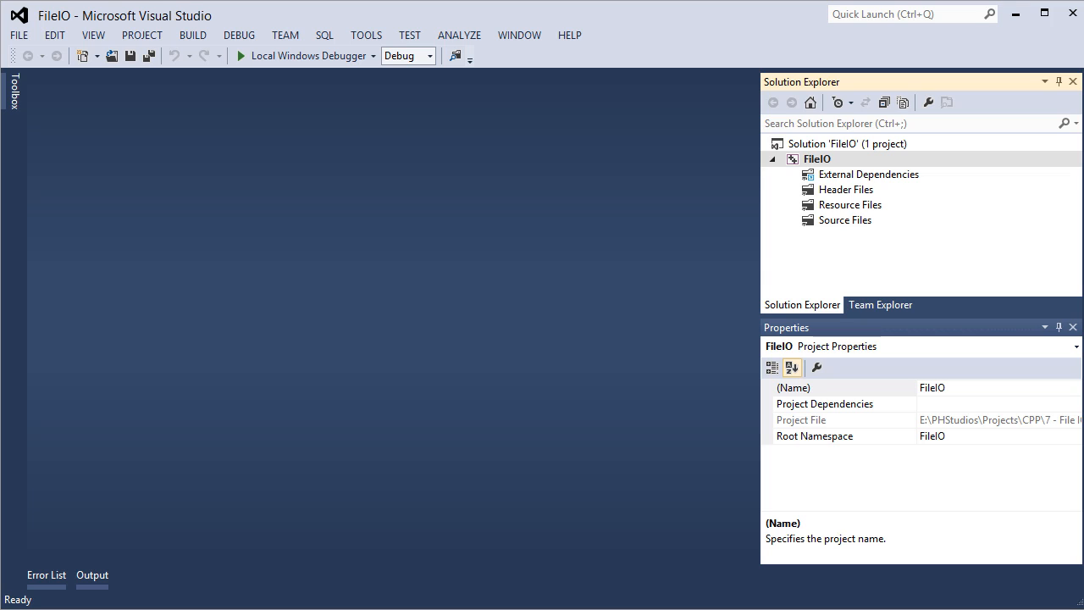
mouse_move(796, 71)
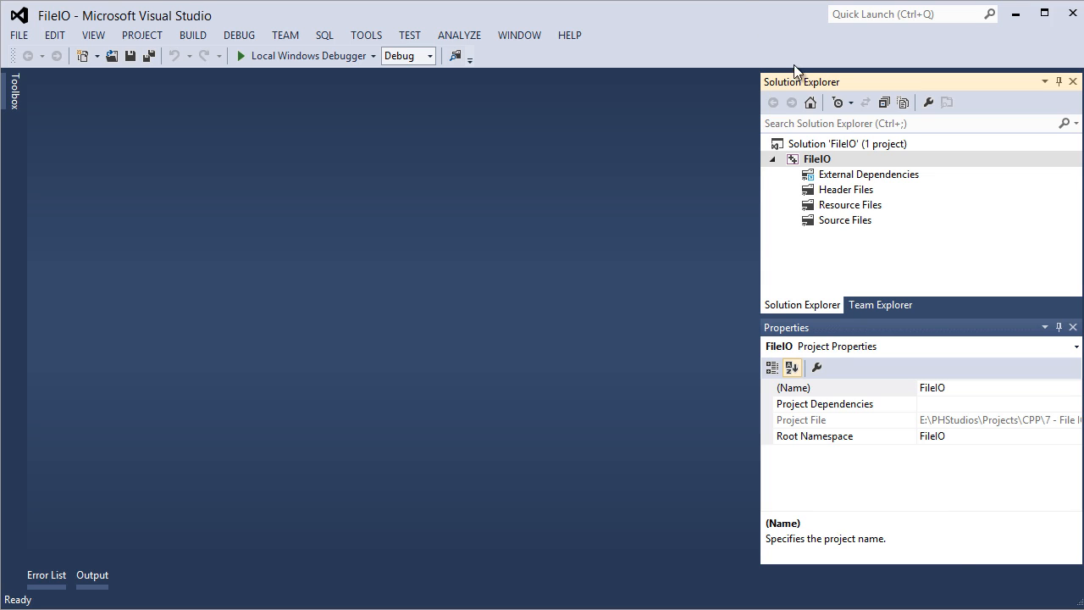
mouse_move(747, 231)
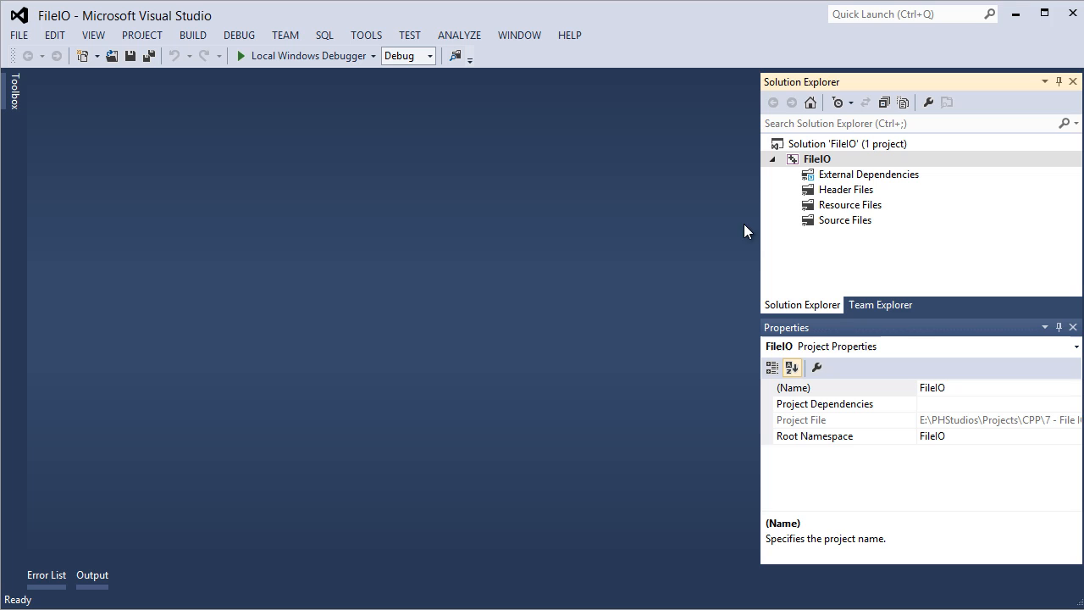
mouse_move(827, 224)
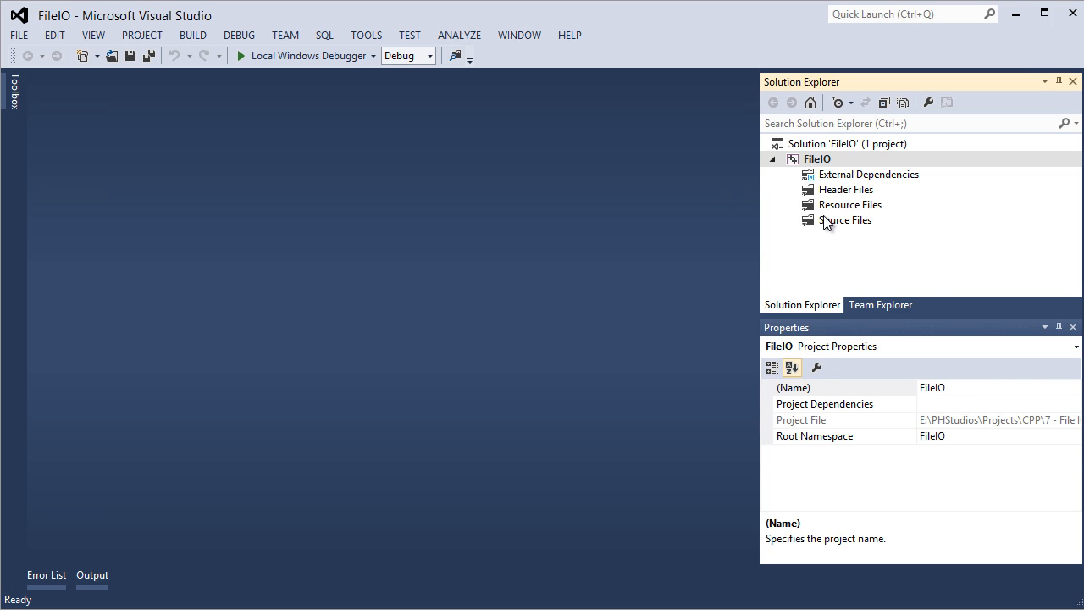
Step: Add a new C++ source file named Main.cpp under Source Files in the FileIO project
right_click(849, 220)
type("Main.cpp")
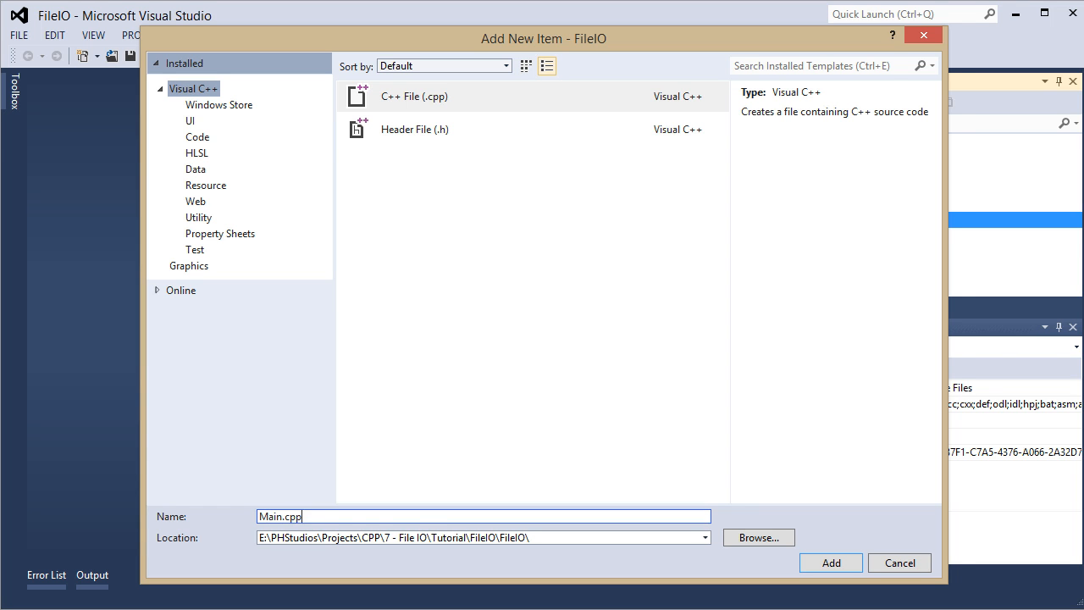
left_click(831, 563)
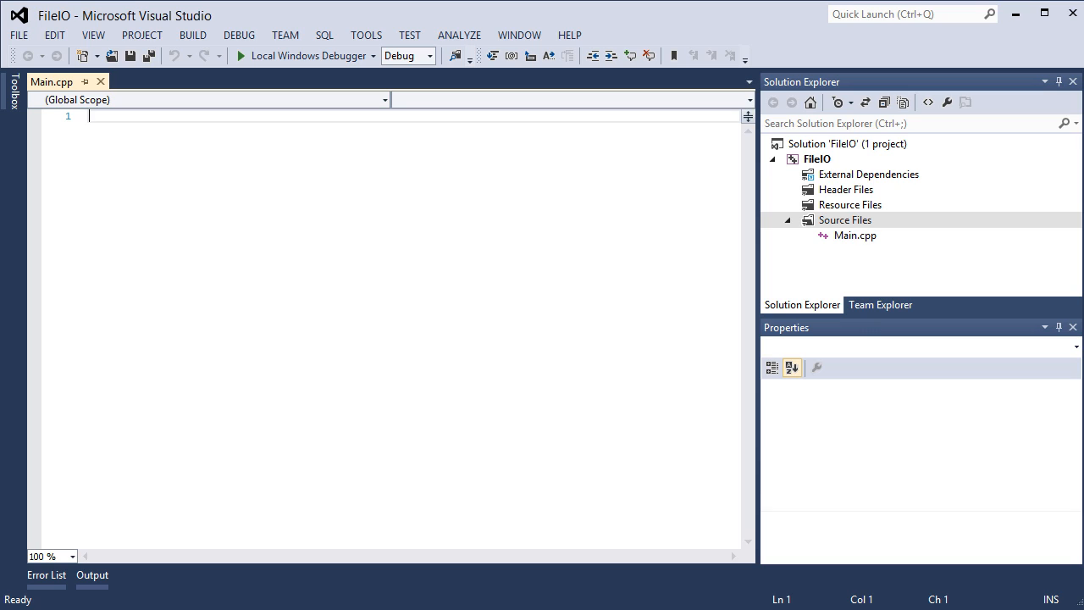
mouse_move(127, 115)
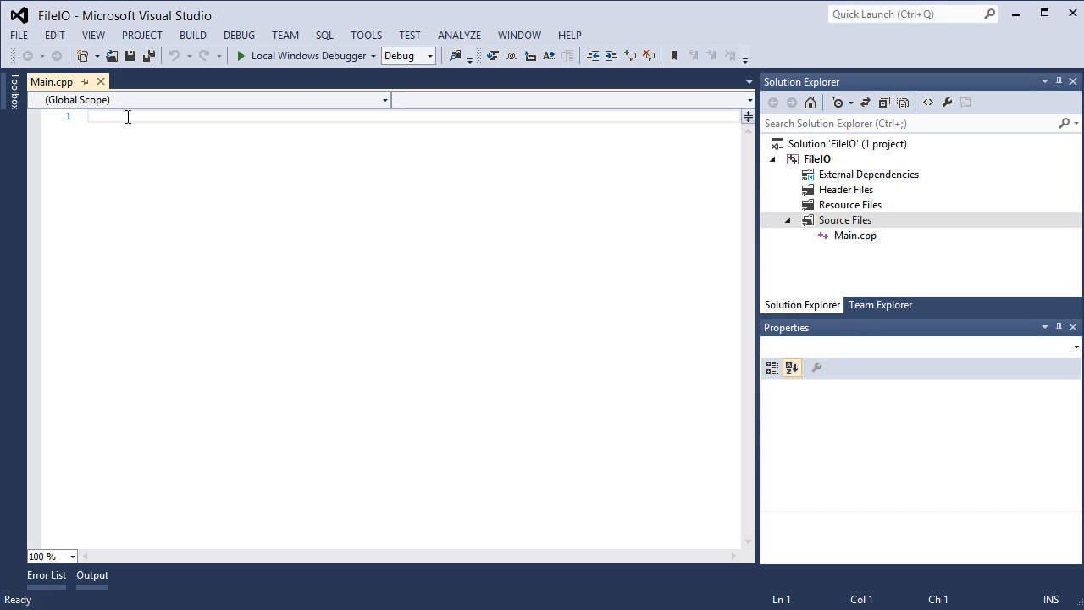
Step: Write #include <iostream> and using namespace std; at the top of Main.cpp
type("@")
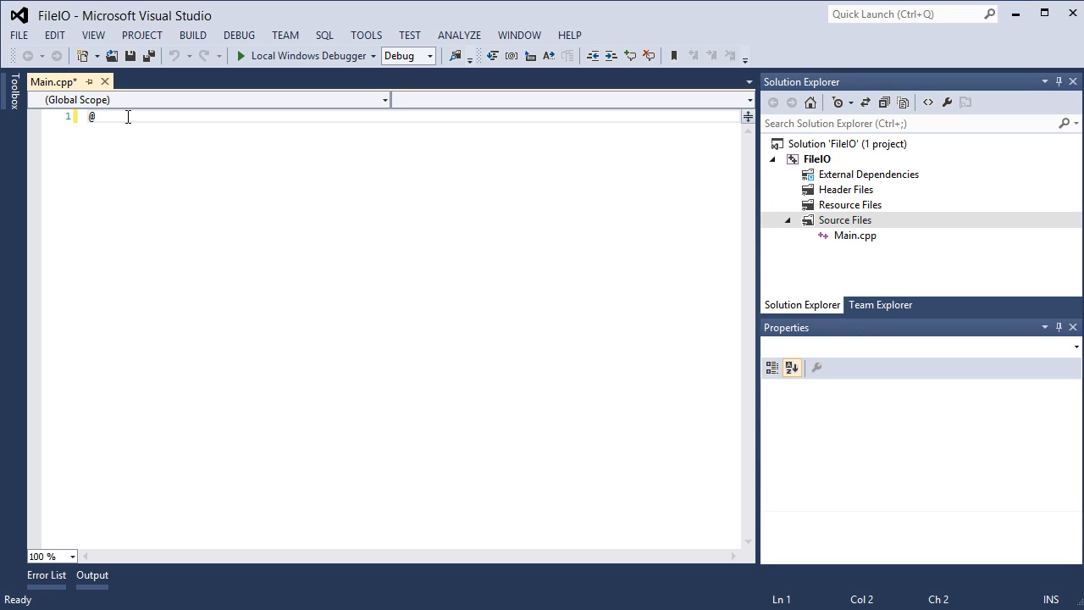
type("#")
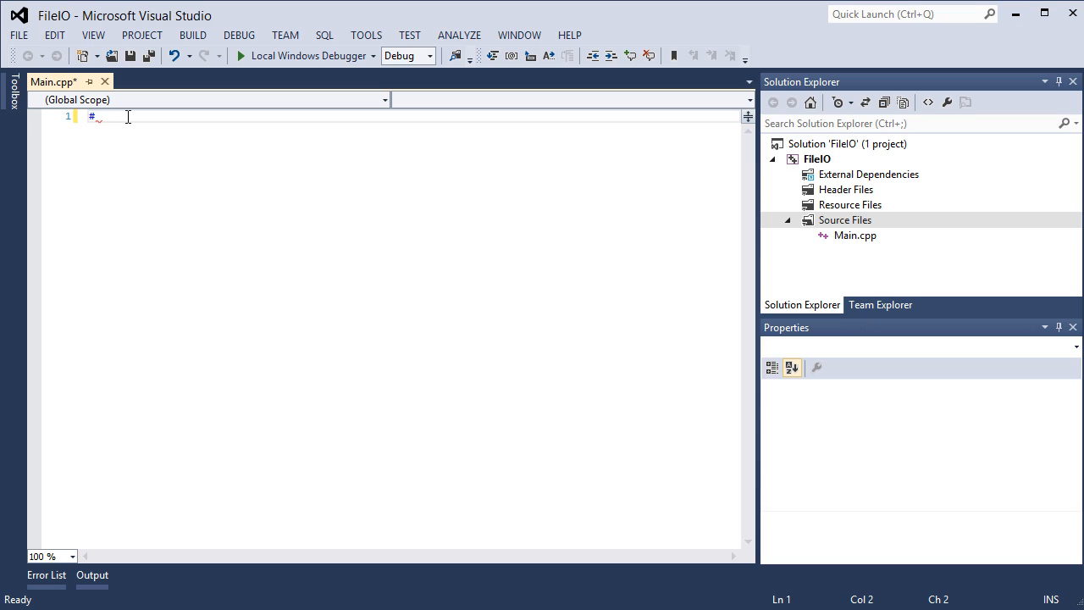
type("include")
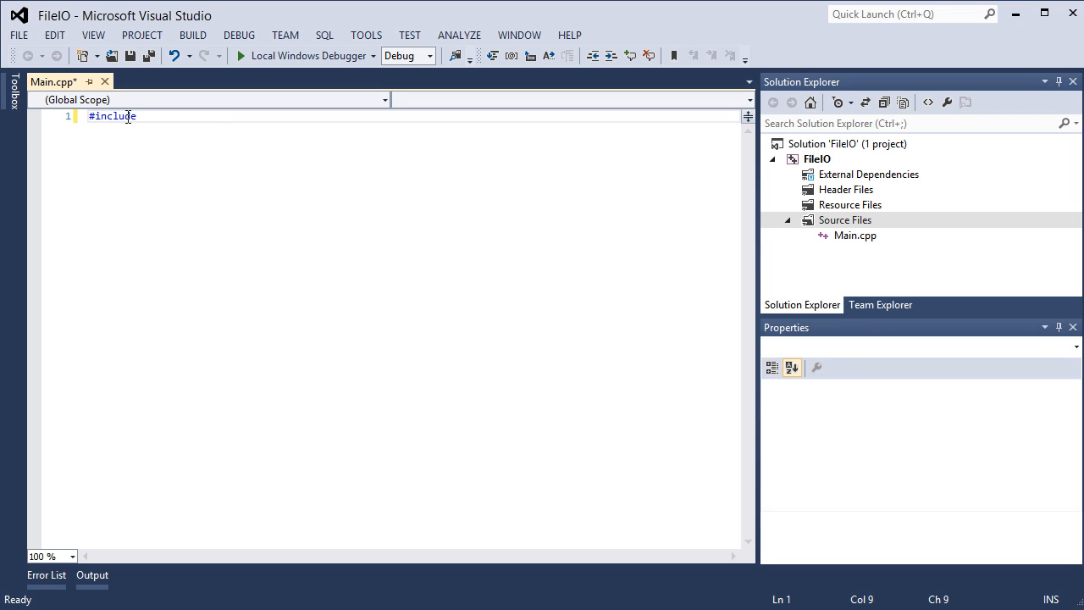
type("\"")
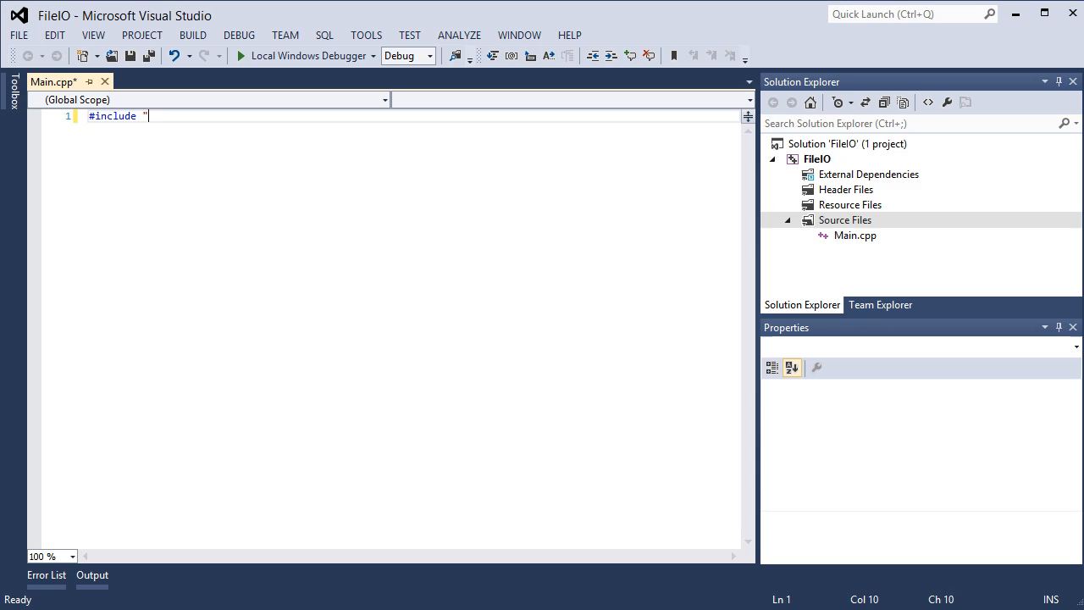
type("iostream>")
type("using")
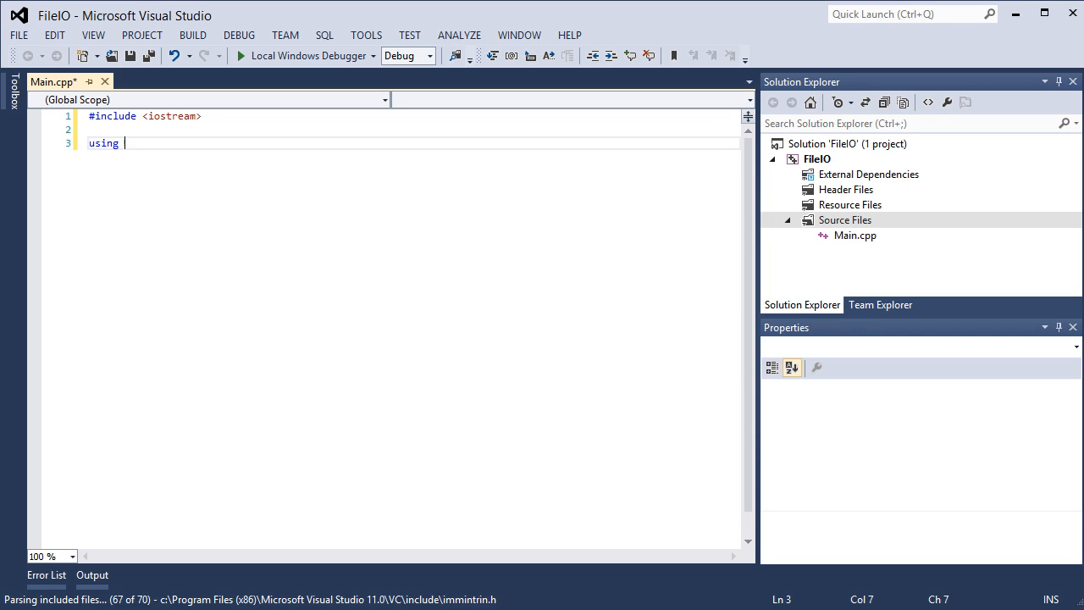
type("namespace std")
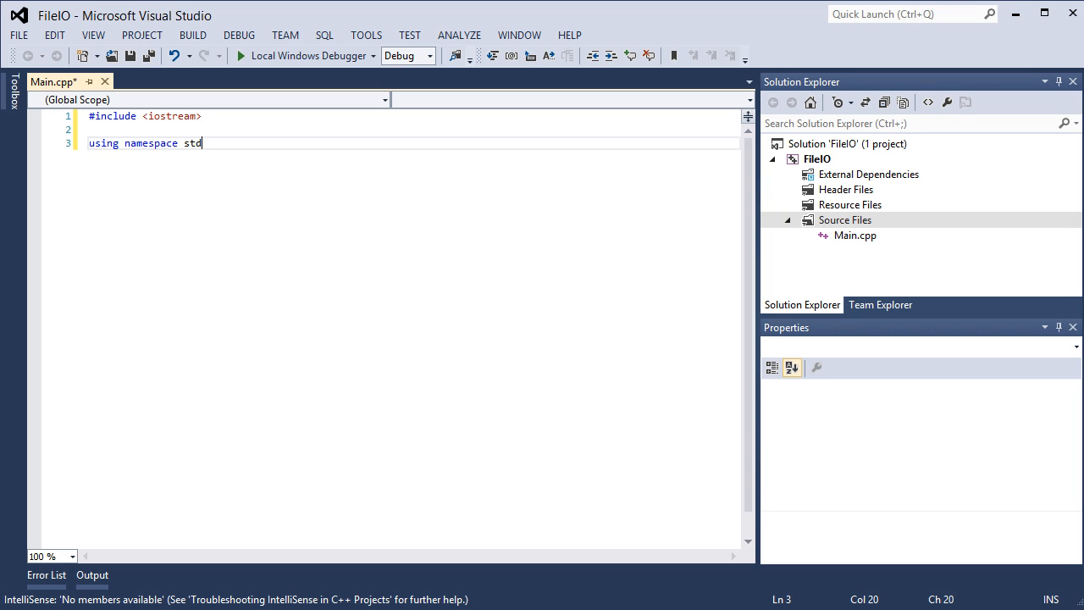
type(";")
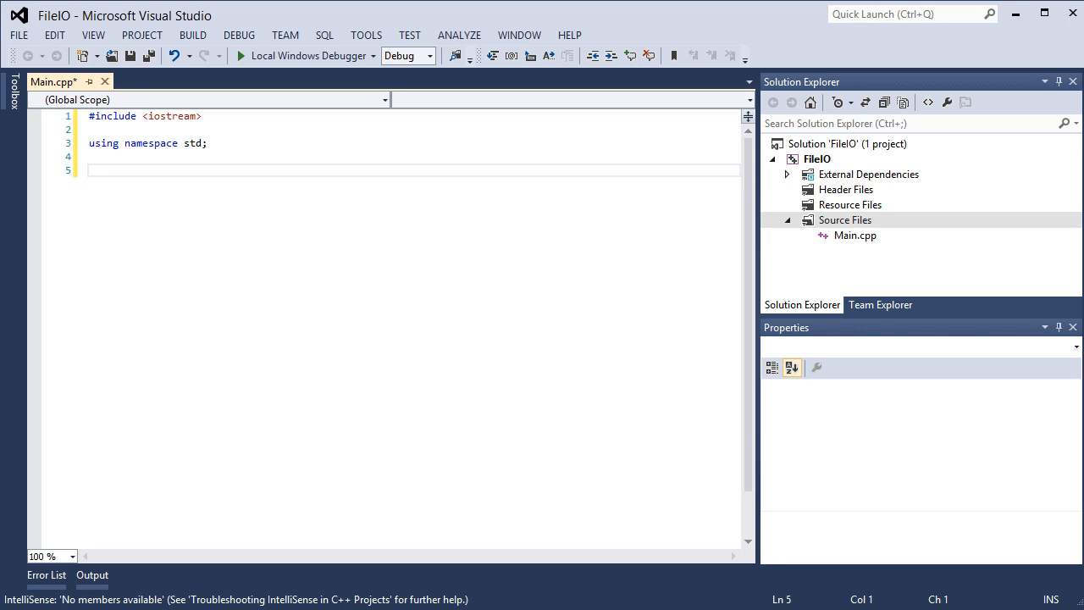
Step: Start int main() printing "Press <ENTER> to exit" with cout and endl
type("int")
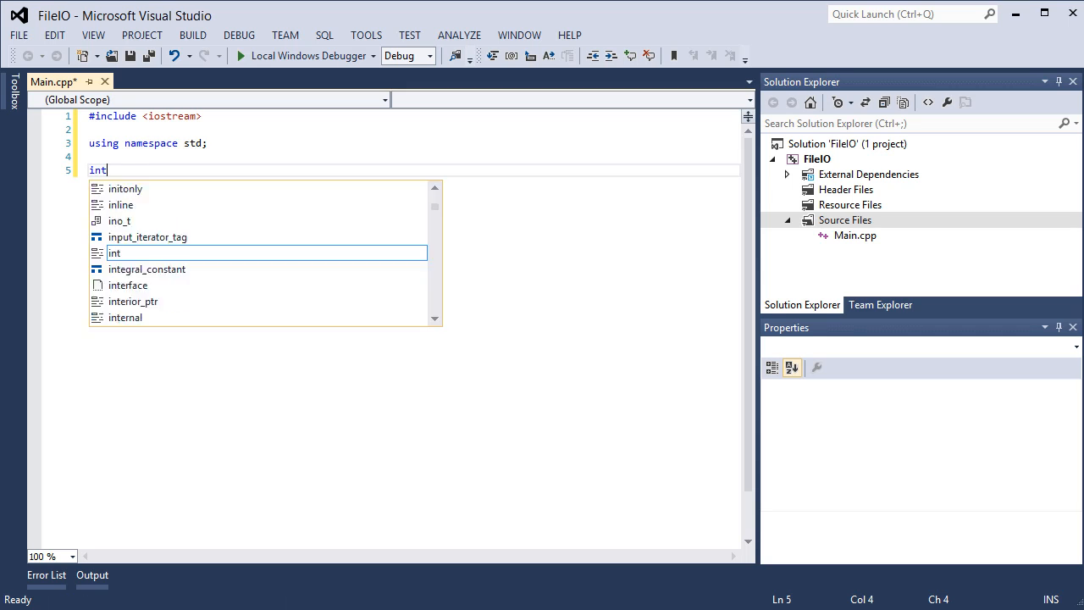
type("main()")
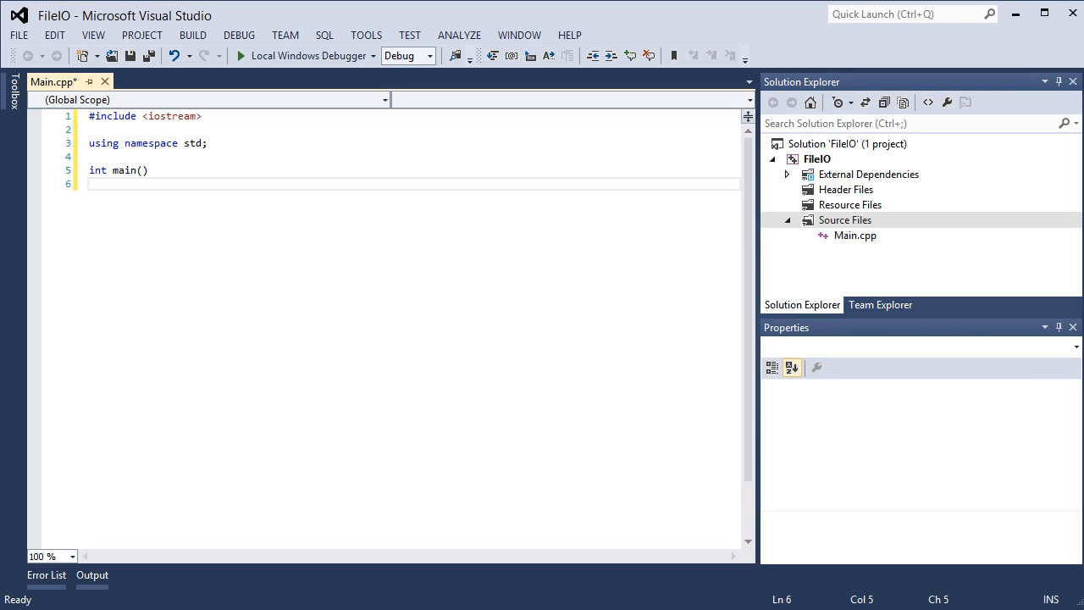
type("{")
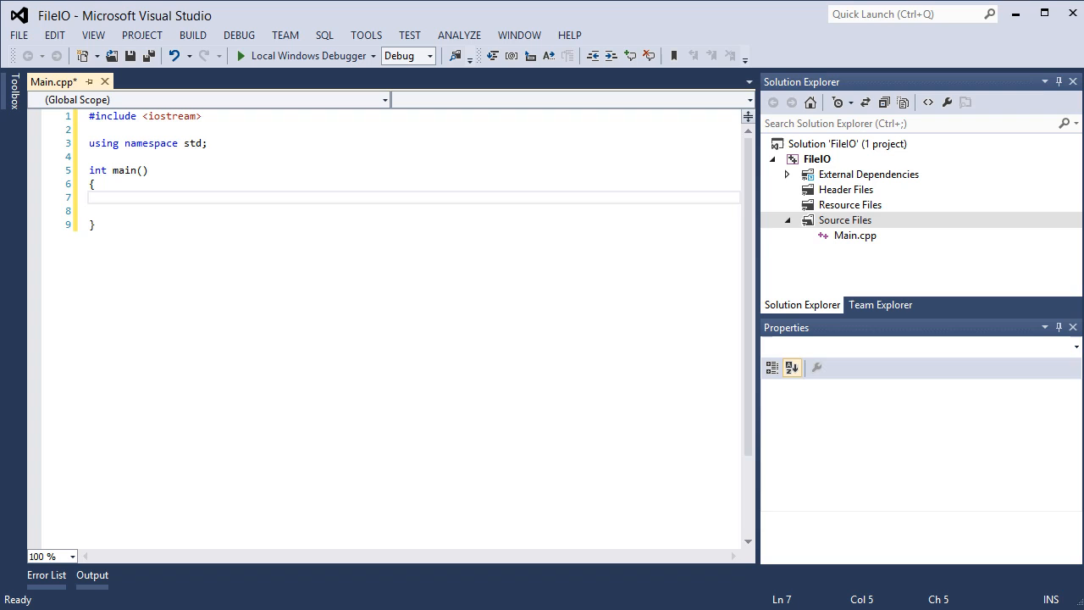
type("cout <<")
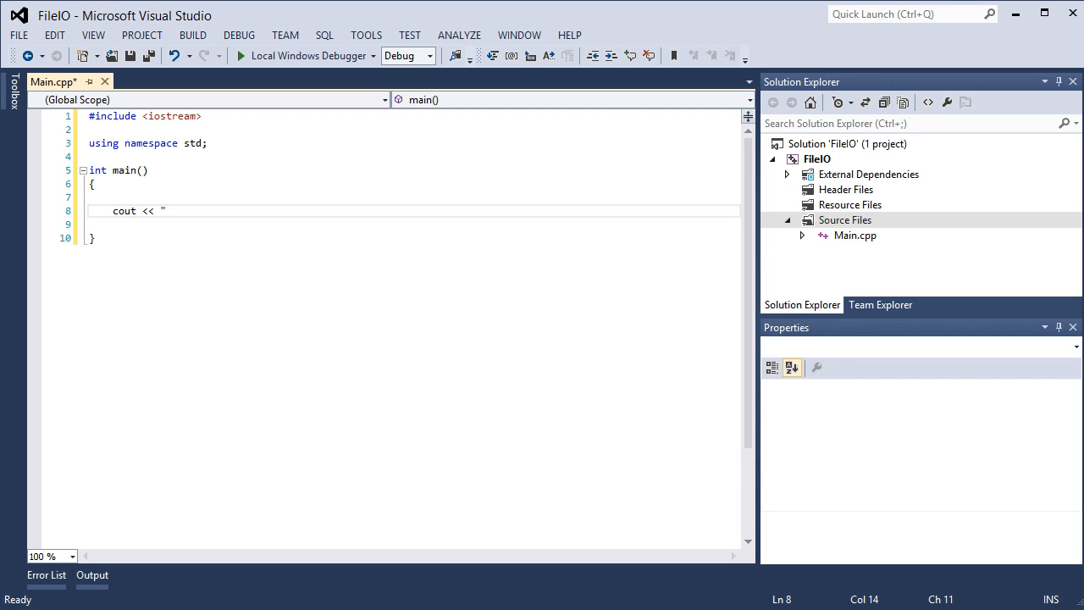
type("Press <E")
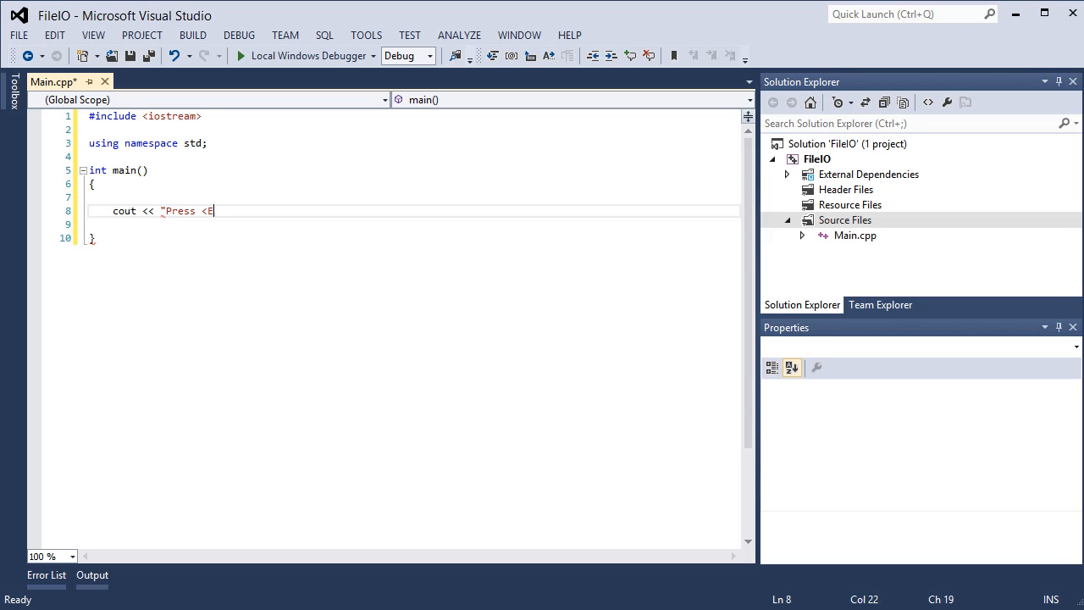
type("NTER>")
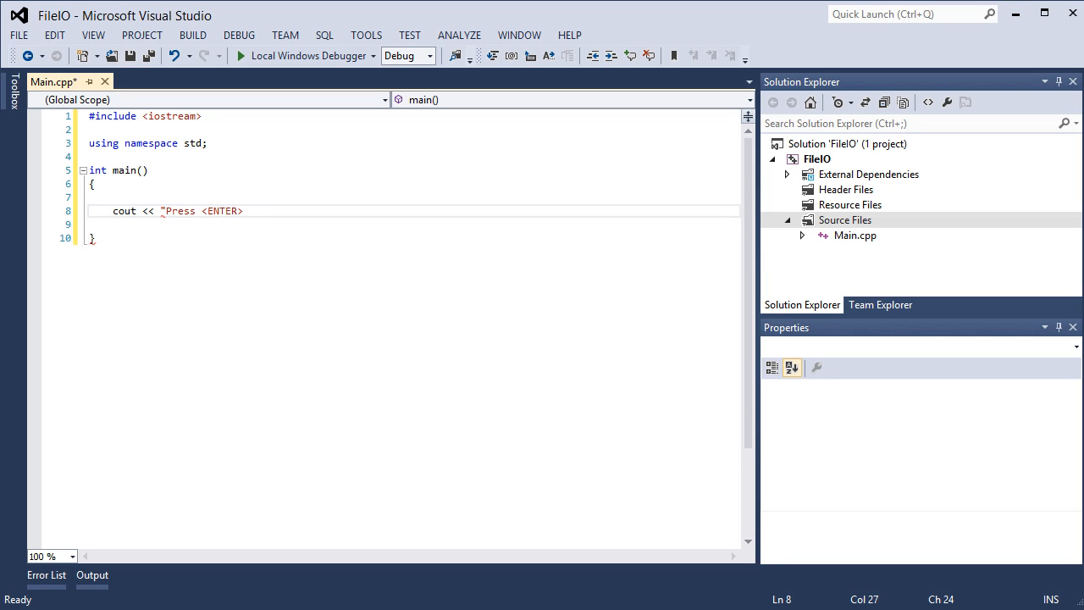
type("to exit")
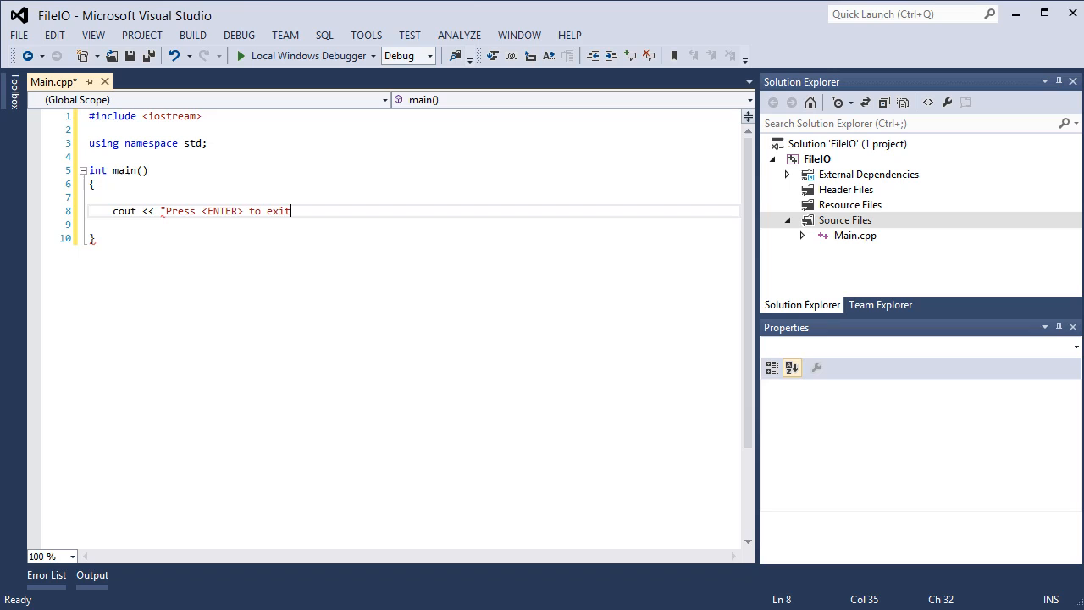
type("\"")
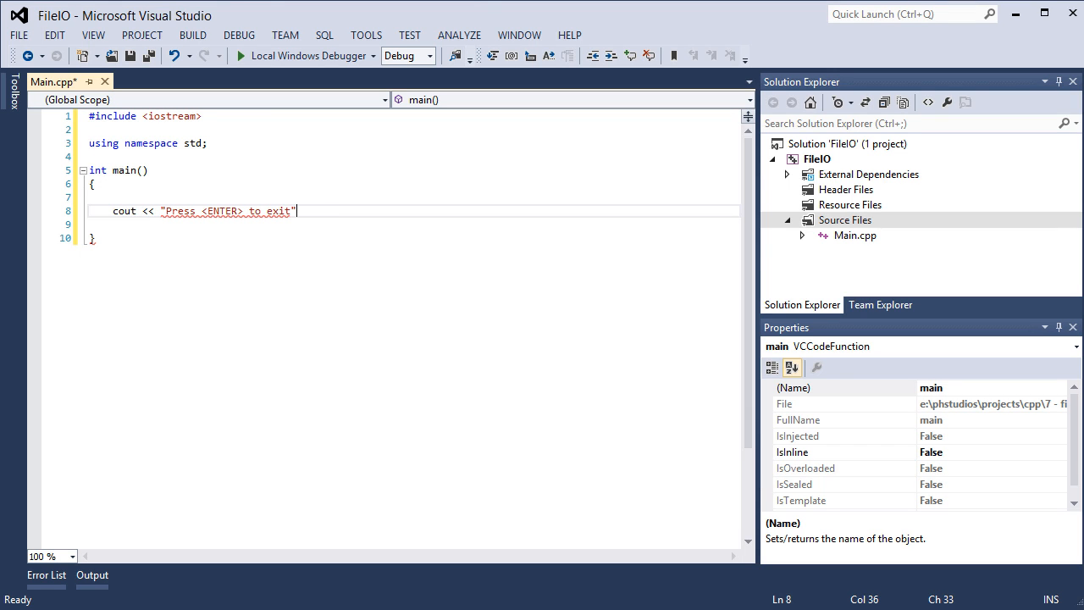
type("<< endl;")
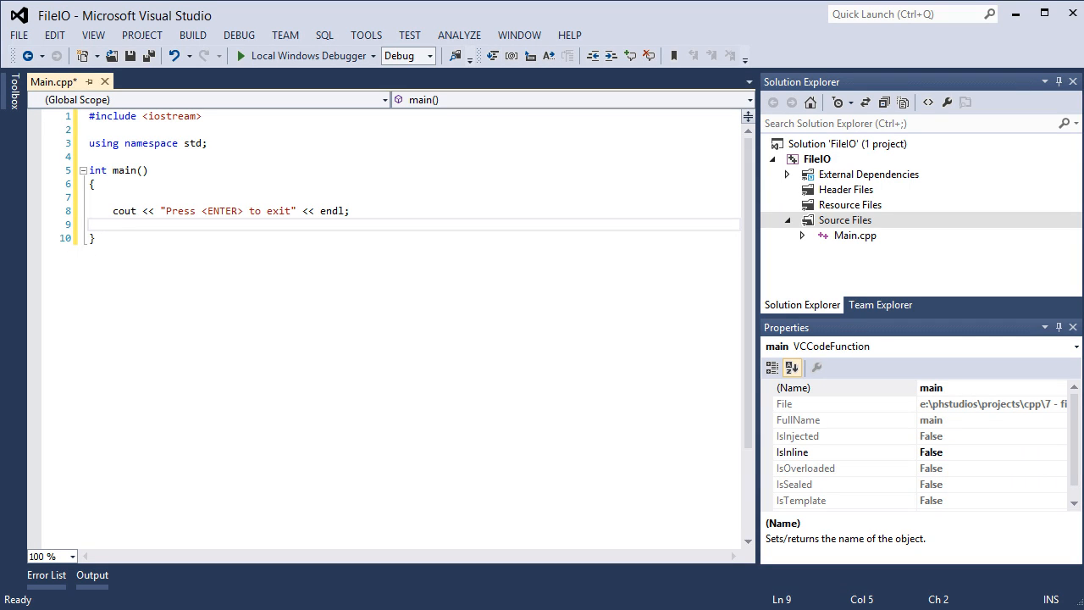
Step: Finish main with cin.get(); to wait and return 0;
type("cin.")
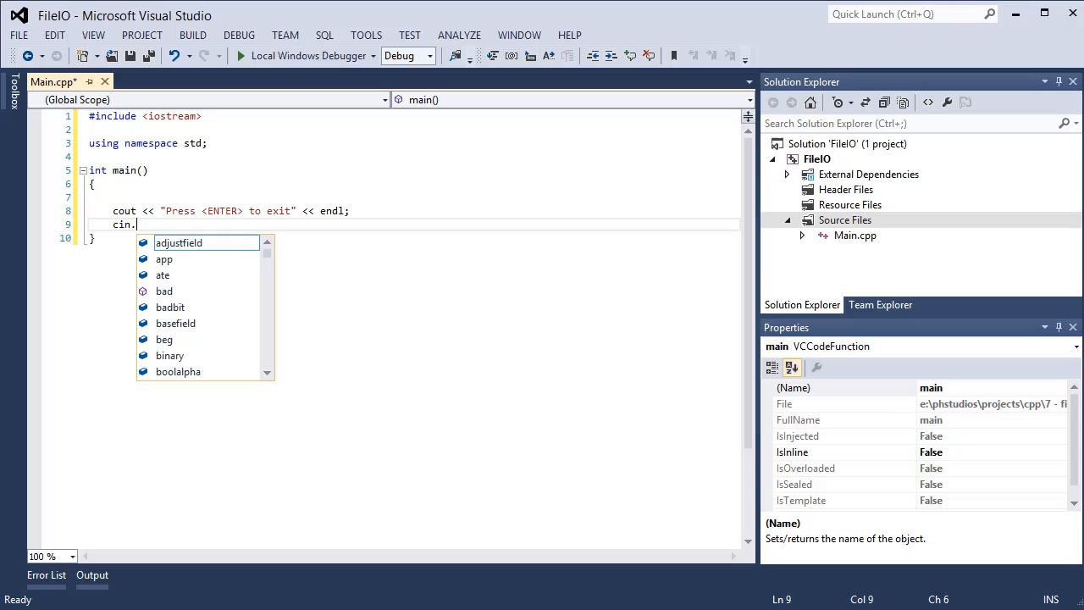
type("get();")
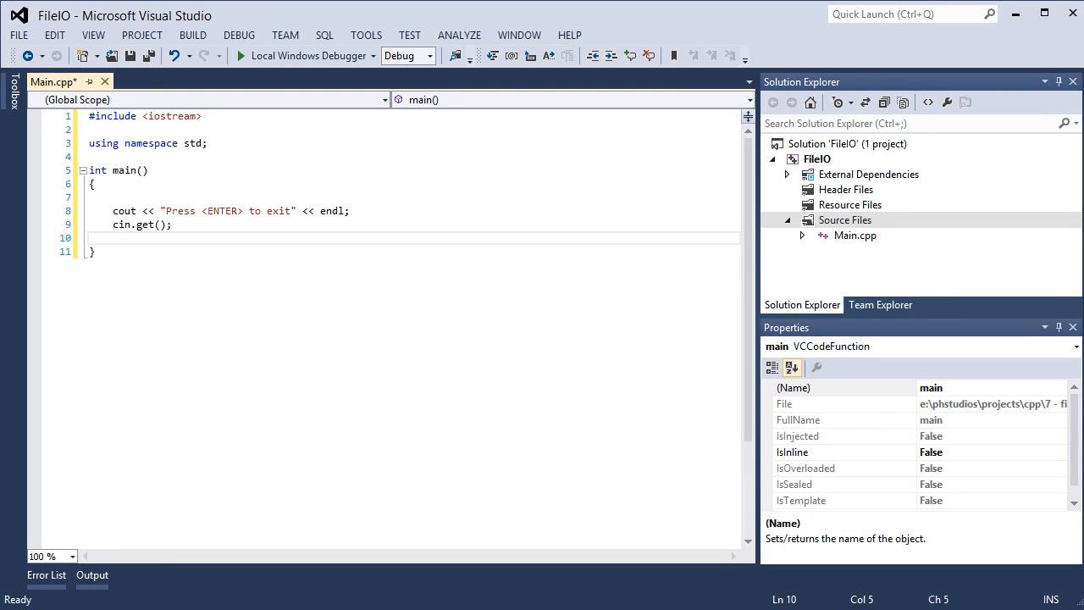
type("return")
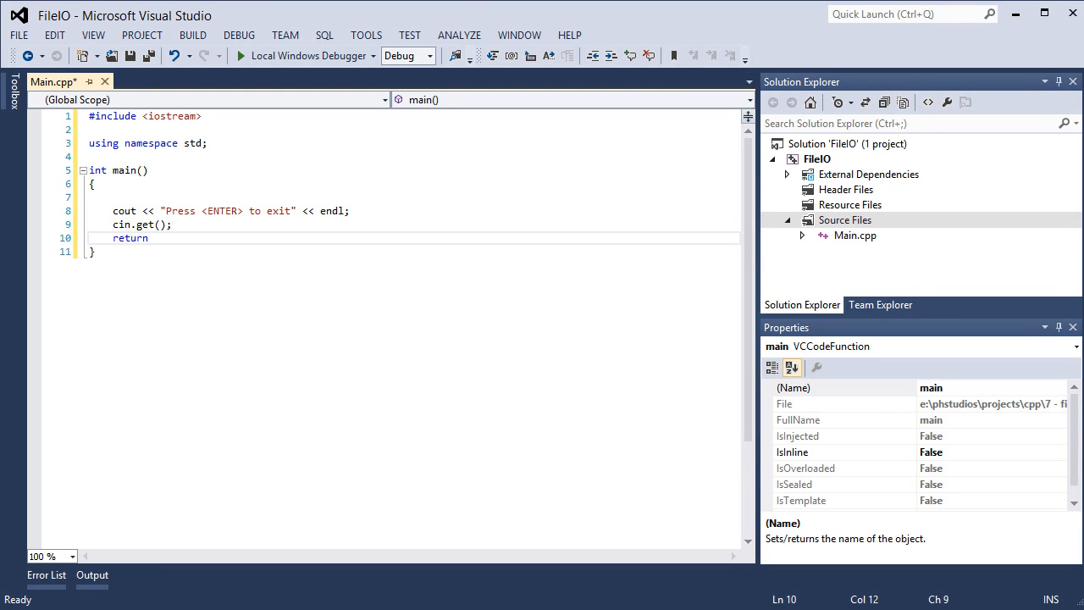
type("0;")
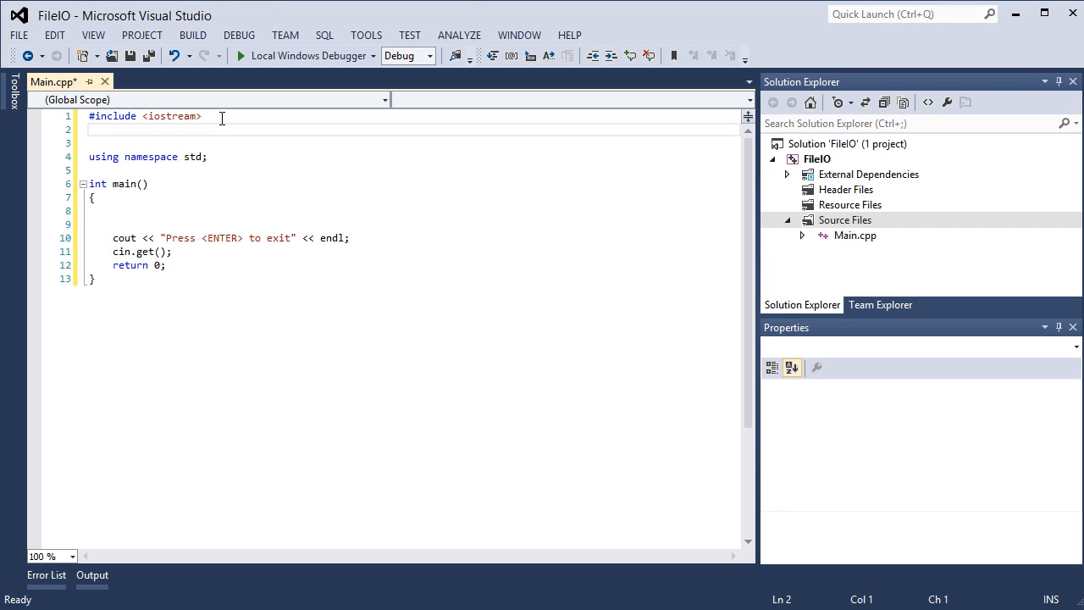
Step: Add #include <fstream> and #include <string> beneath the iostream include
type("#inv")
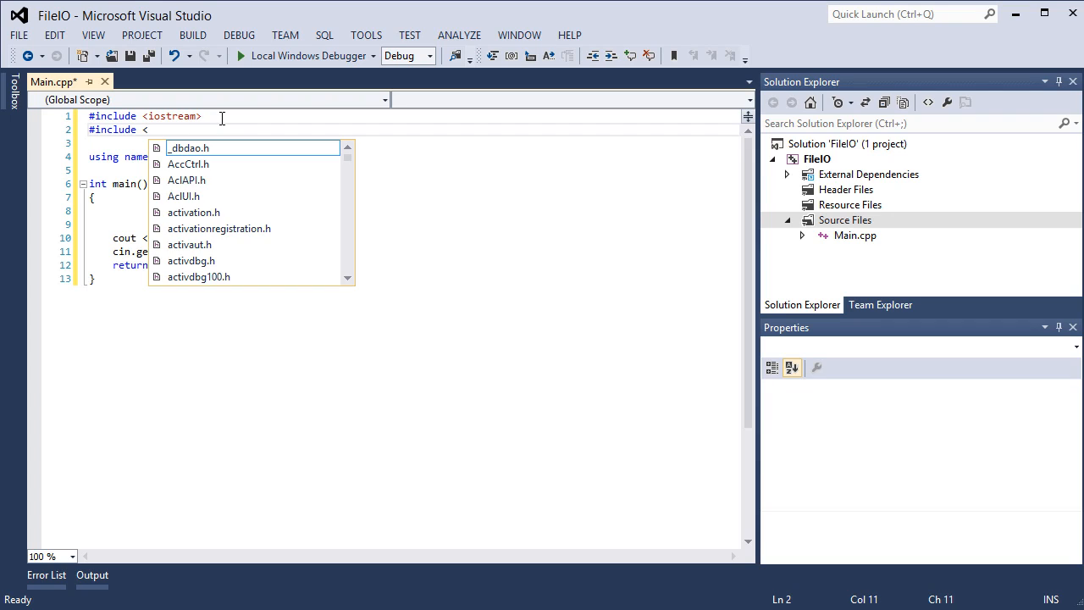
type("fstream>")
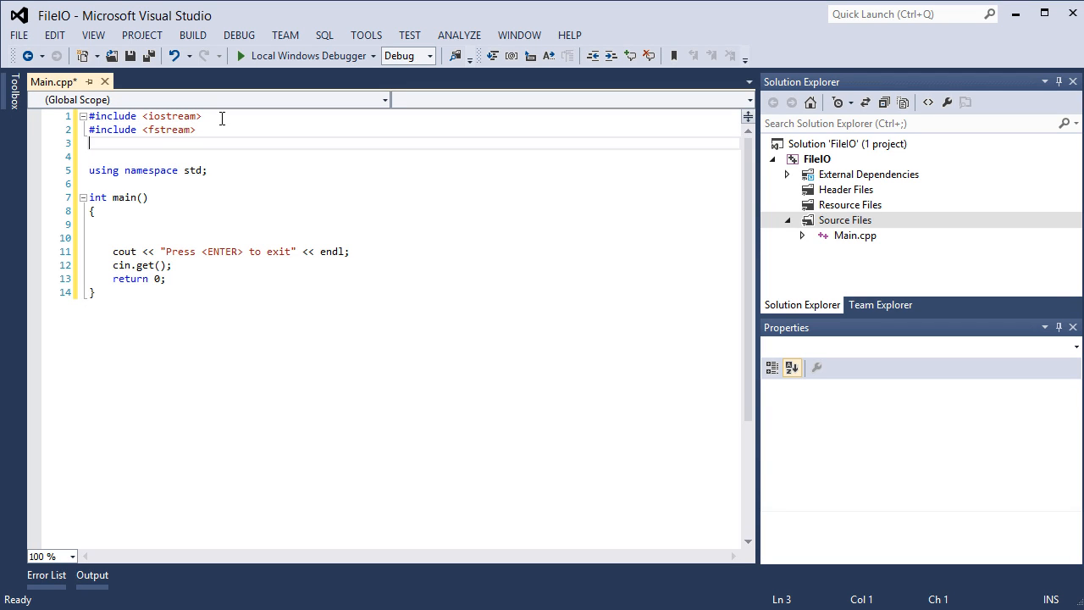
type("#inclue")
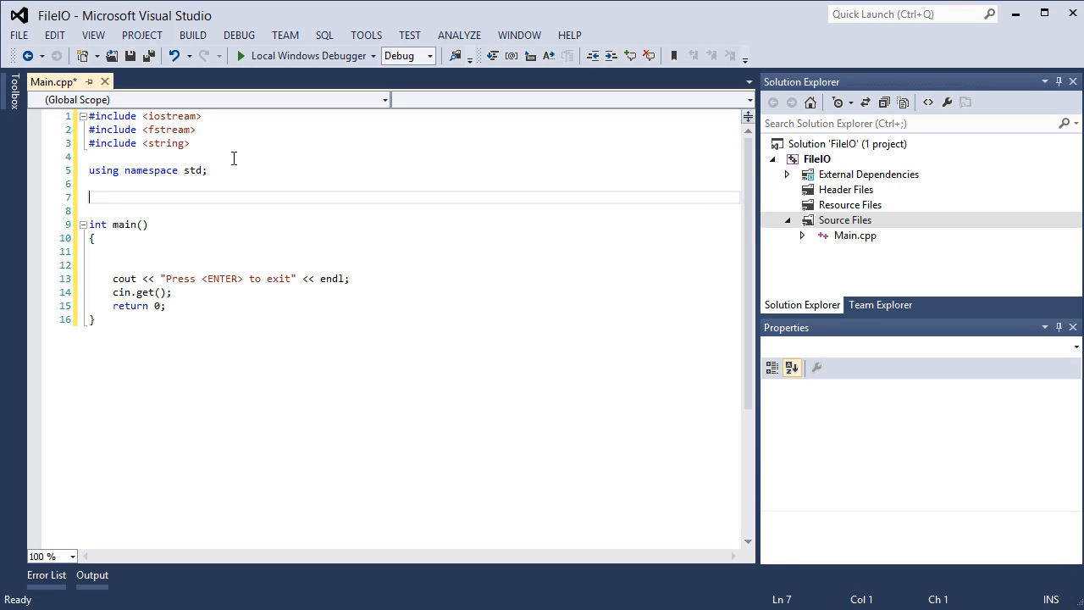
Step: Declare void WriteFile(string filename) above main
type("void Write")
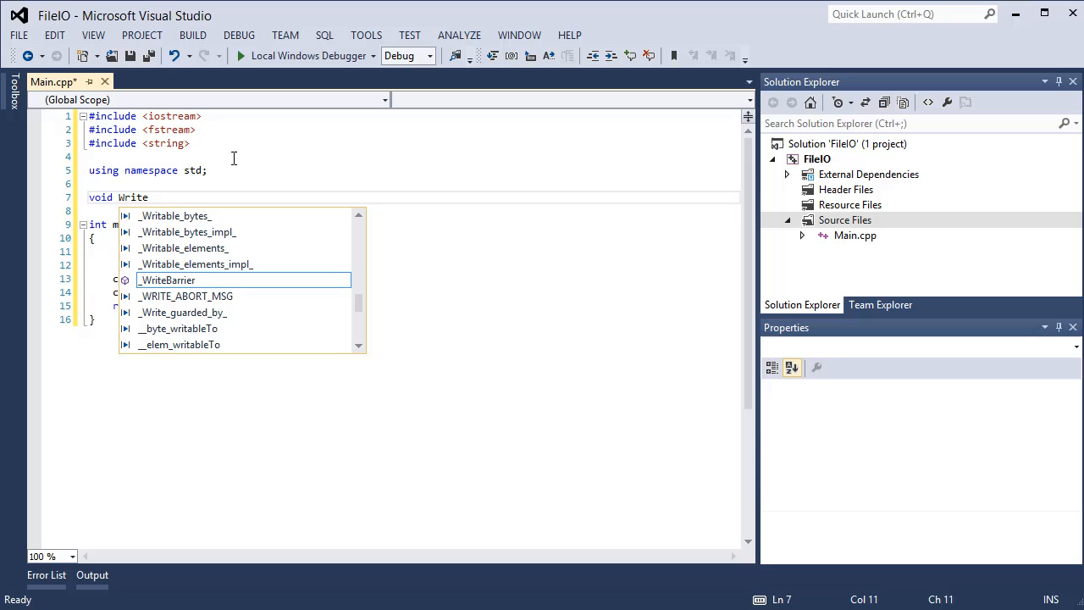
type("File")
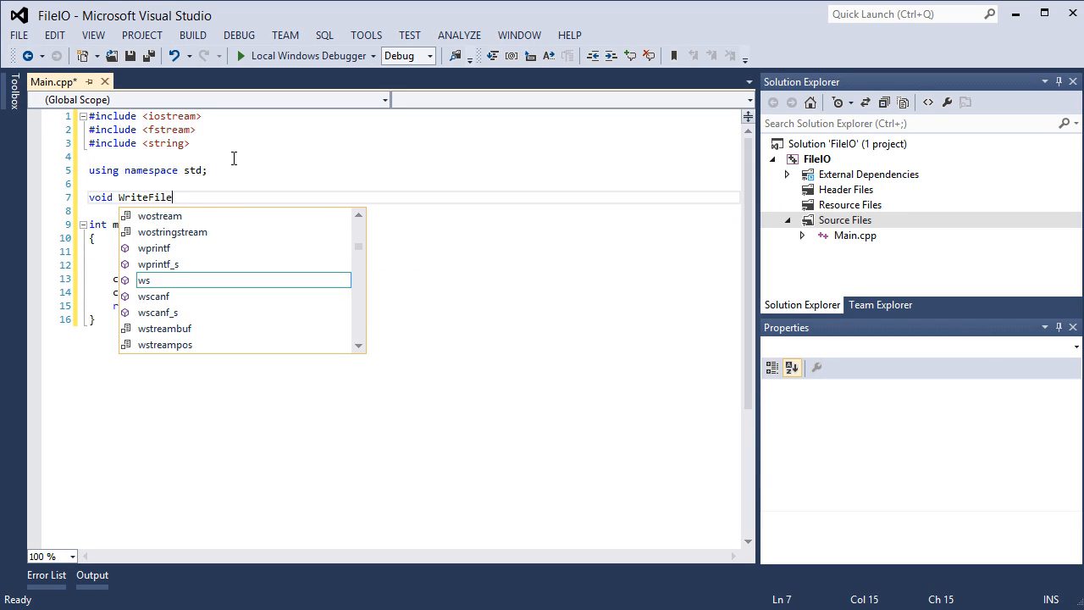
type("(")
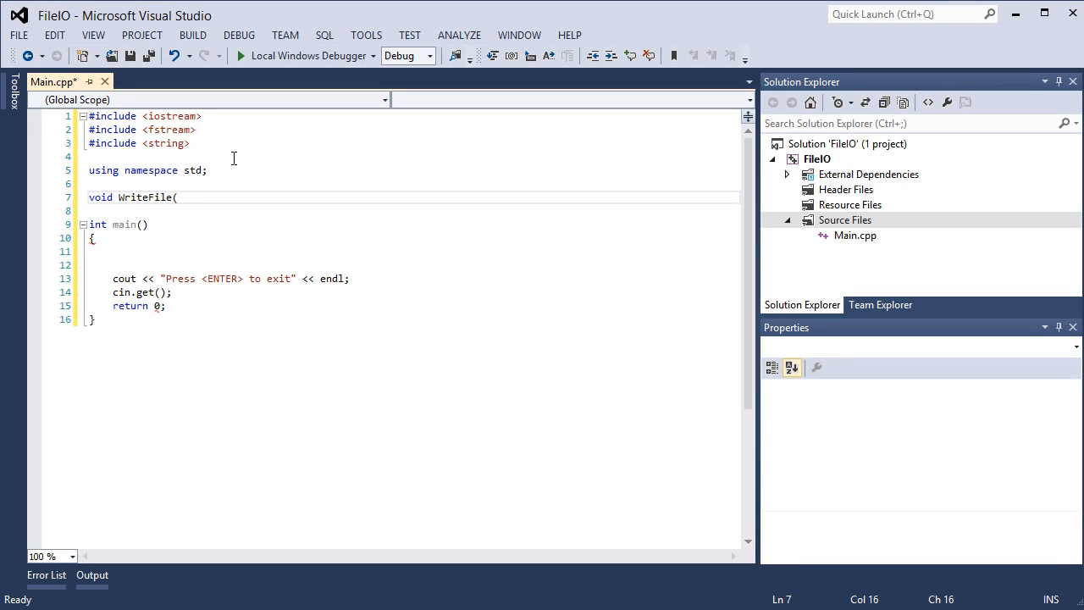
type("s")
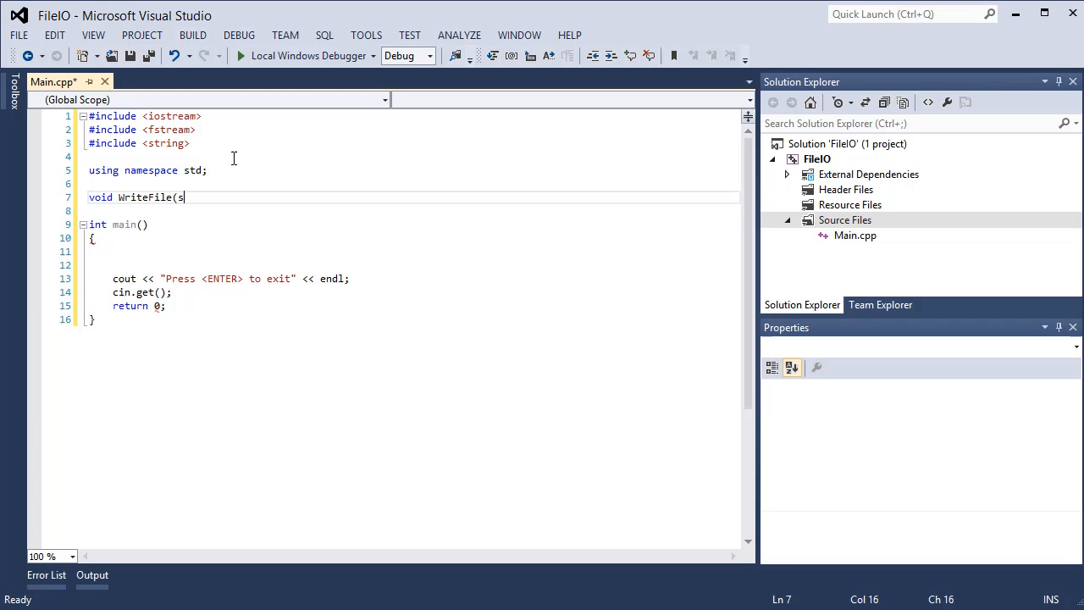
type("tring filename")
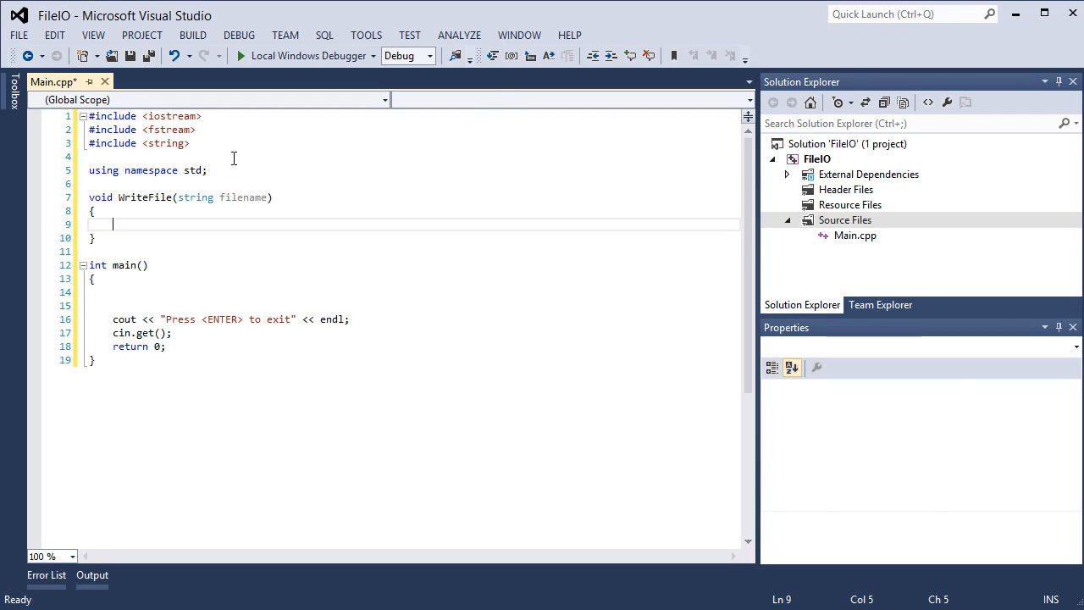
Step: Inside WriteFile add the comment //ofstream = output file stream and ofstream file(filename);
type("//")
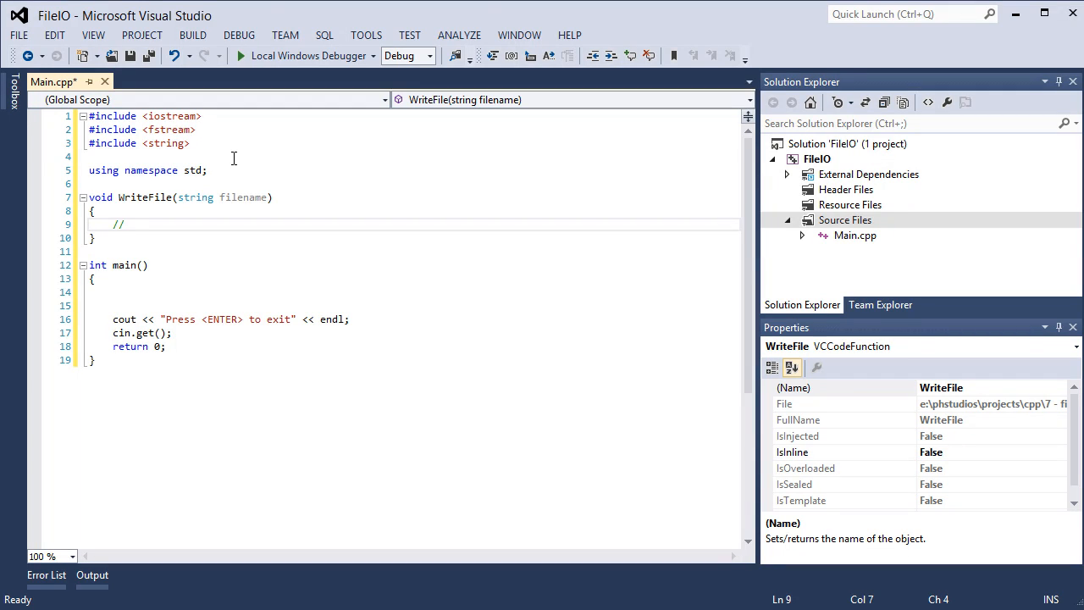
type("ofstream")
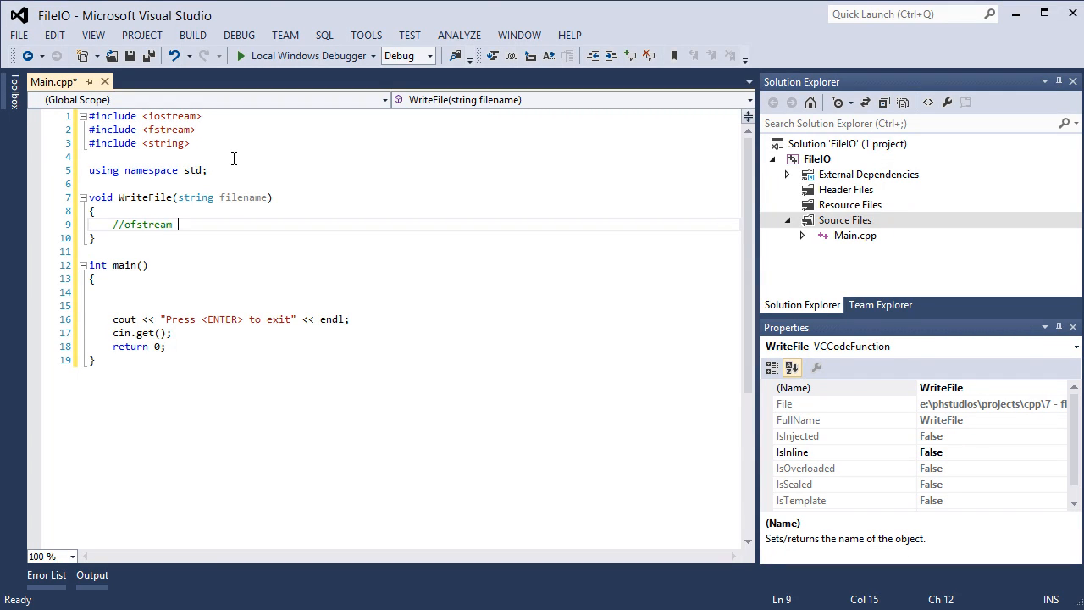
type("= o")
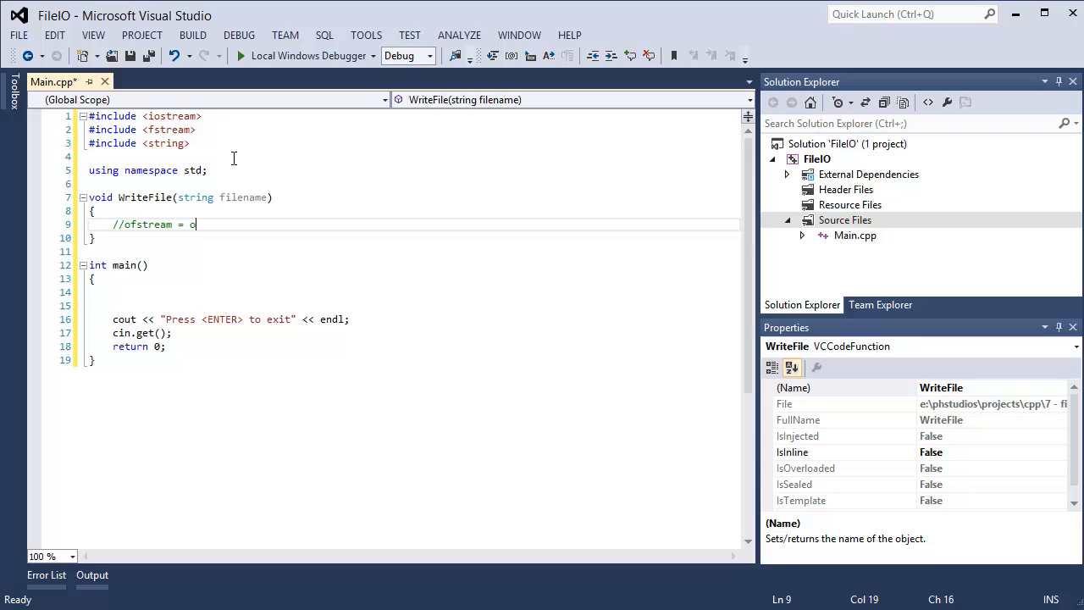
type("utput file stream")
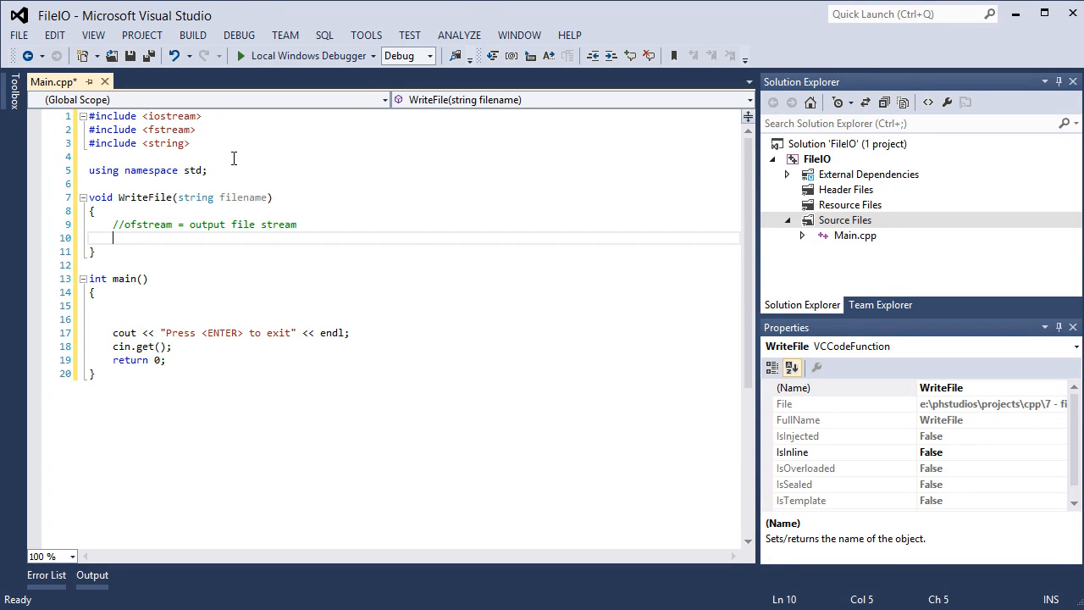
type("ofstream file")
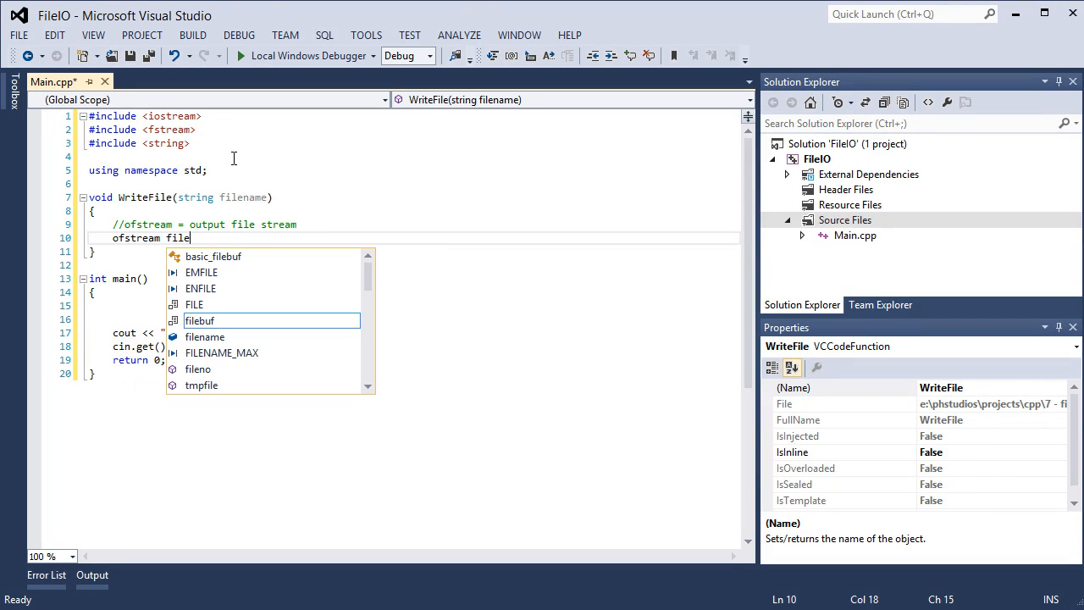
type("(")
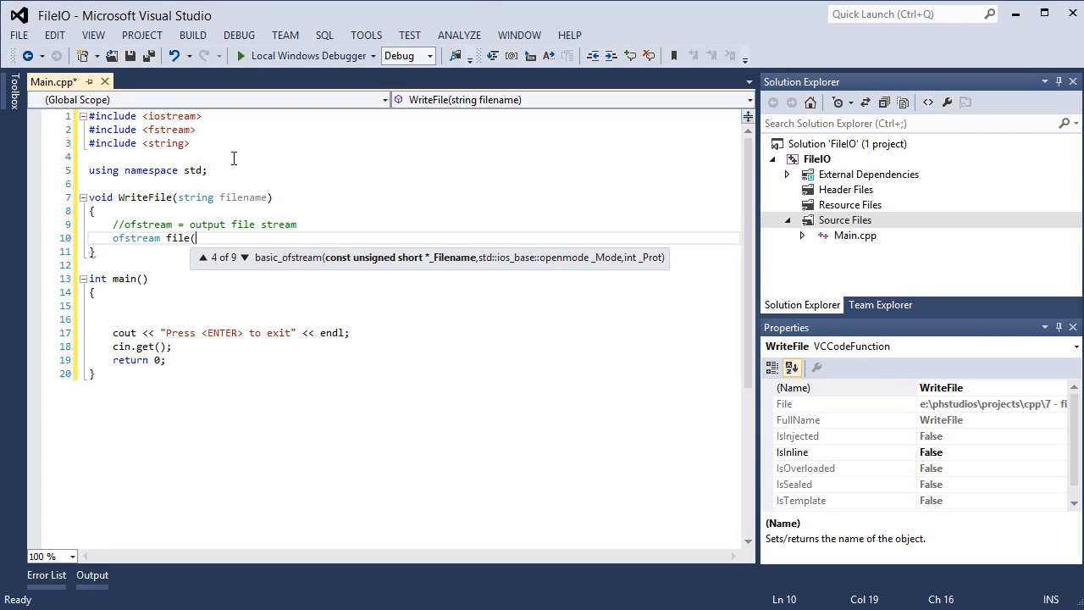
type("filename);")
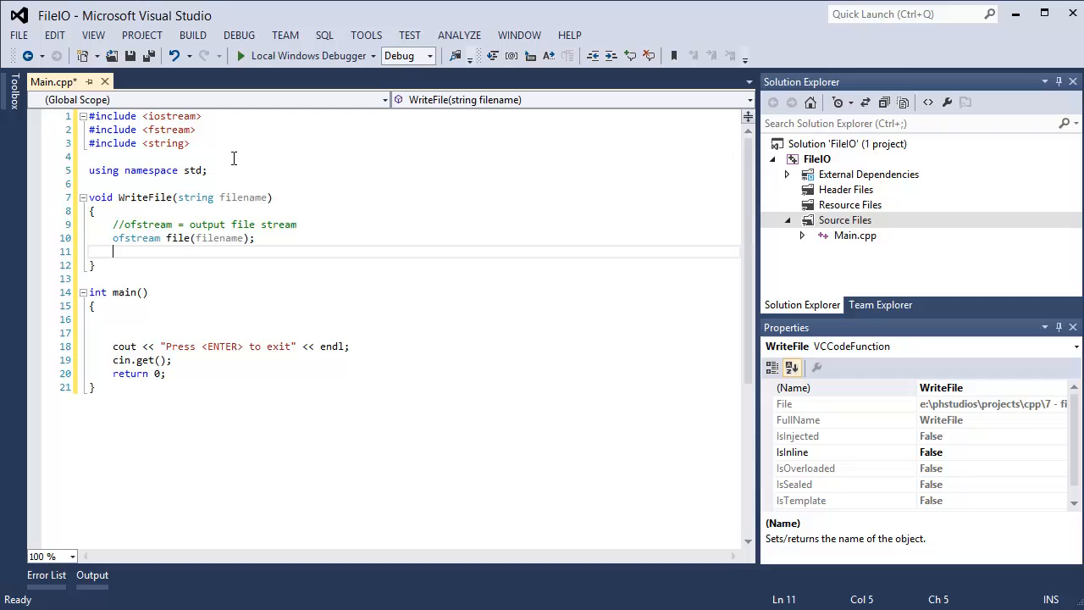
key("enter")
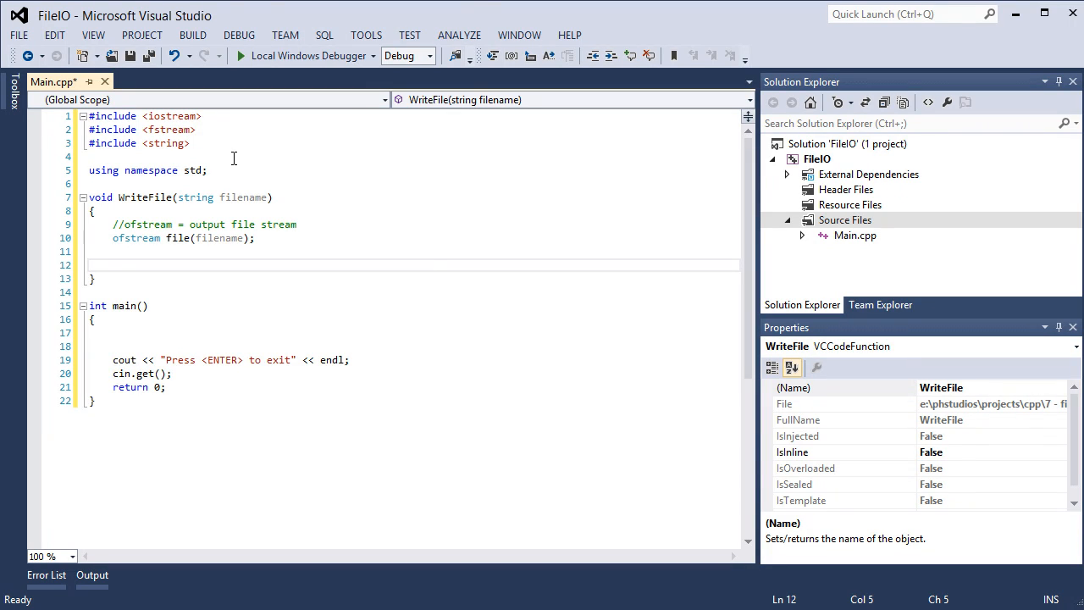
Step: Add if(file.is_open()) with an empty block and an else branch in WriteFile
type("if(f")
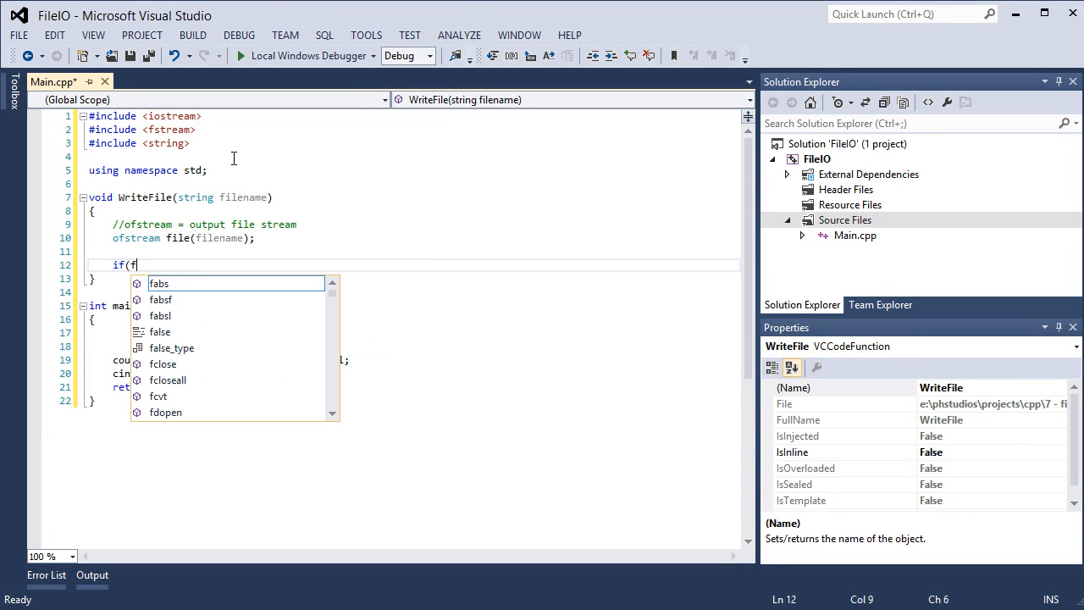
type("ile.is_open")
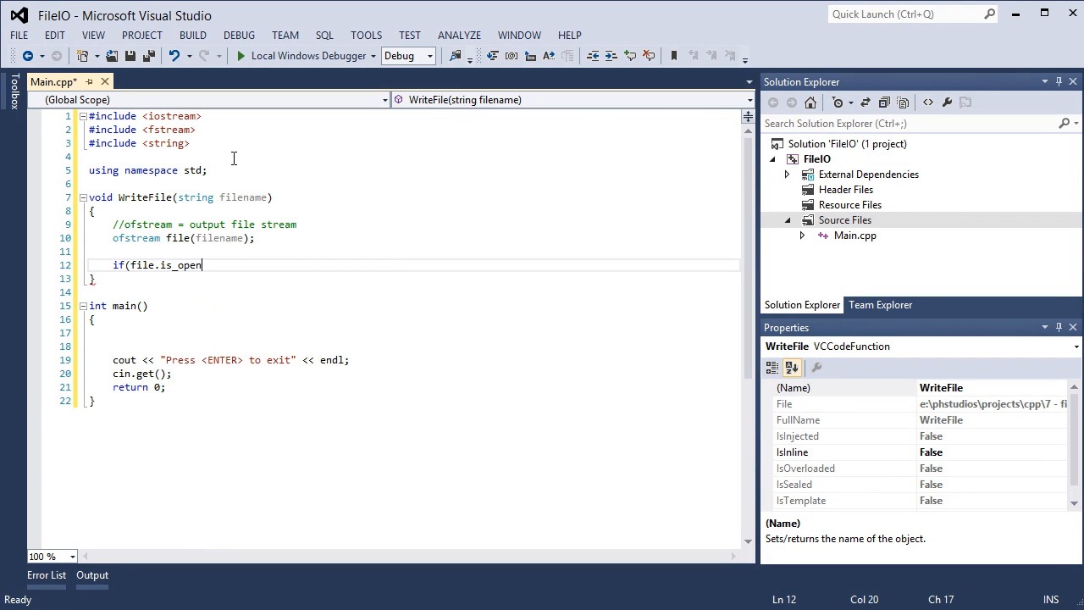
type("())")
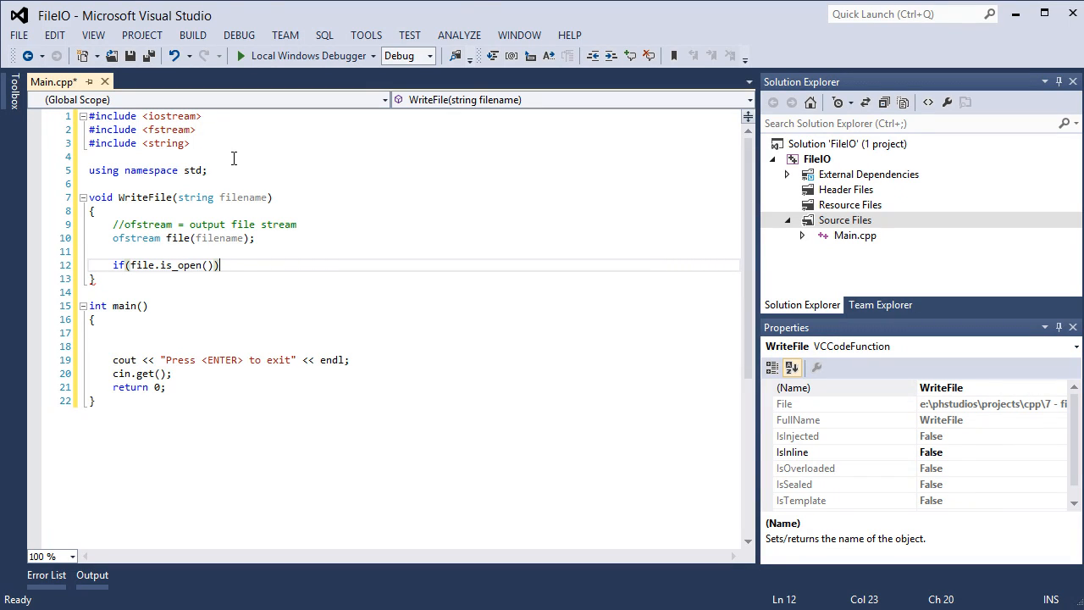
type("{")
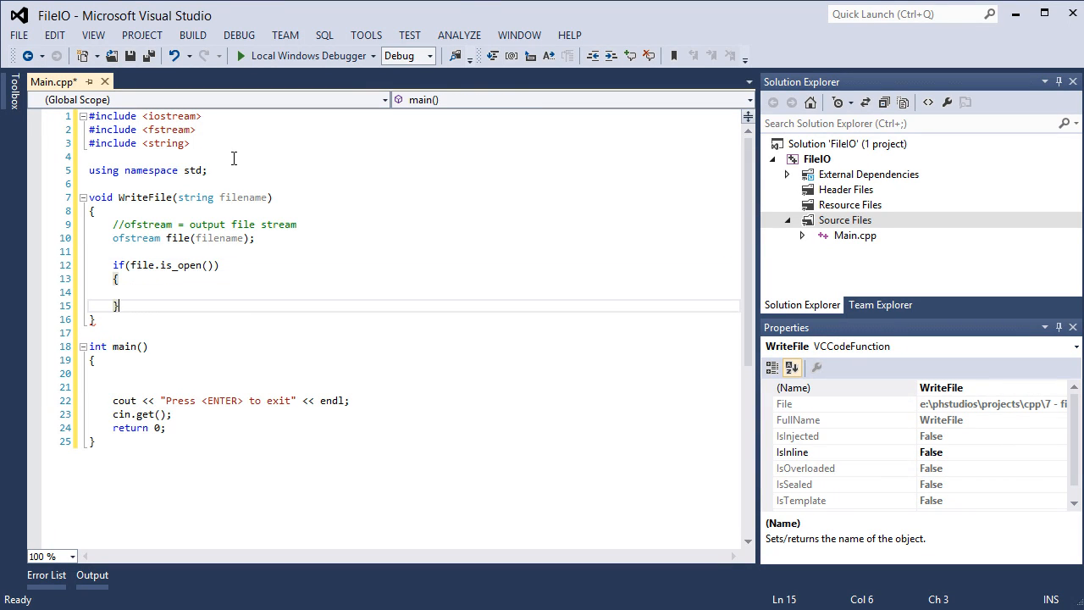
type("else")
type("//")
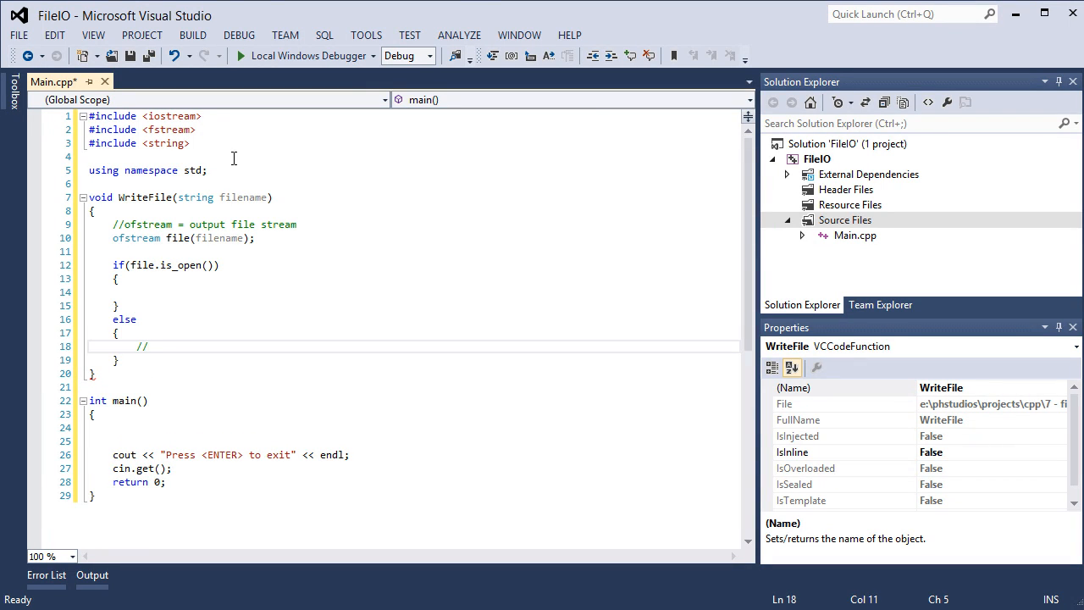
Step: Write the else comment about a problem opening the file and save Main.cpp
type("Provide an error message")
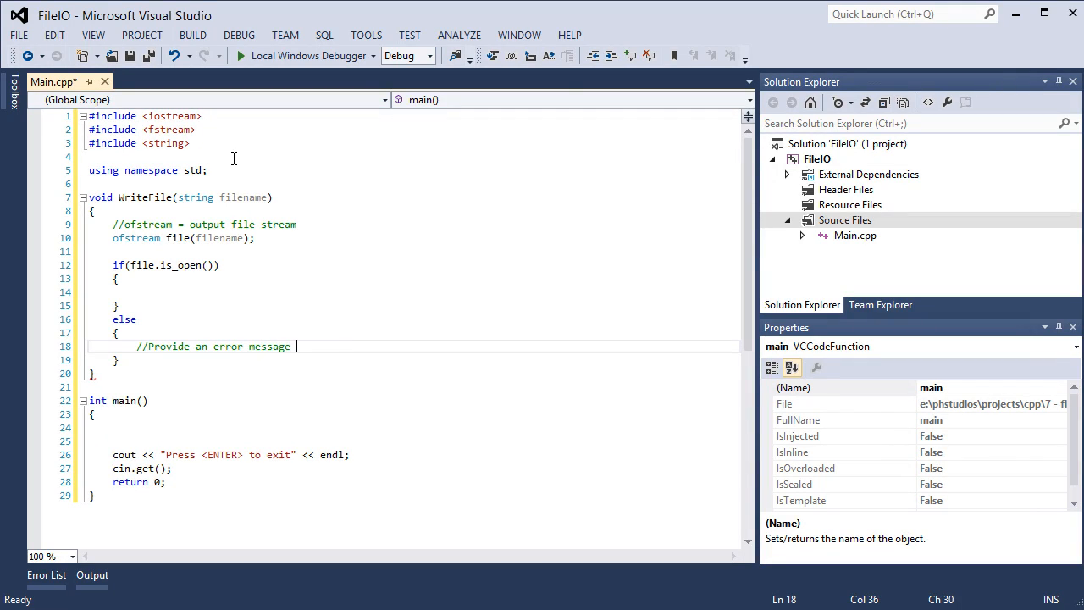
type("stating that")
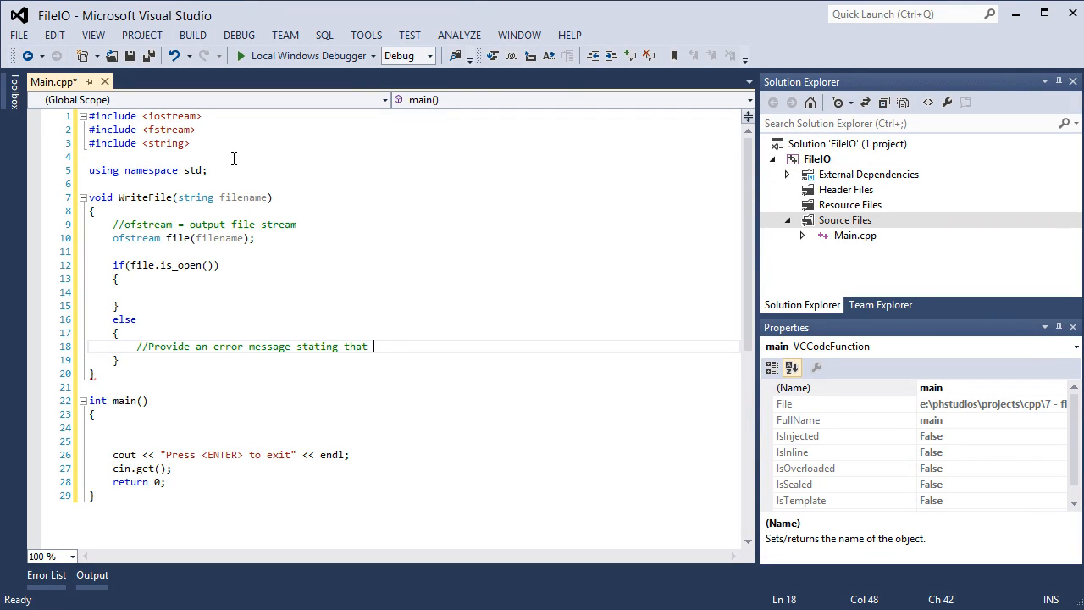
type("there was a poro")
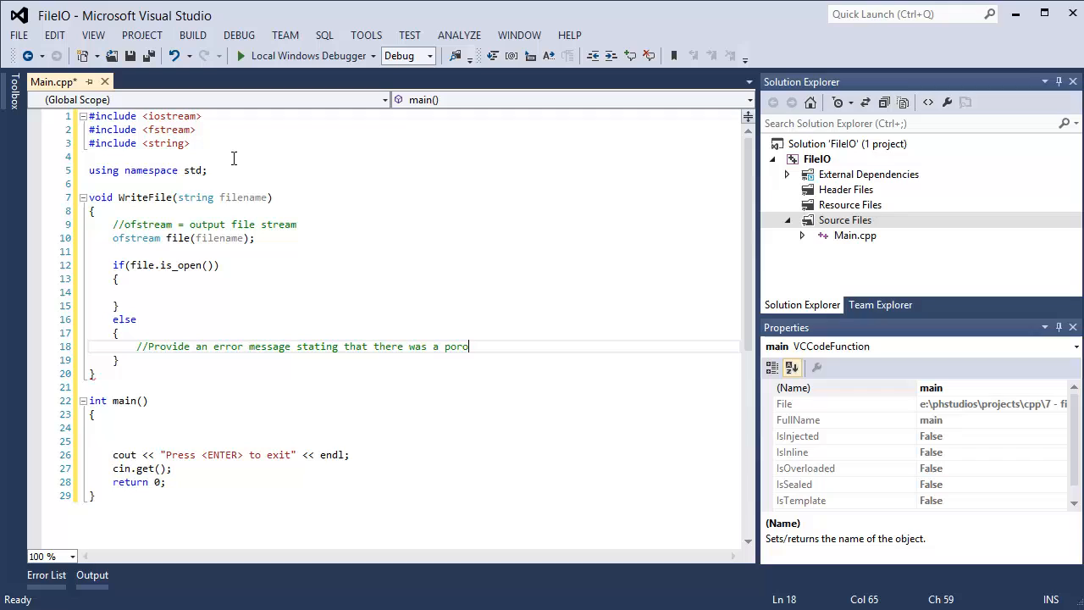
key("Backspace")
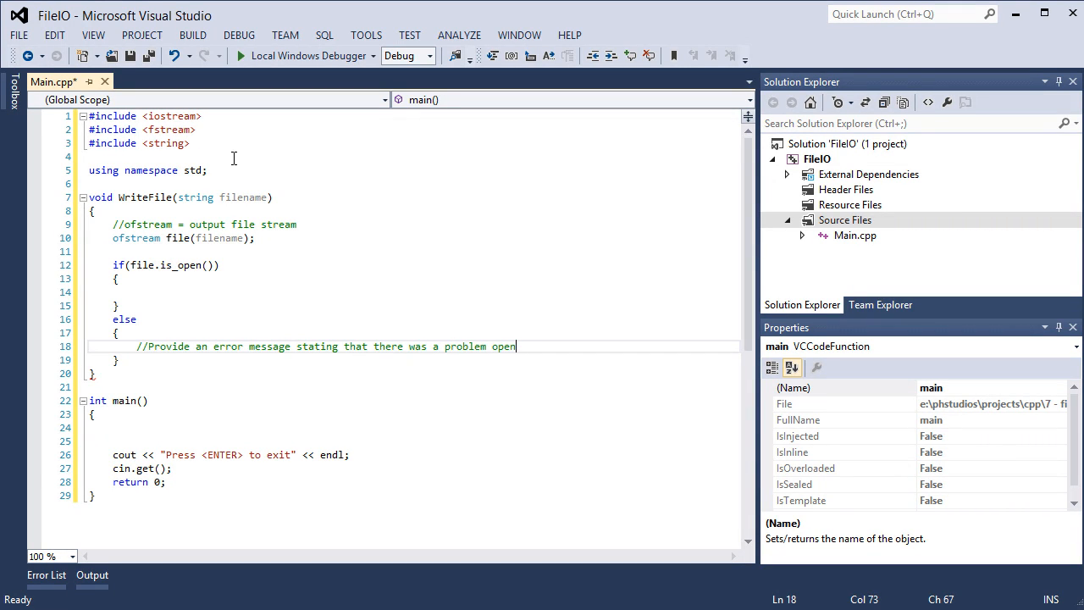
type("ing the fi")
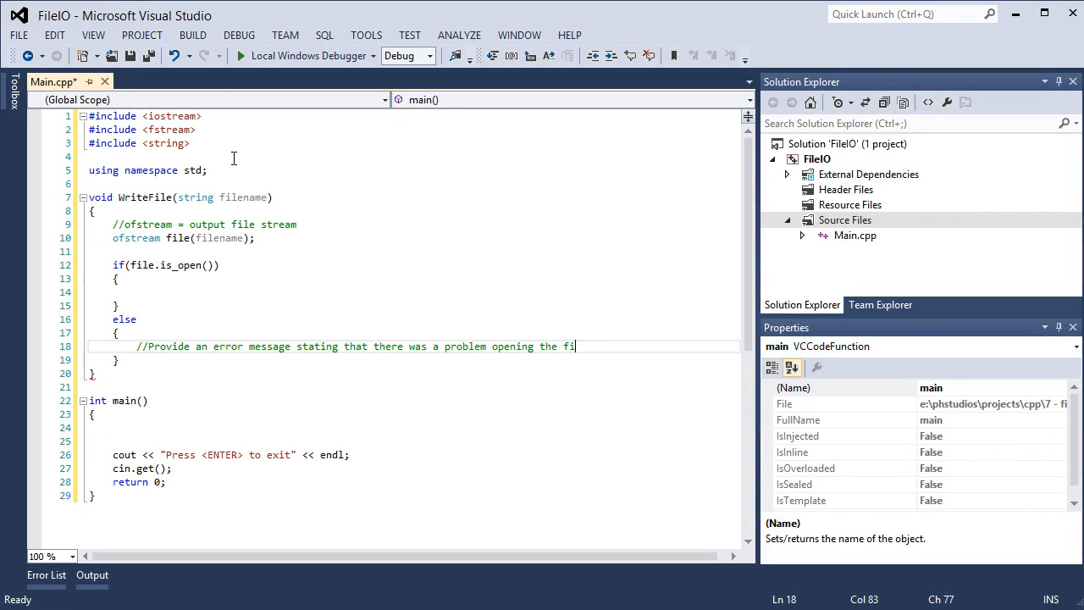
type("le")
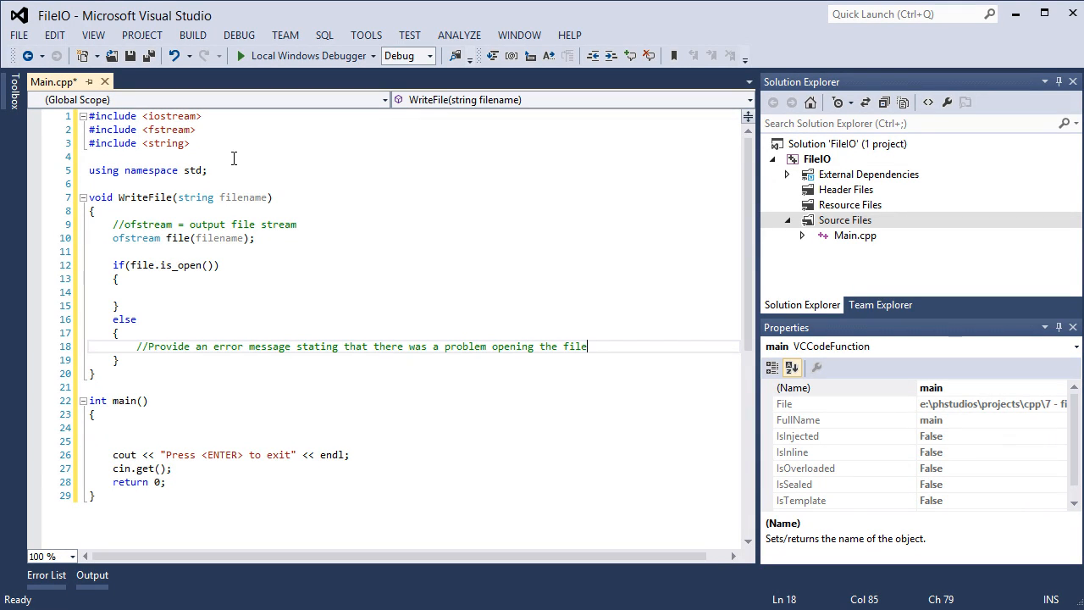
key("ctrl+s")
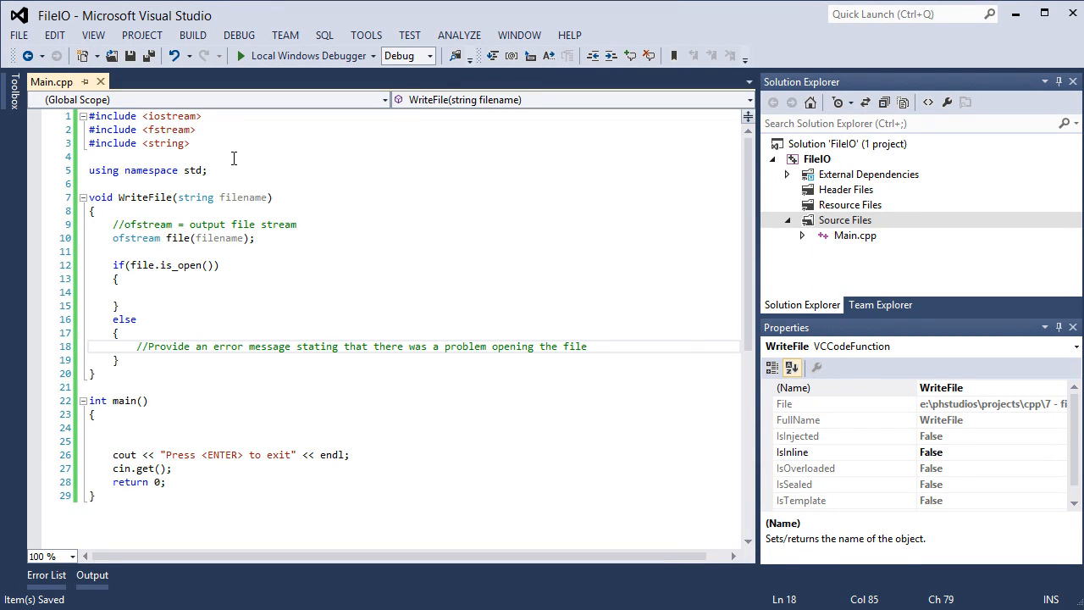
mouse_move(187, 298)
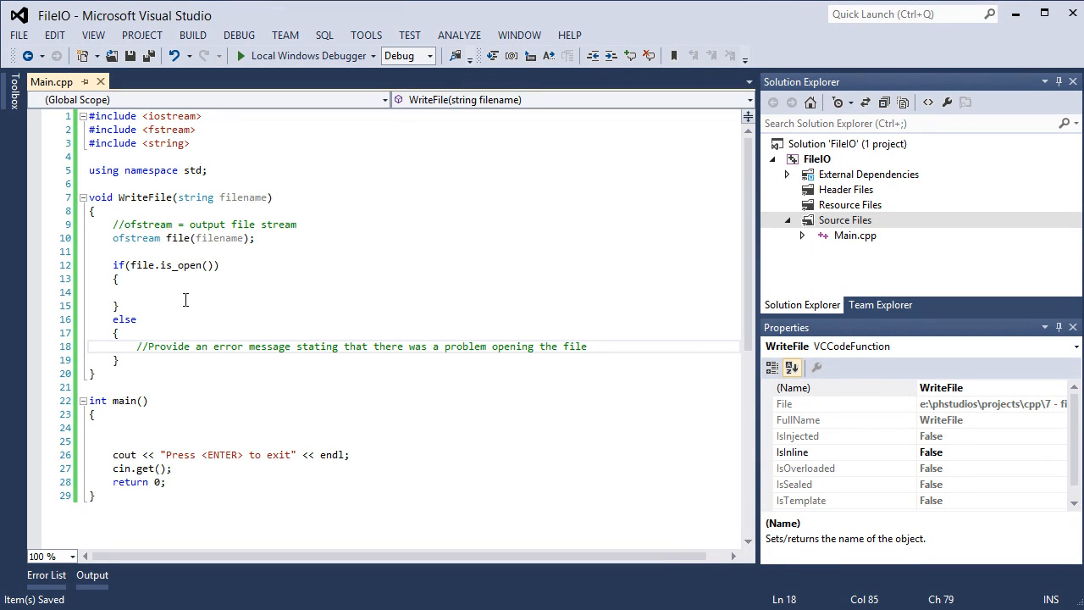
Step: In the if block write file << "String to write\nLine two."; and start a new line
left_click(183, 291)
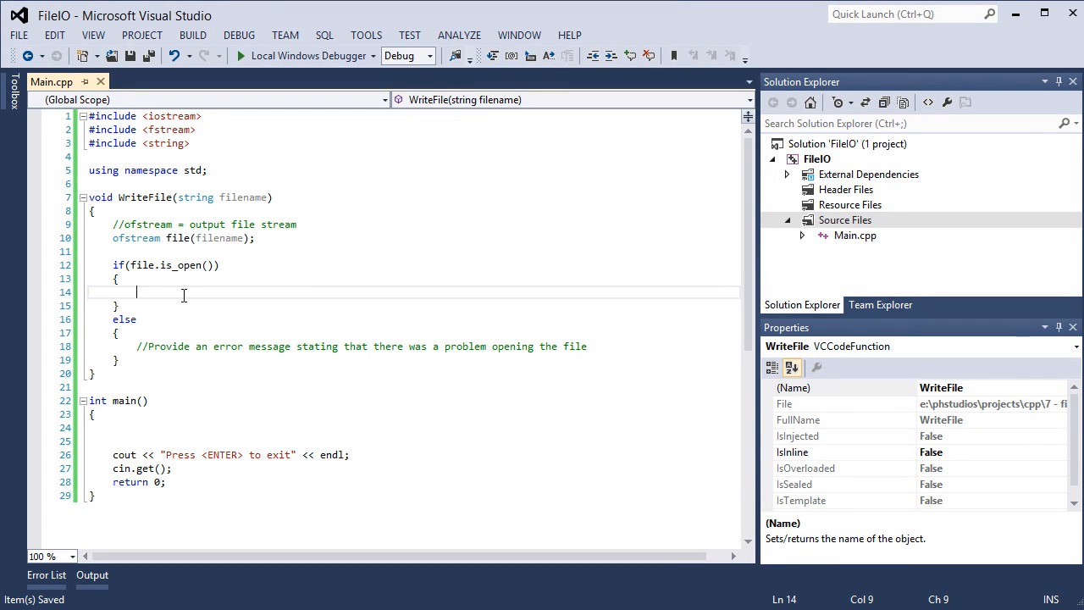
type("file <<")
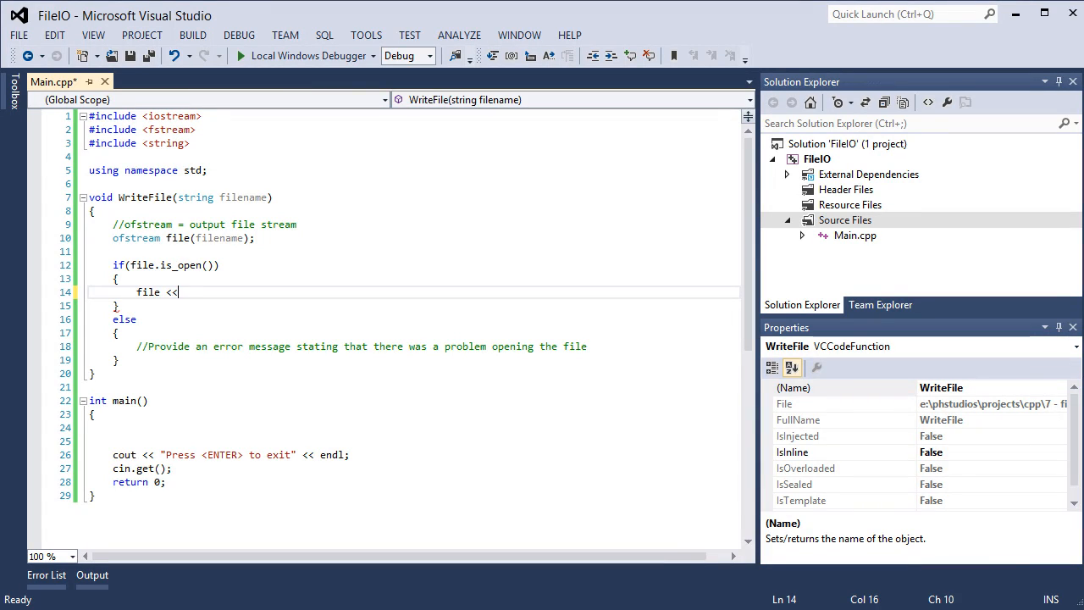
type("\"S")
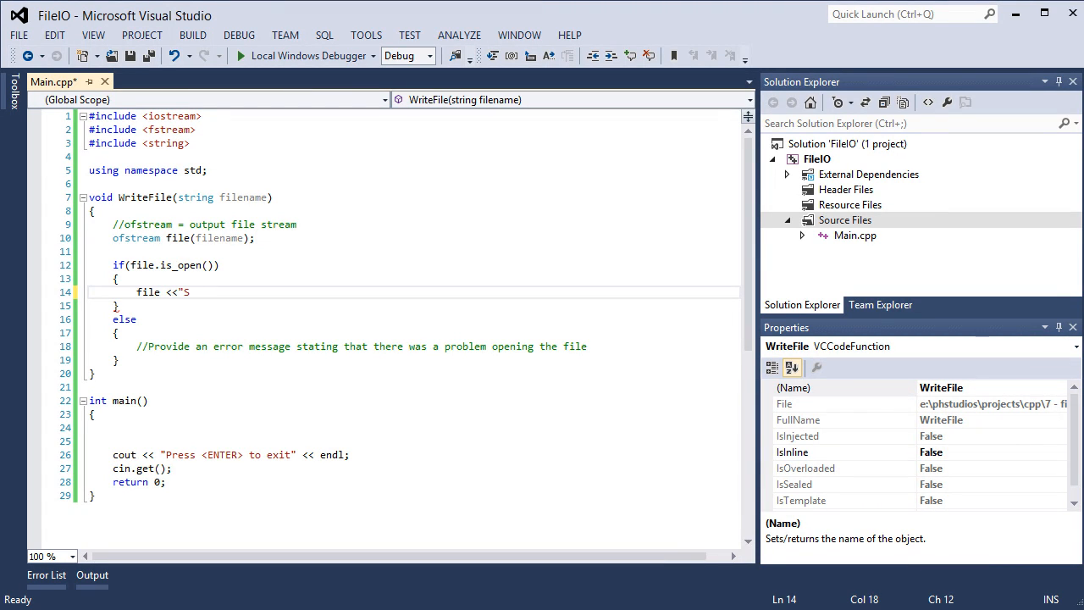
type("tring to")
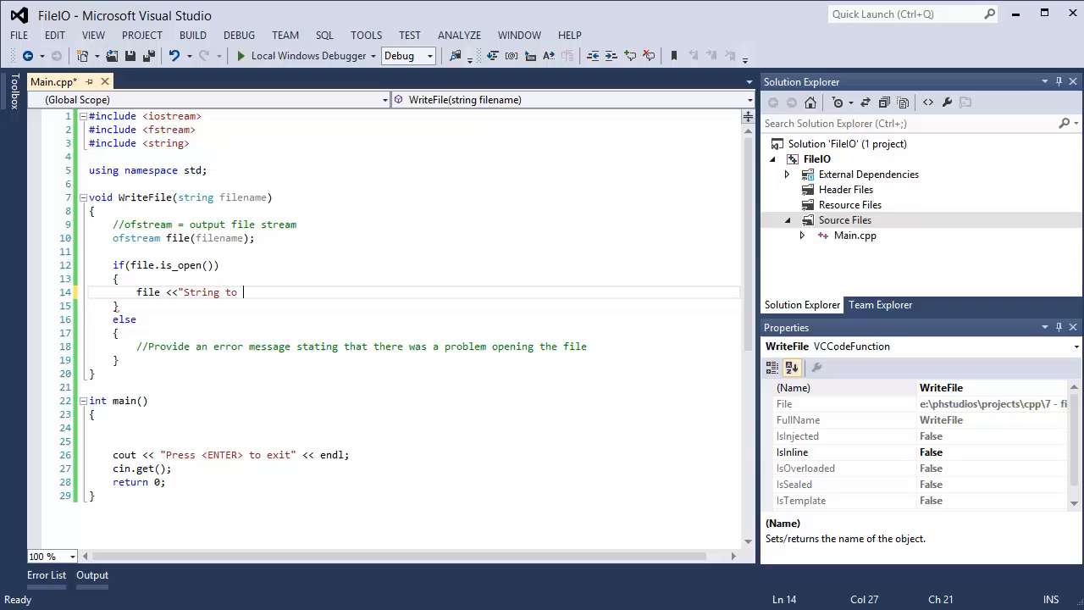
type("write")
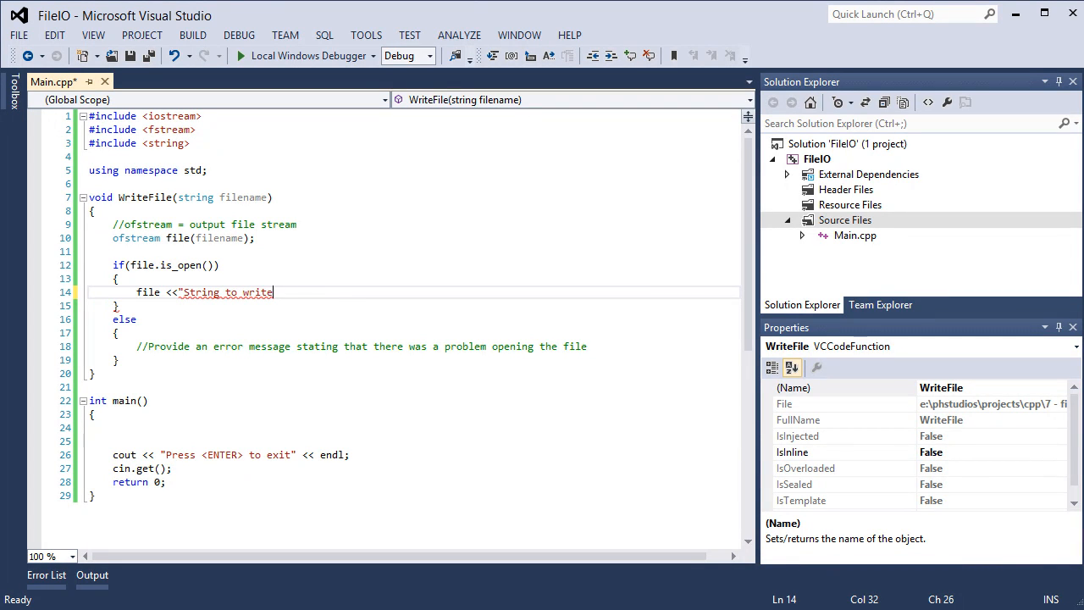
type("\\")
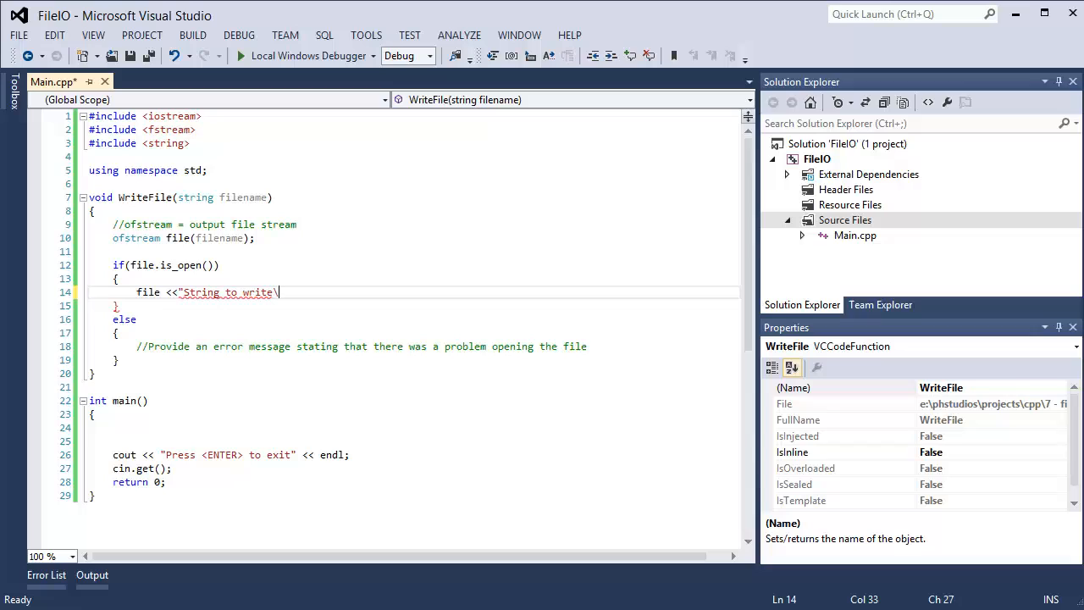
type("n")
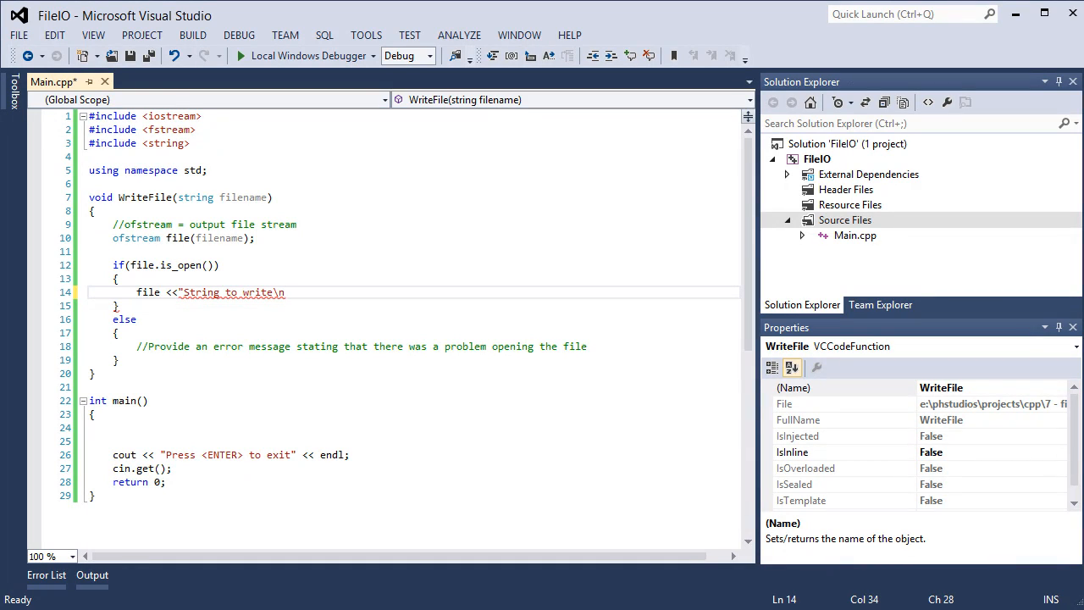
type("Line t")
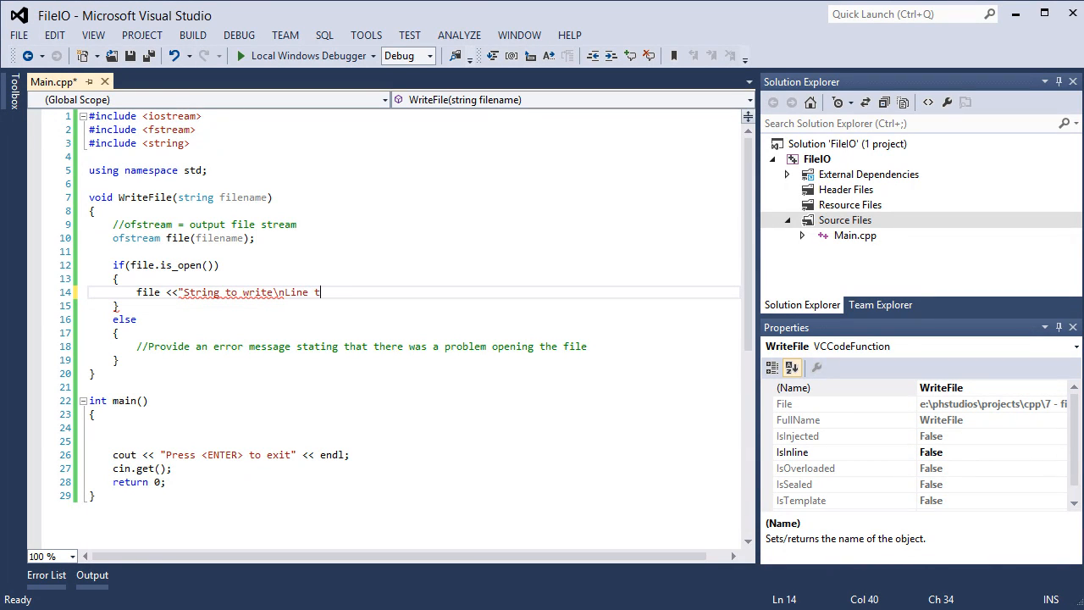
type("wo")
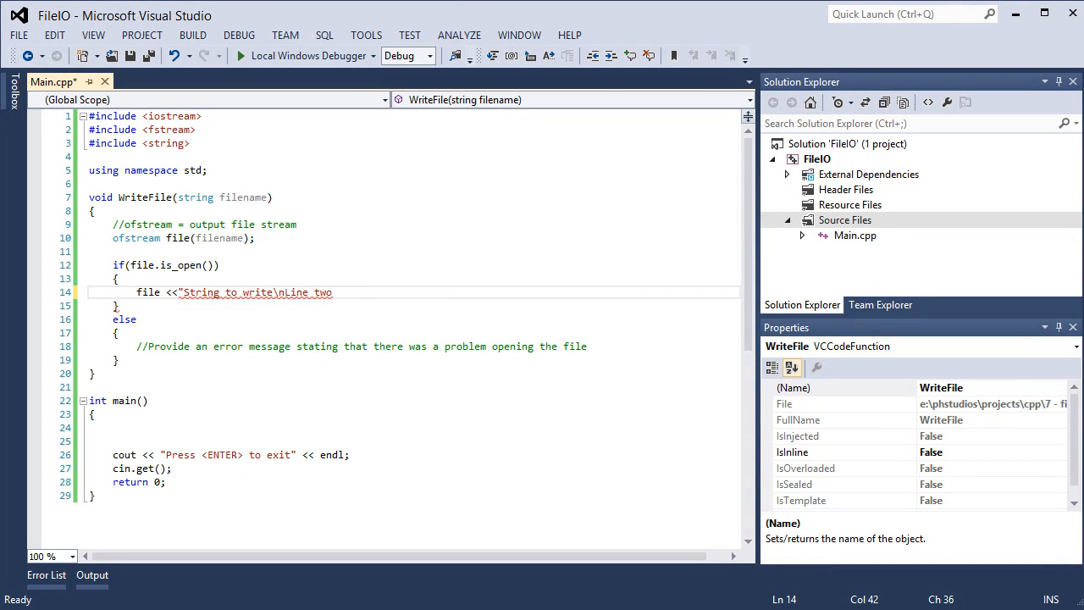
type(".")
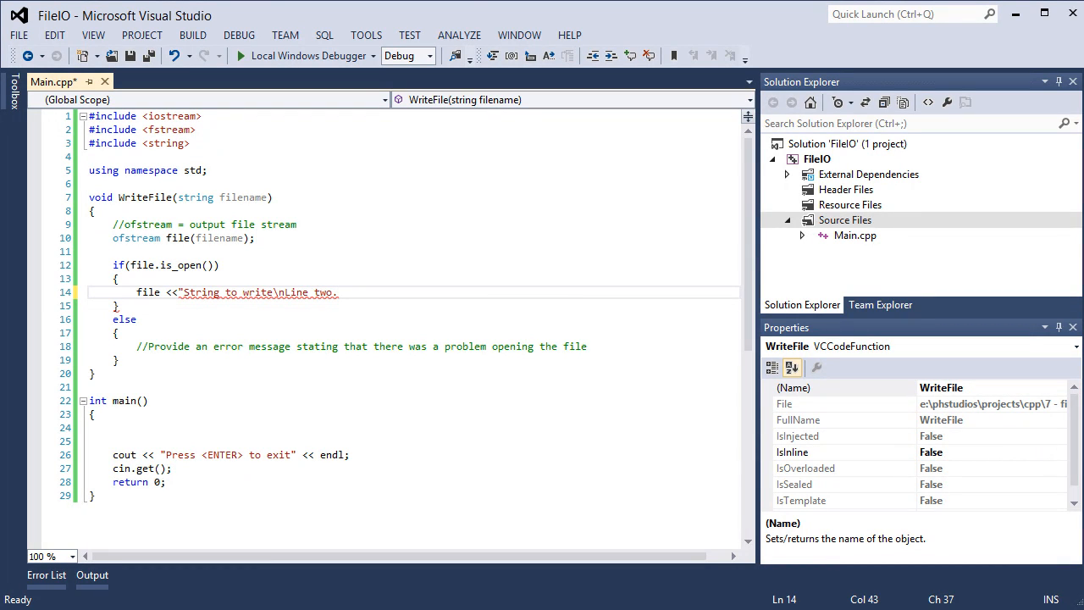
type("\"")
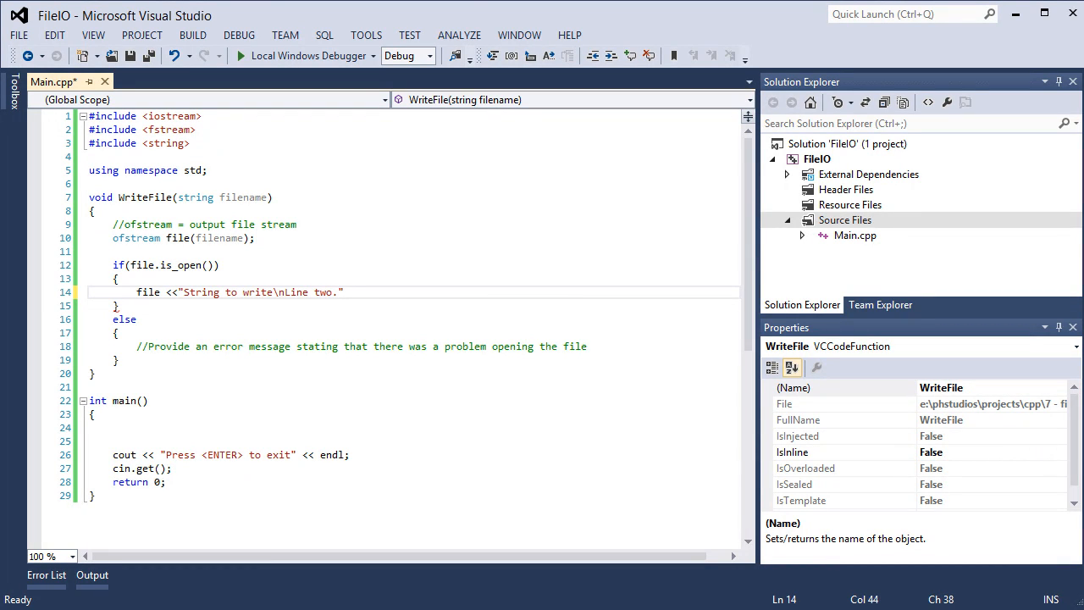
type(";")
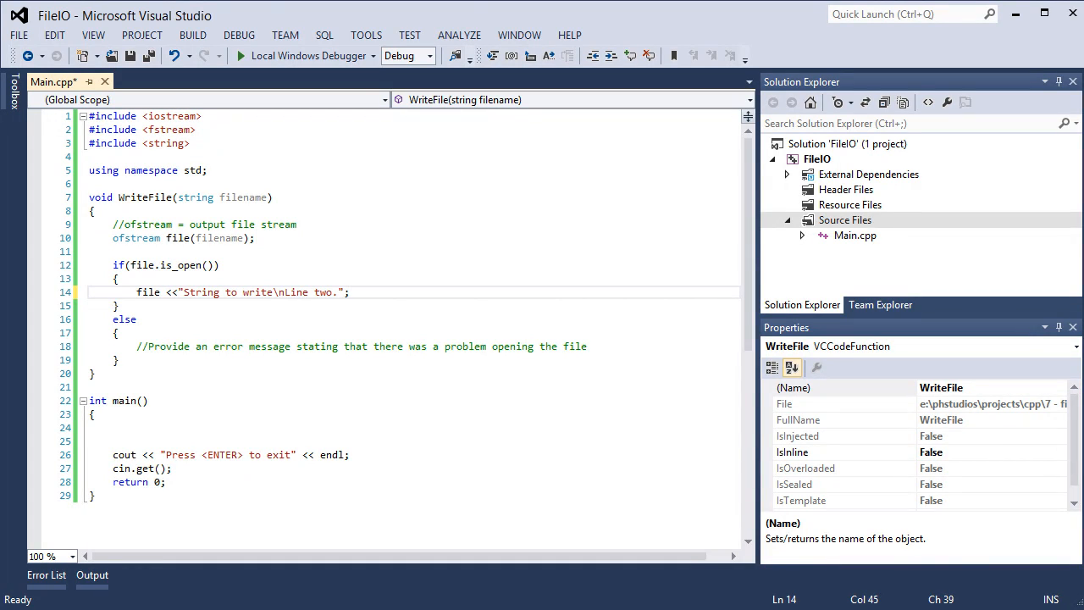
key("Return")
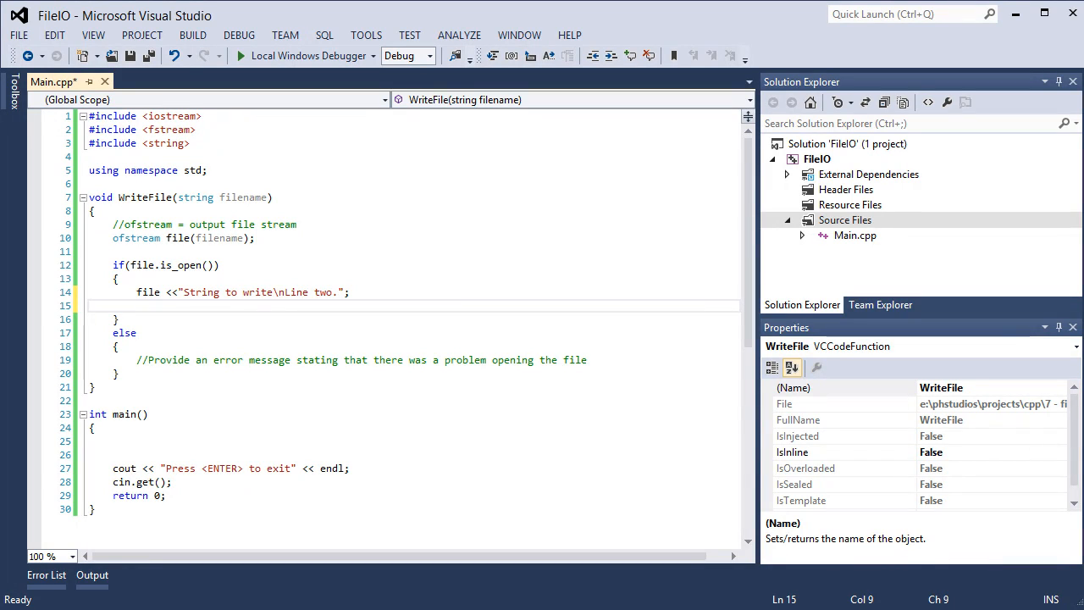
Step: Close the stream with file.close(); after the write statement
type("file.close();")
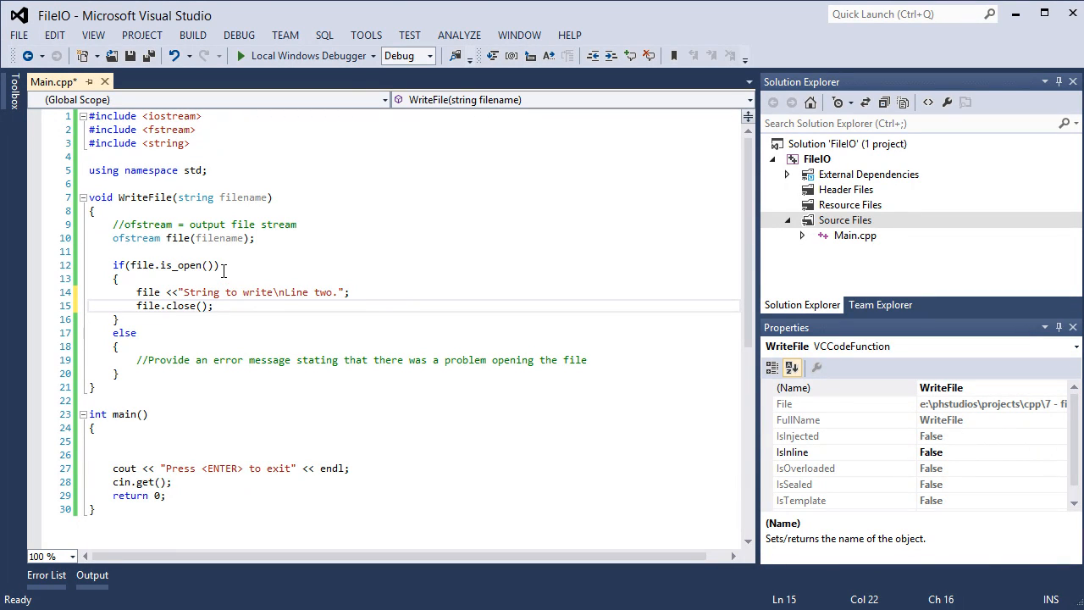
Step: Call WriteFile("sample.txt"); on main's empty line before the exit prompt
left_click(144, 440)
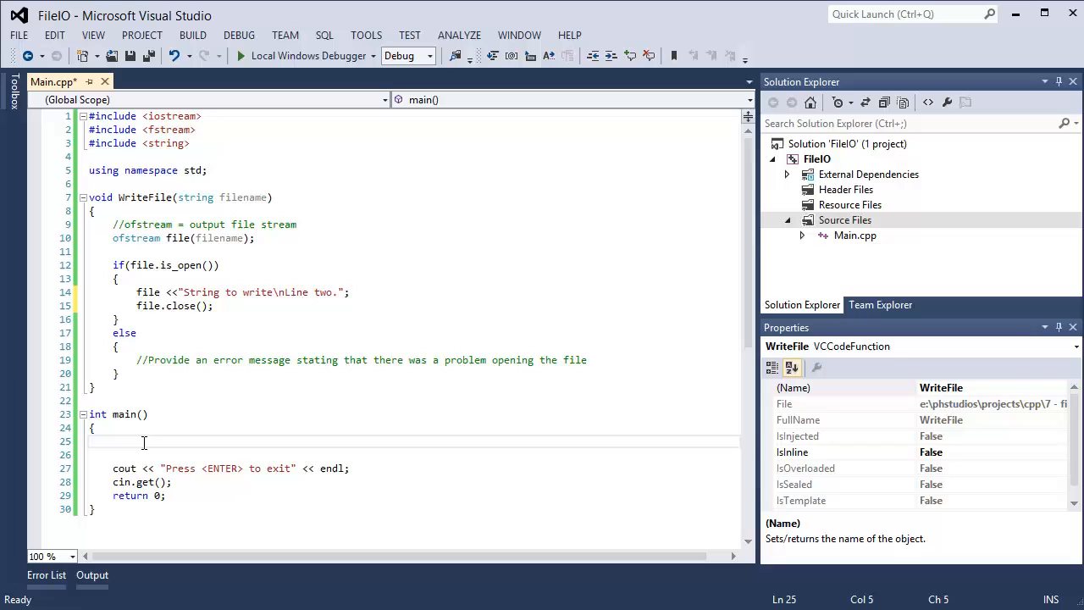
left_click(143, 441)
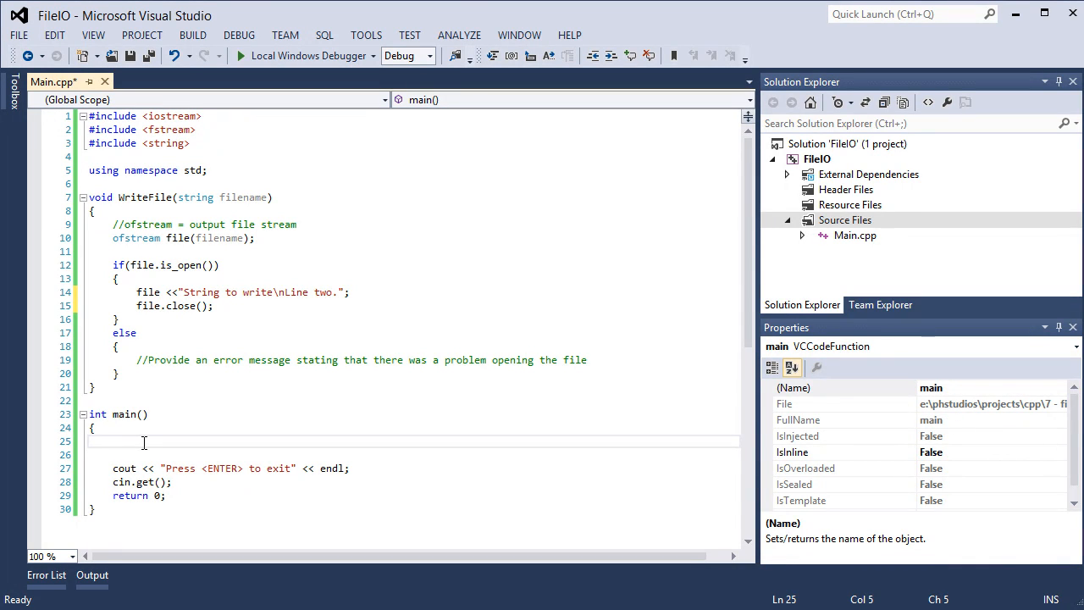
type("WriteFile(")
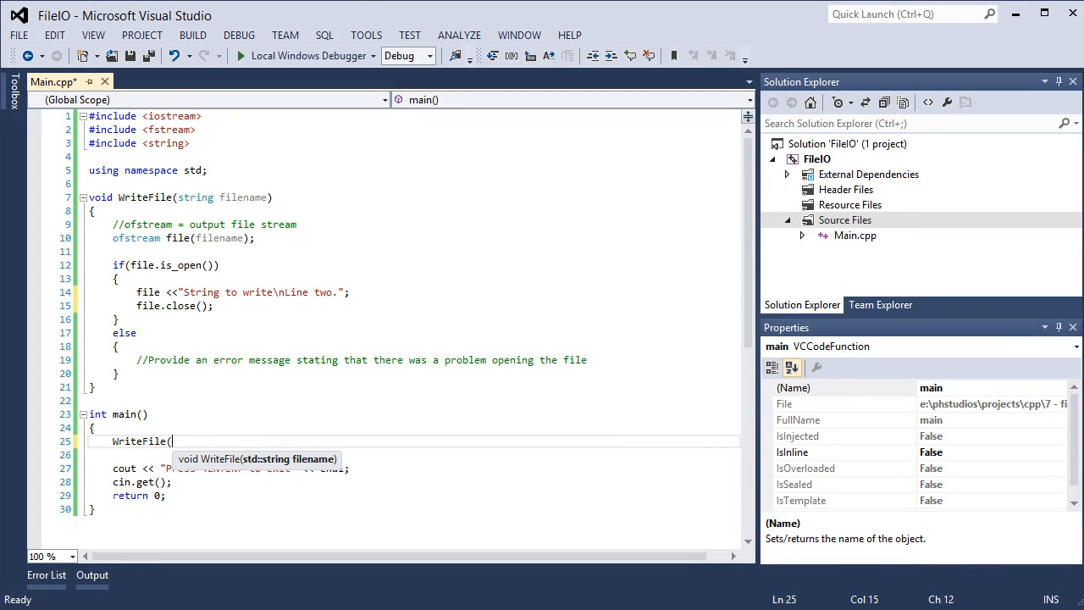
type("\"sam")
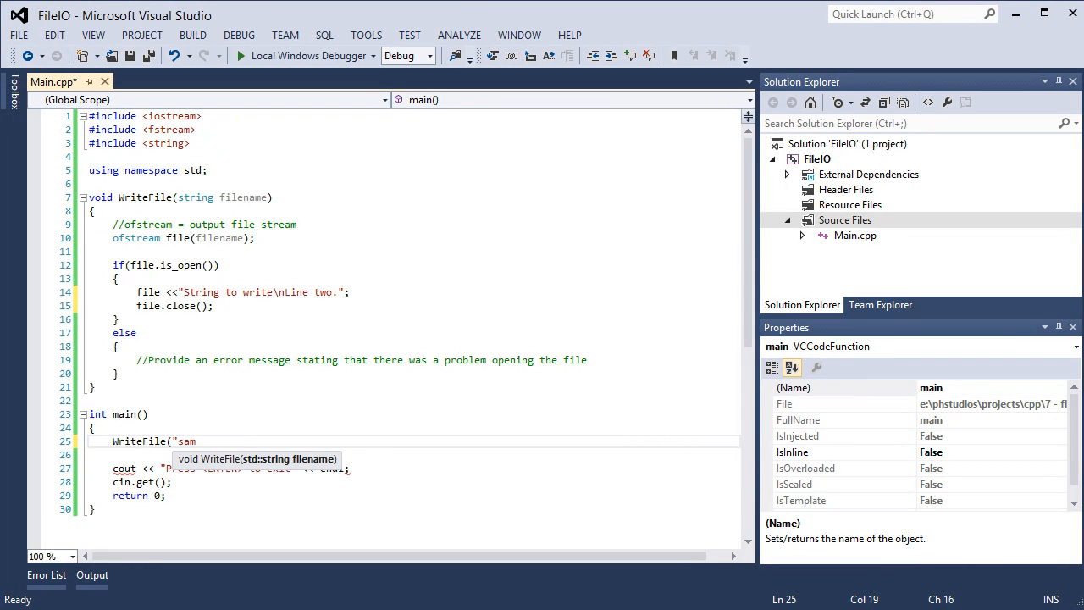
type("ple.txt")
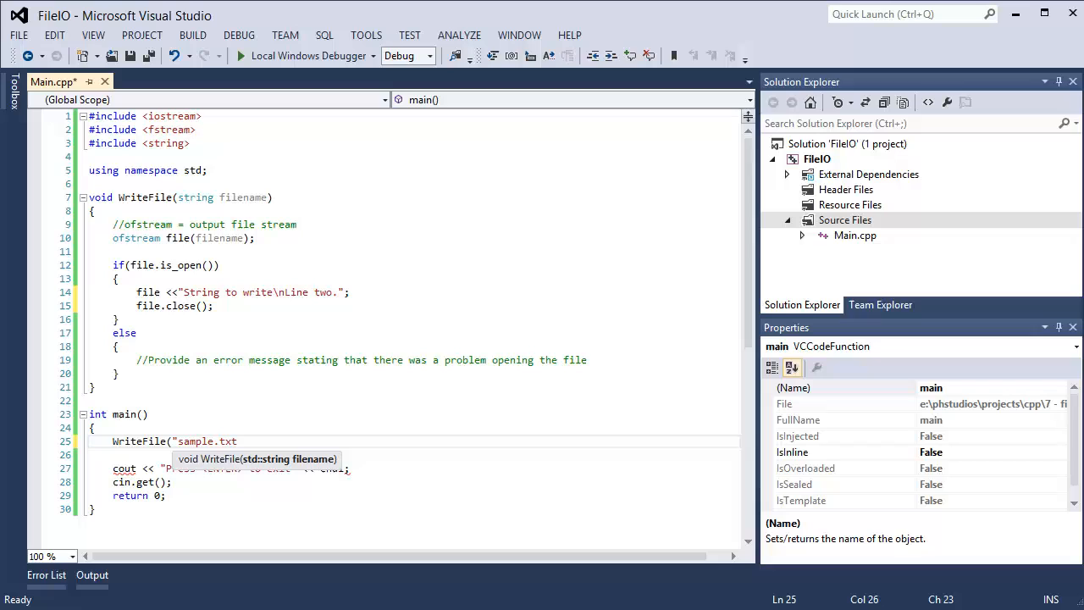
type("\");")
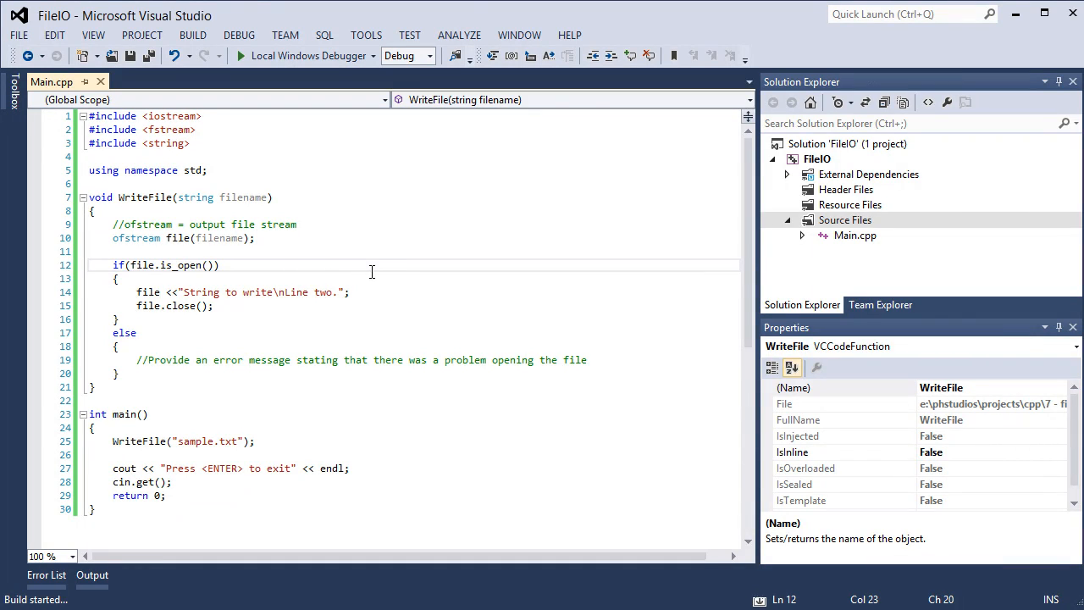
left_click(240, 54)
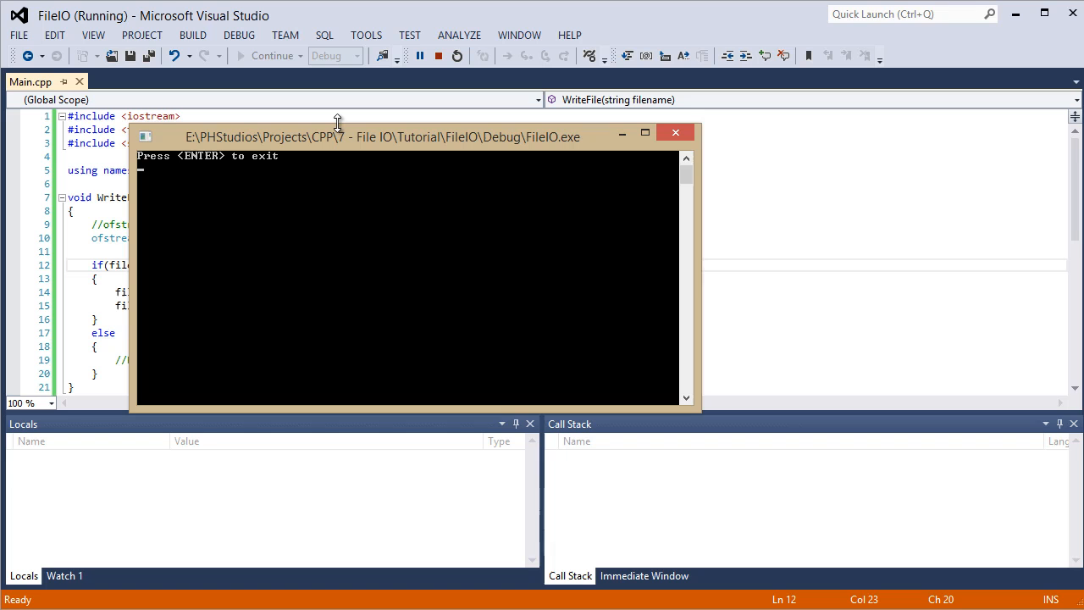
mouse_move(333, 127)
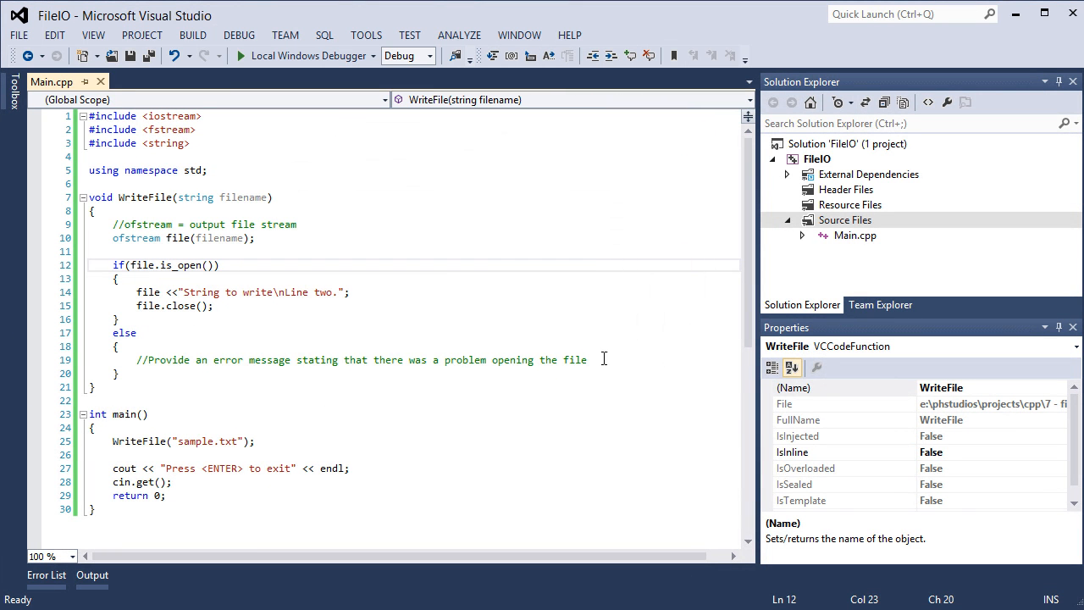
Step: In the else block print "There was a problem opening file " followed by the filename with cout
type("cout <<")
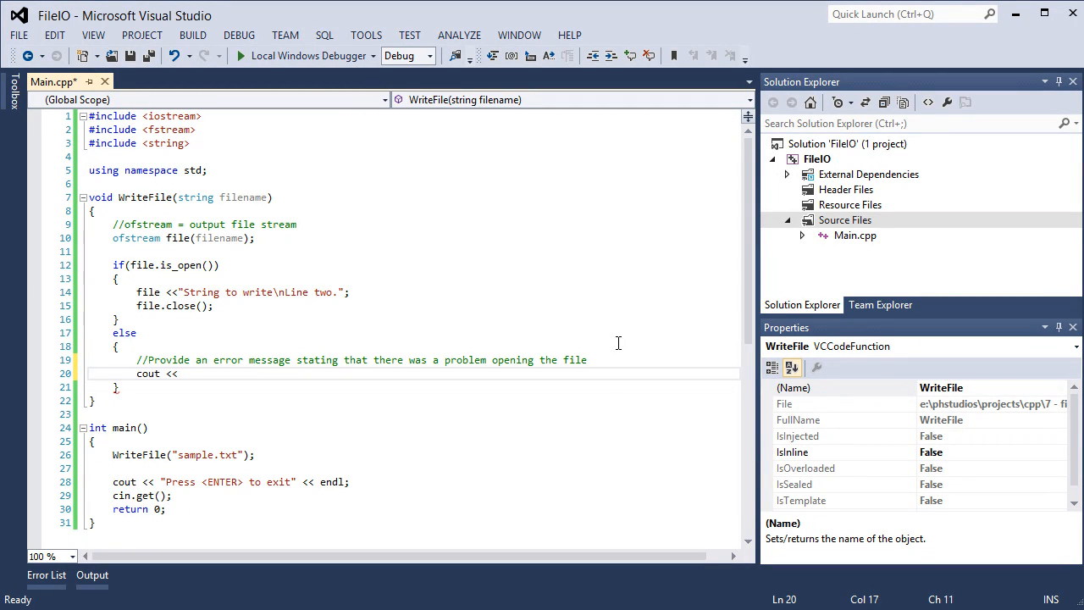
type("\"")
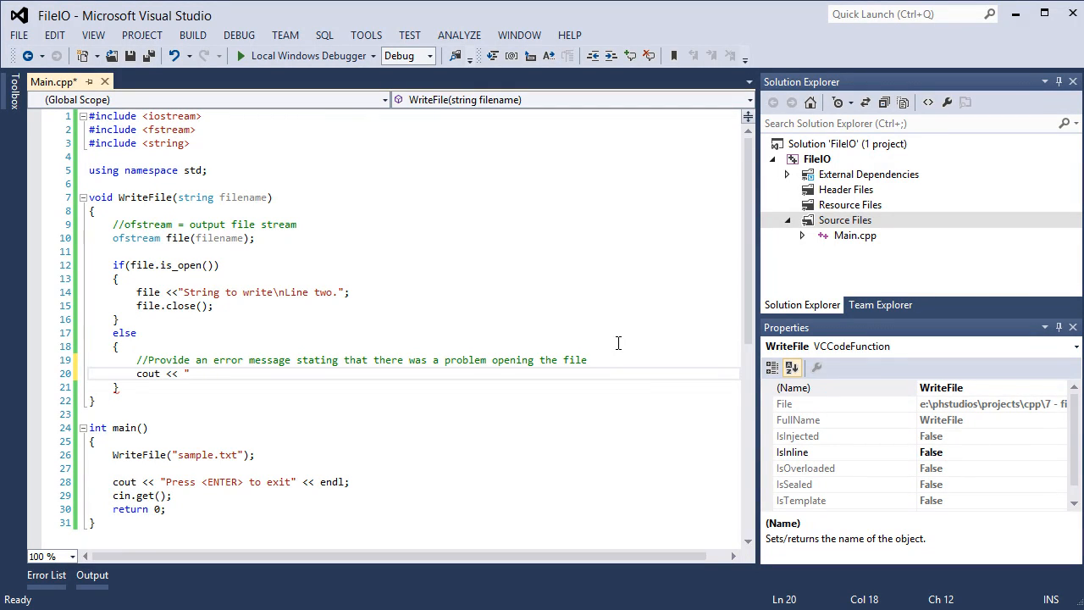
type("There was a")
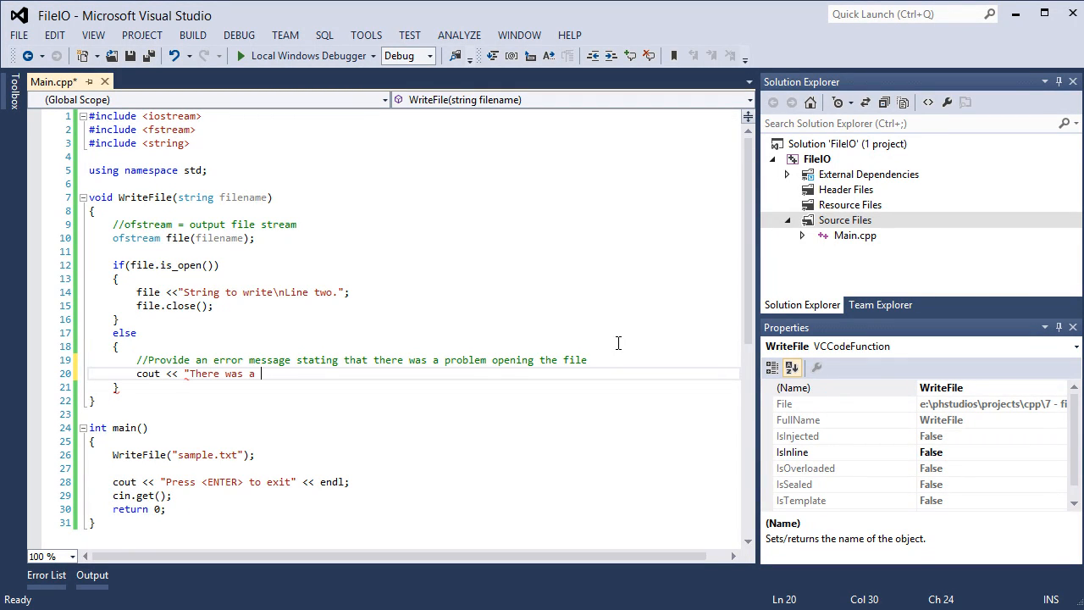
type("problem ope")
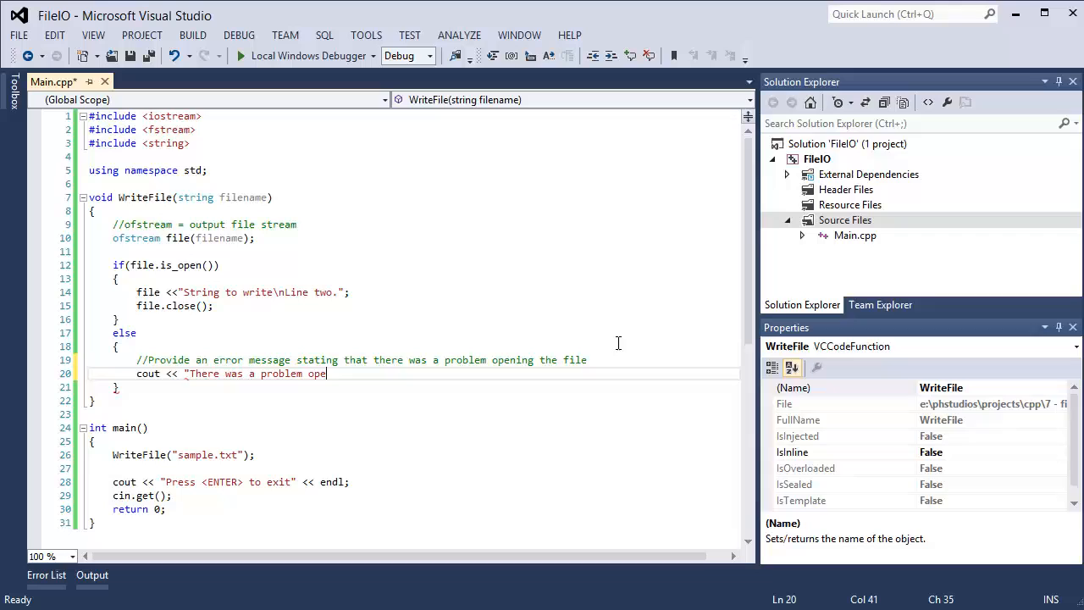
type("ning file")
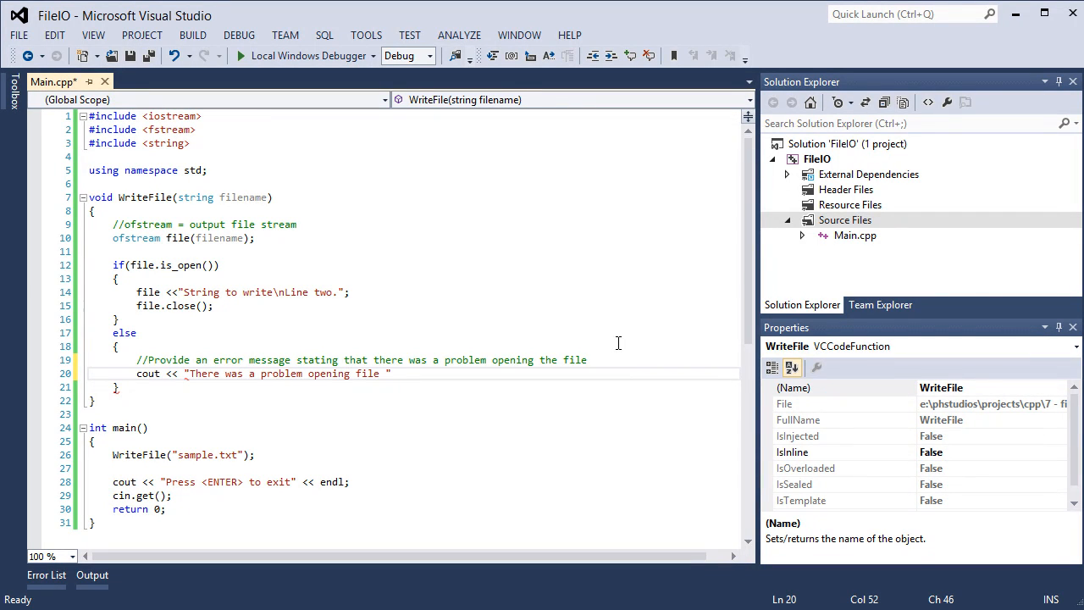
type("<<")
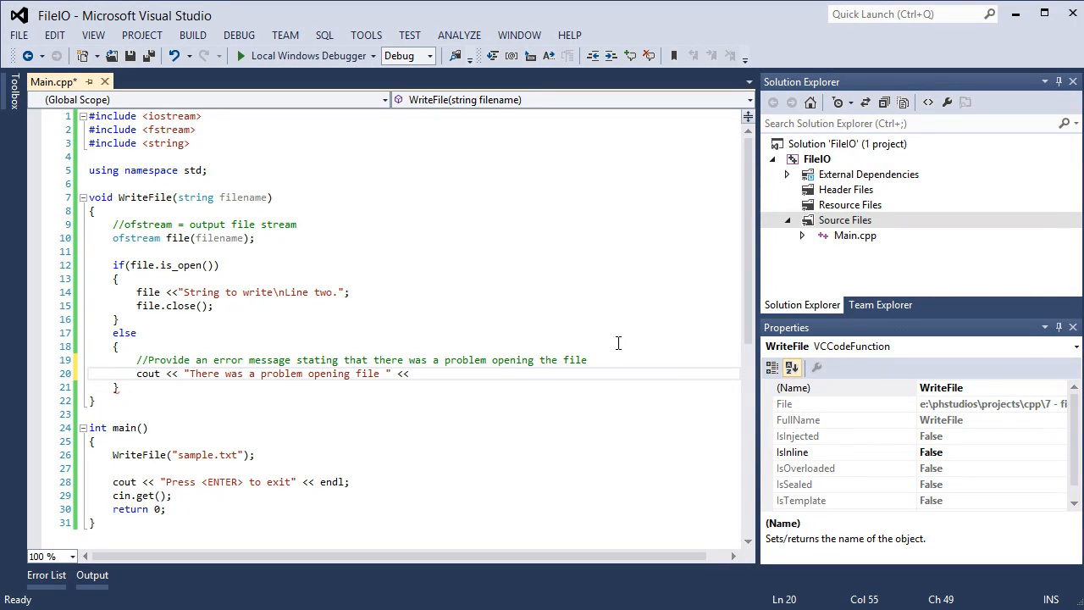
type("fi")
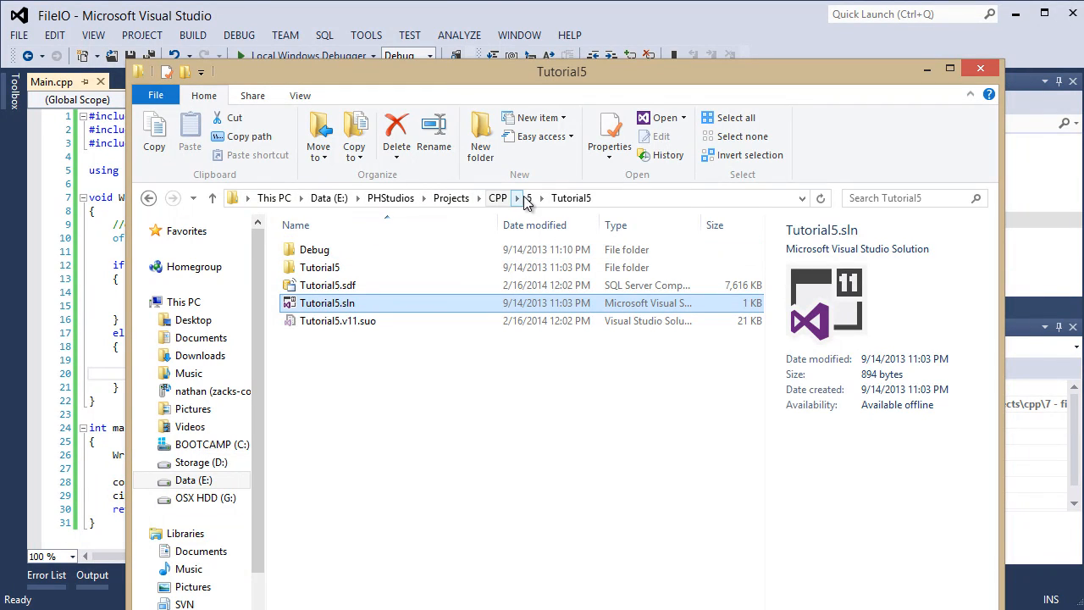
Step: Browse from CPP through 7 - File IO, FileIO, FileIO and Debug to find sample.txt
left_click(498, 197)
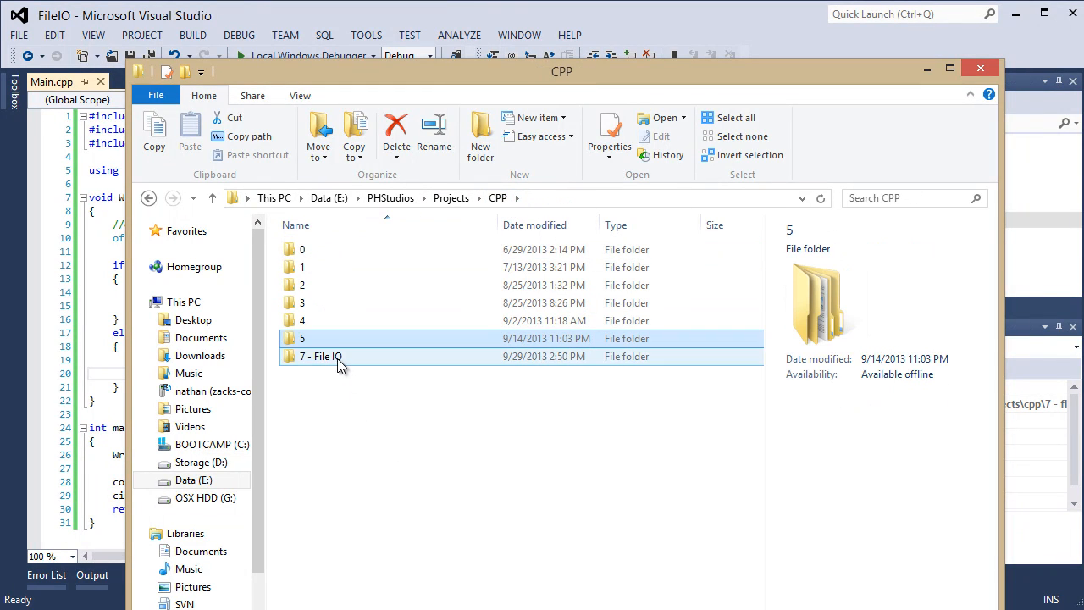
double_click(321, 355)
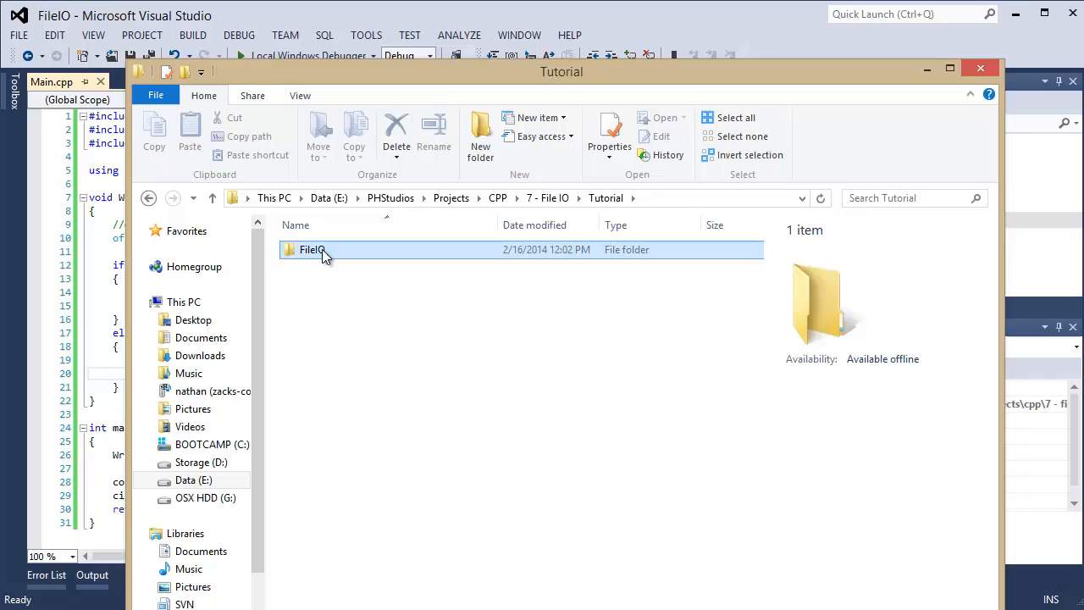
double_click(312, 249)
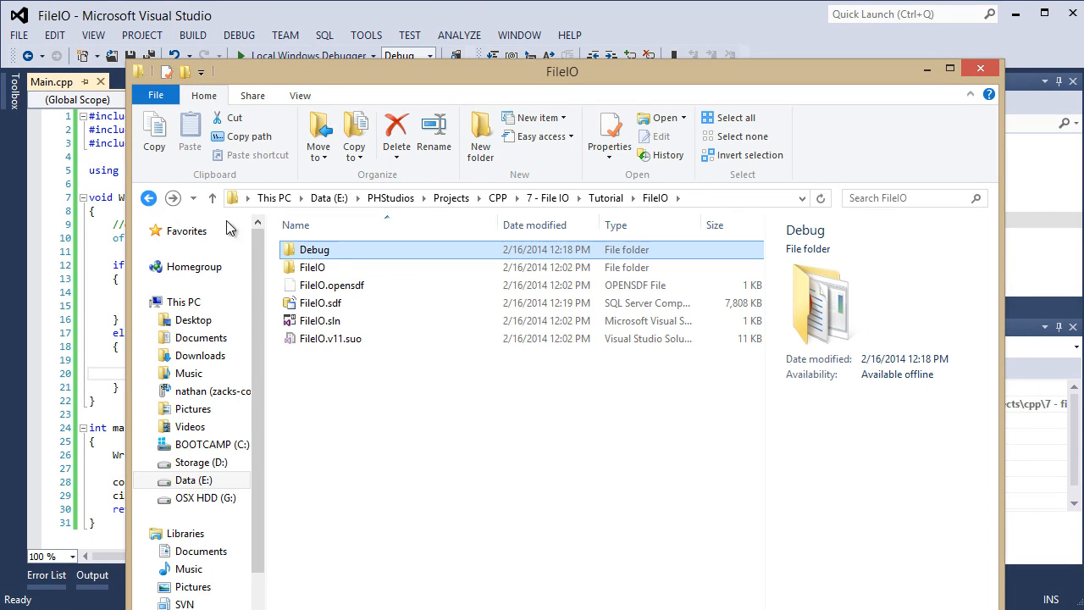
double_click(312, 267)
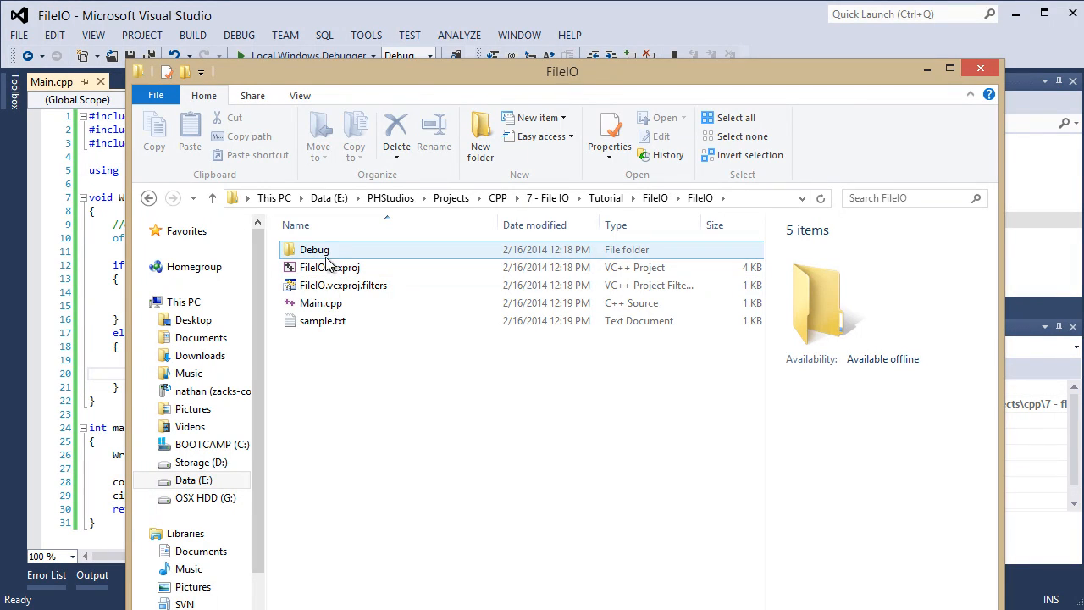
double_click(322, 321)
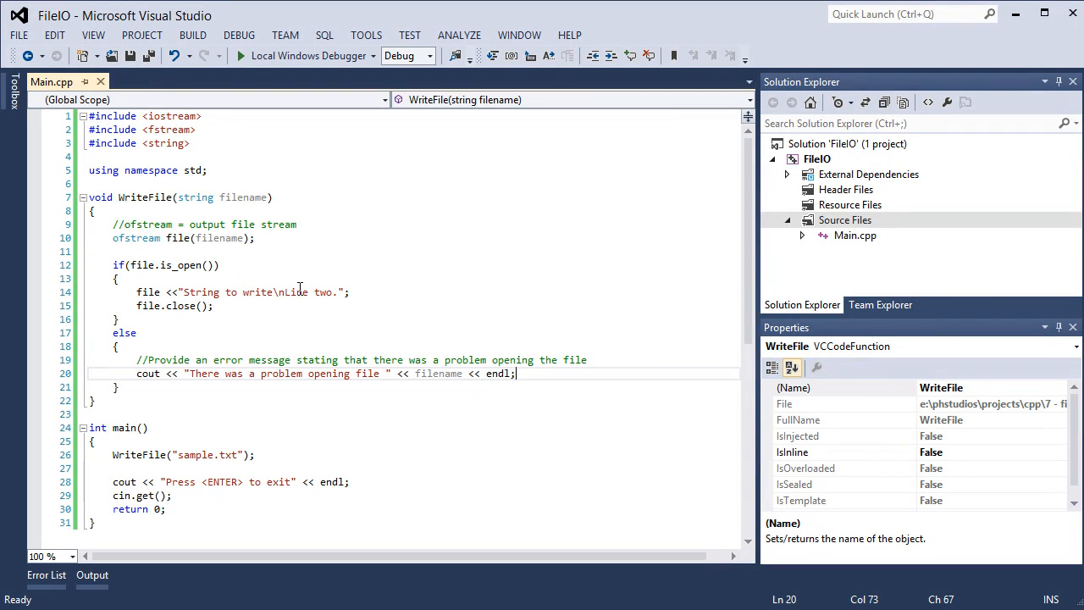
mouse_move(339, 325)
type("void ReadFile(str")
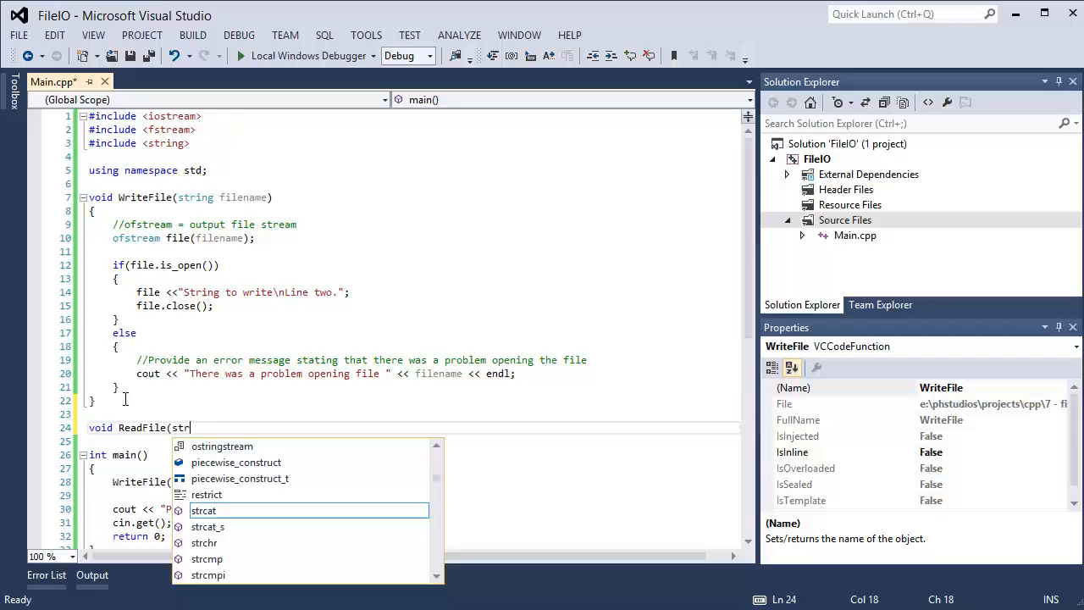
Step: In ReadFile, declare an ifstream file opened on the filename parameter
type("ing filename)")
type("{")
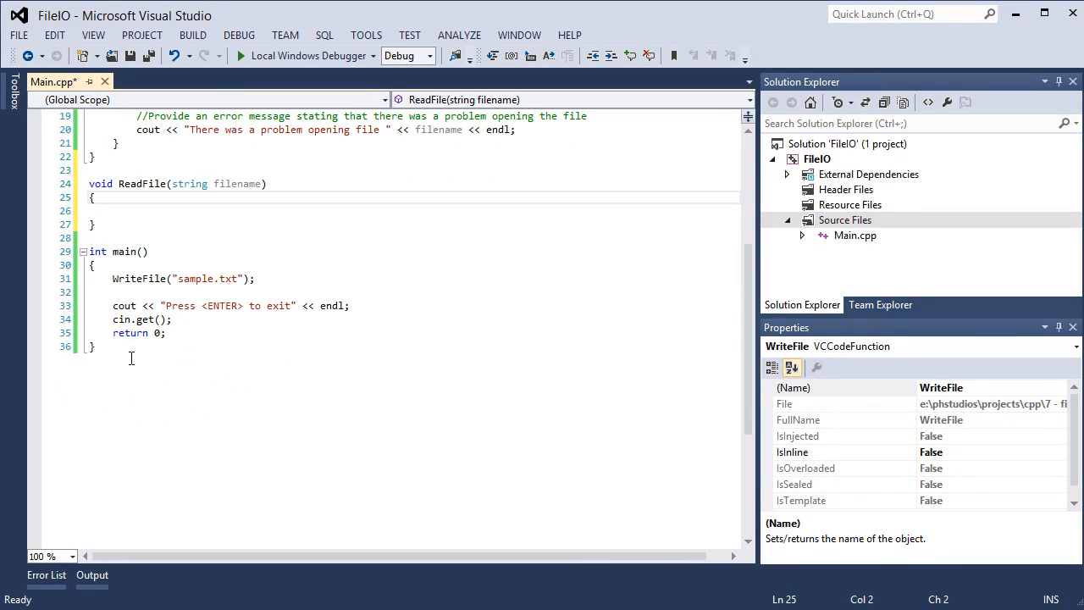
left_click(115, 210)
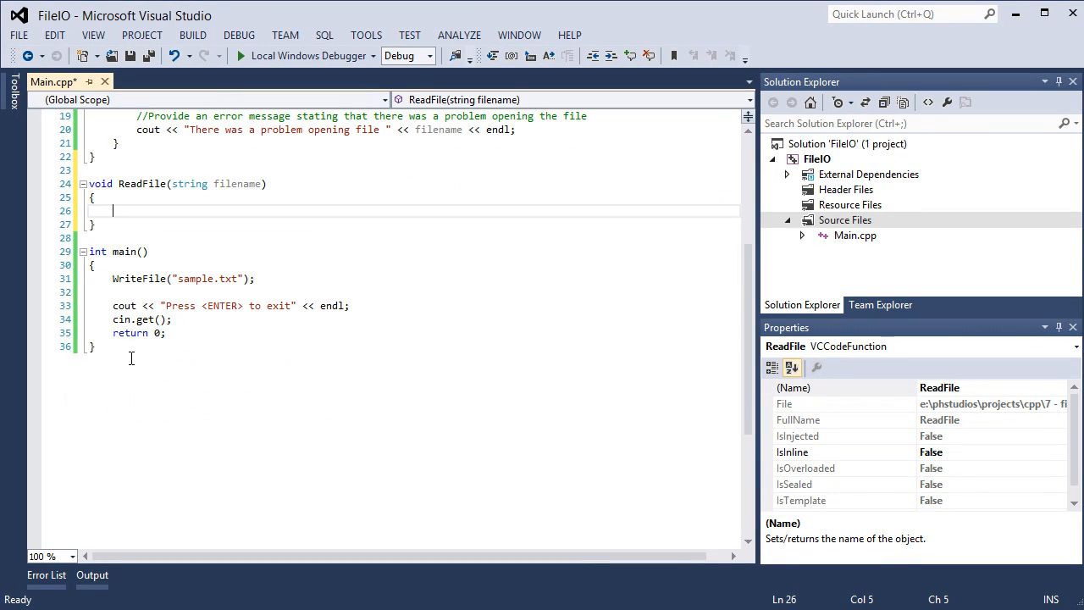
type("//")
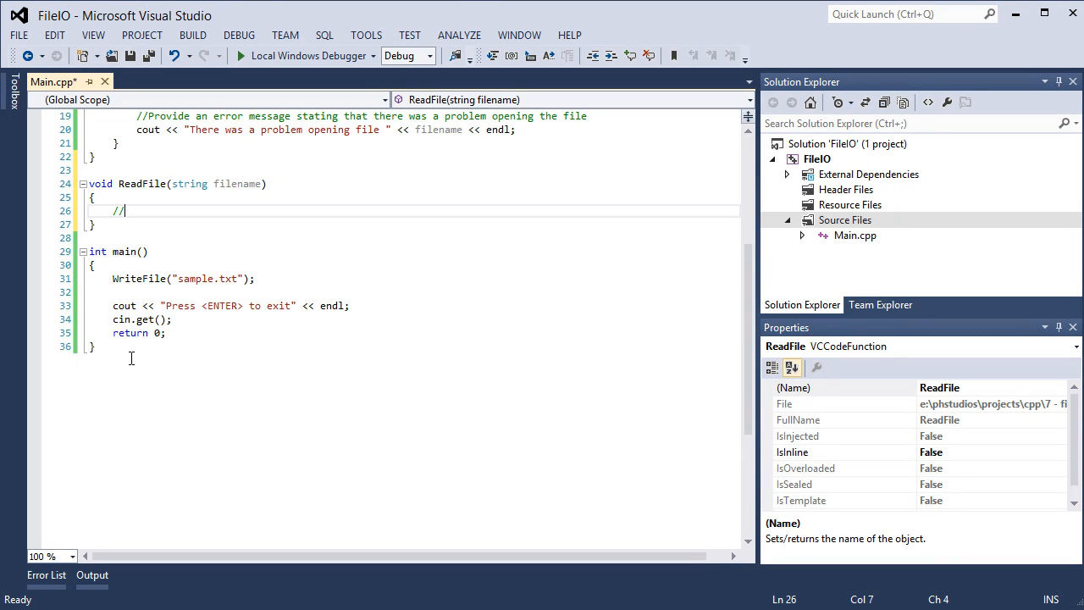
type("i")
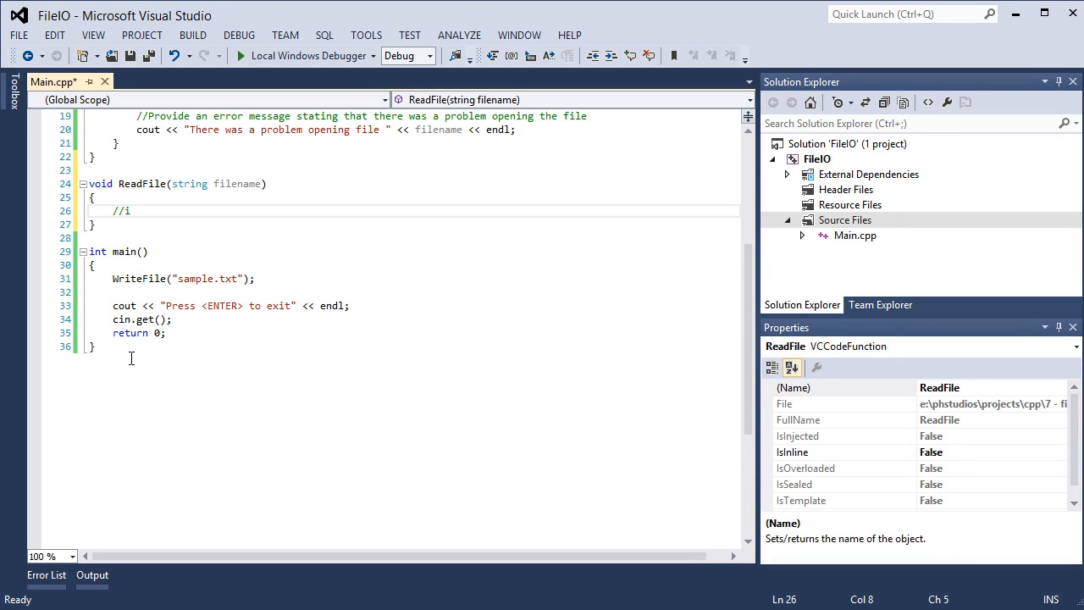
type("fstream = input file stream")
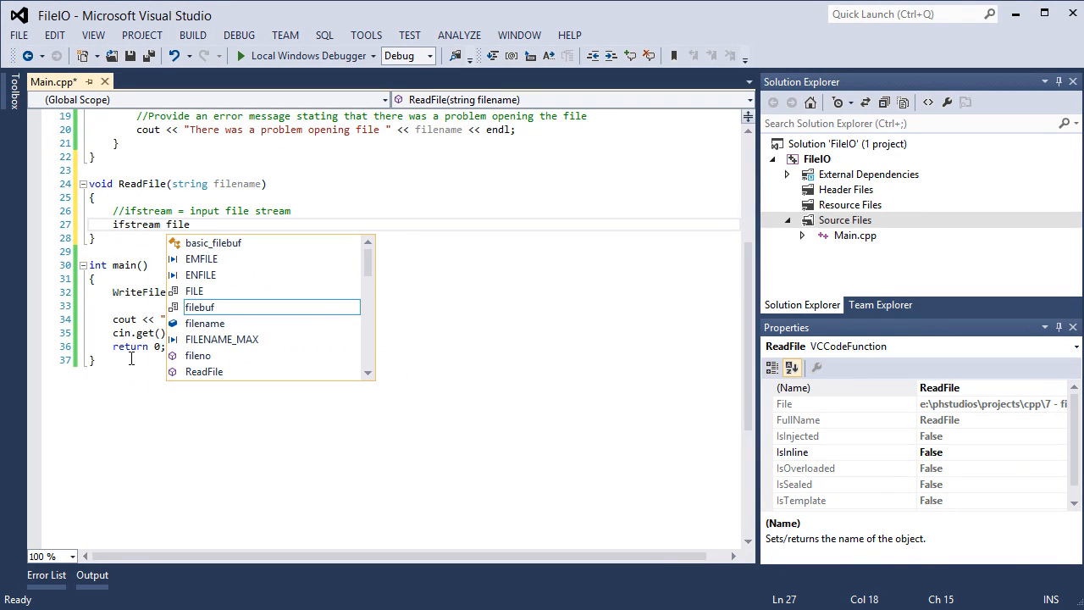
type("(filename);")
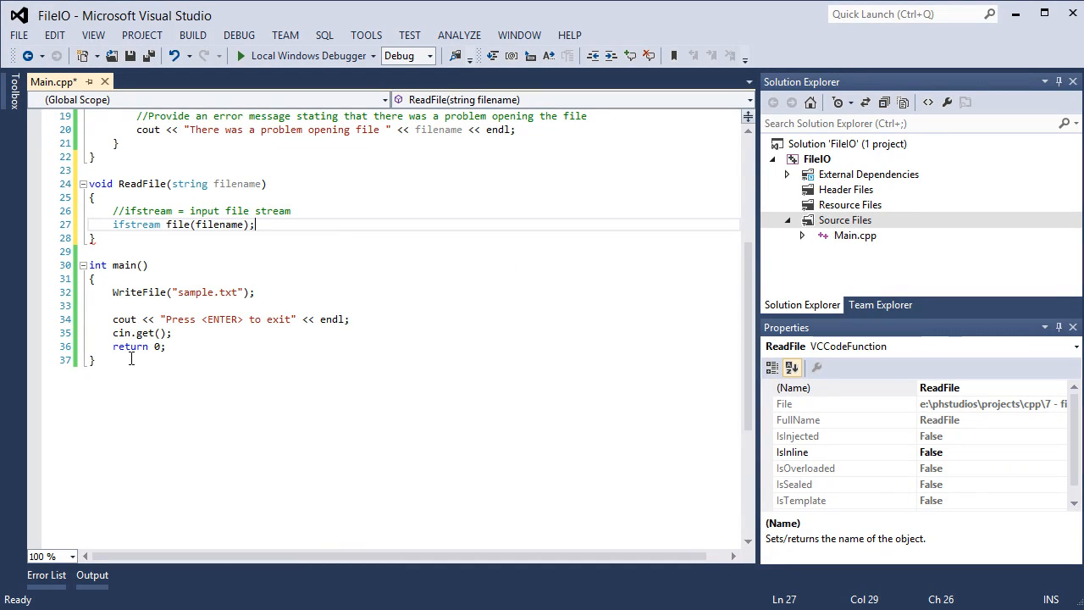
Step: Add the if(file.is_open()) check with an else branch printing the opening-error message
type("if(")
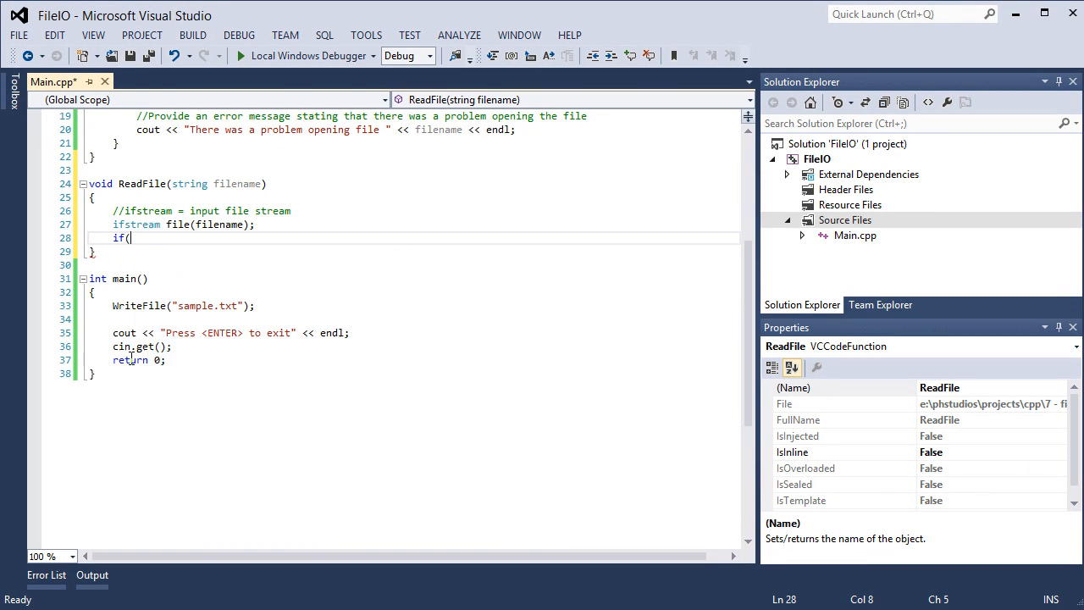
type("file.isfx")
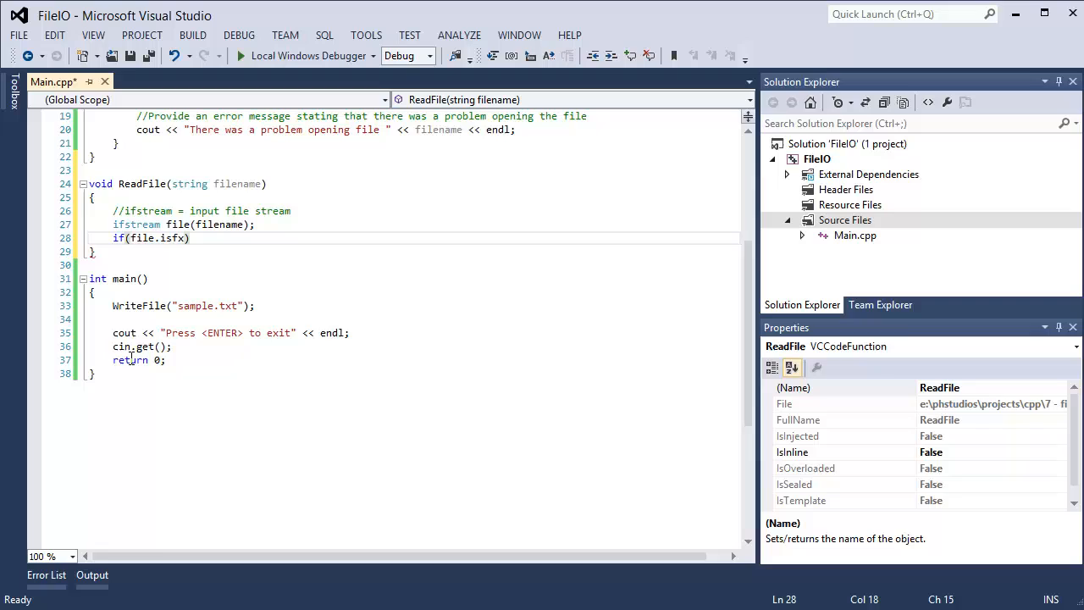
key("BackSpace")
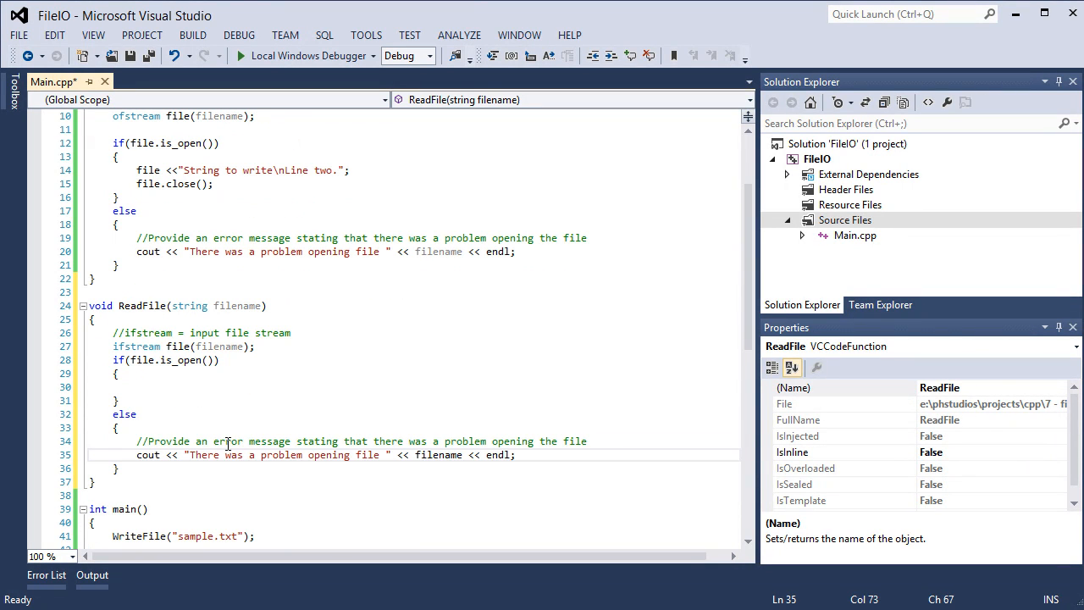
Step: Save Main.cpp and declare string str; and int lineNumber = 1; in ReadFile's open branch
key("ctrl+s")
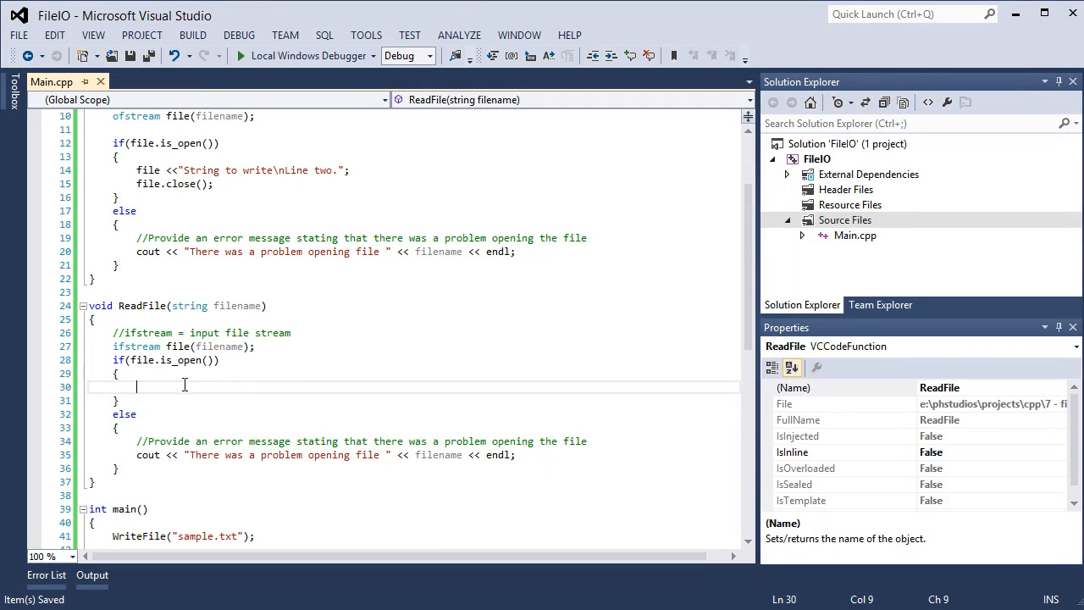
left_click(254, 346)
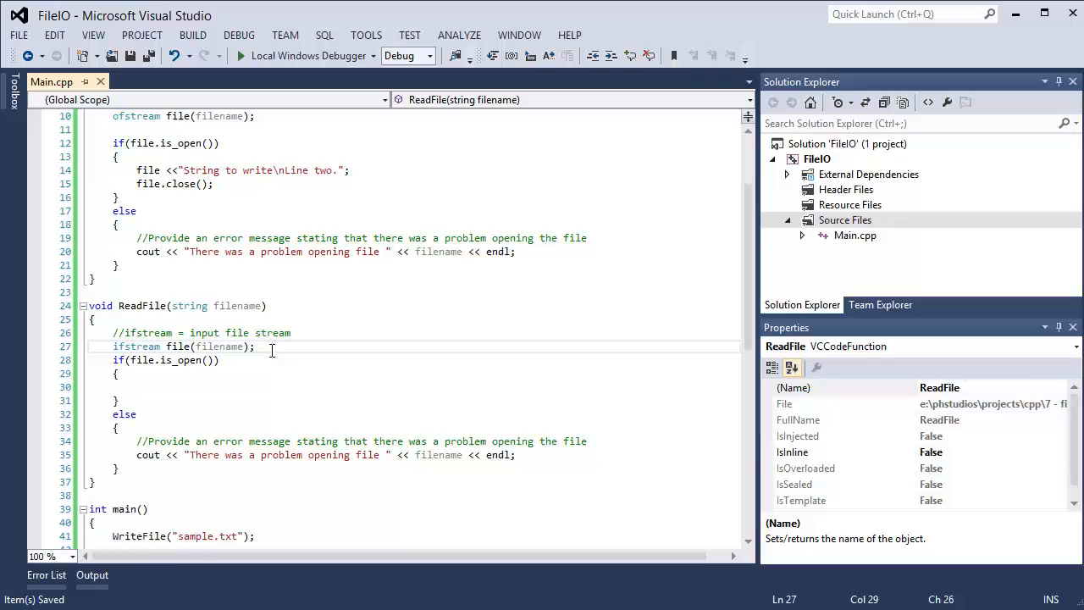
key("enter")
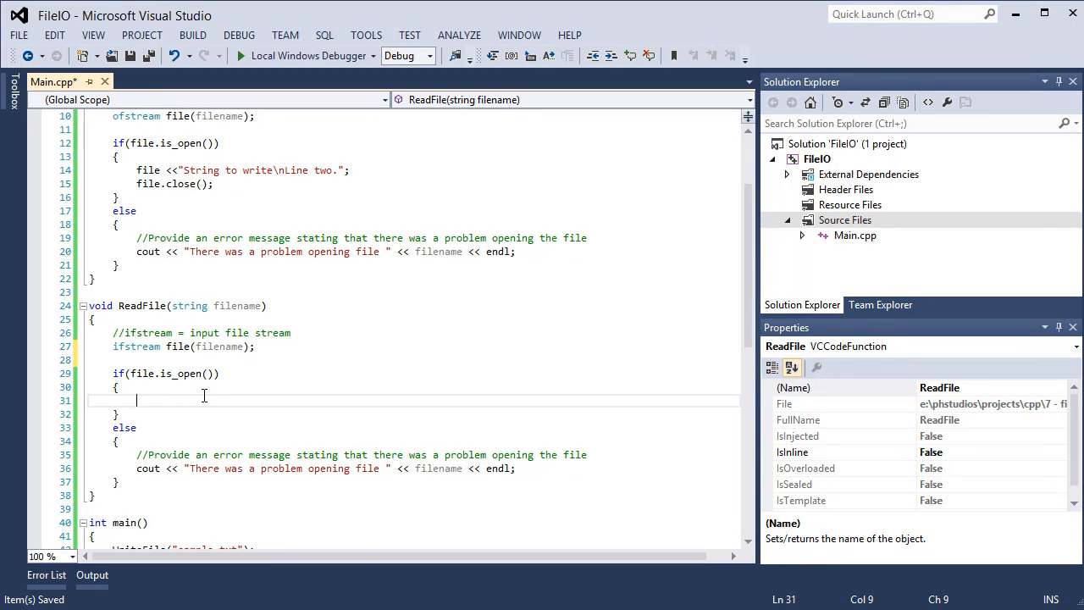
type("string")
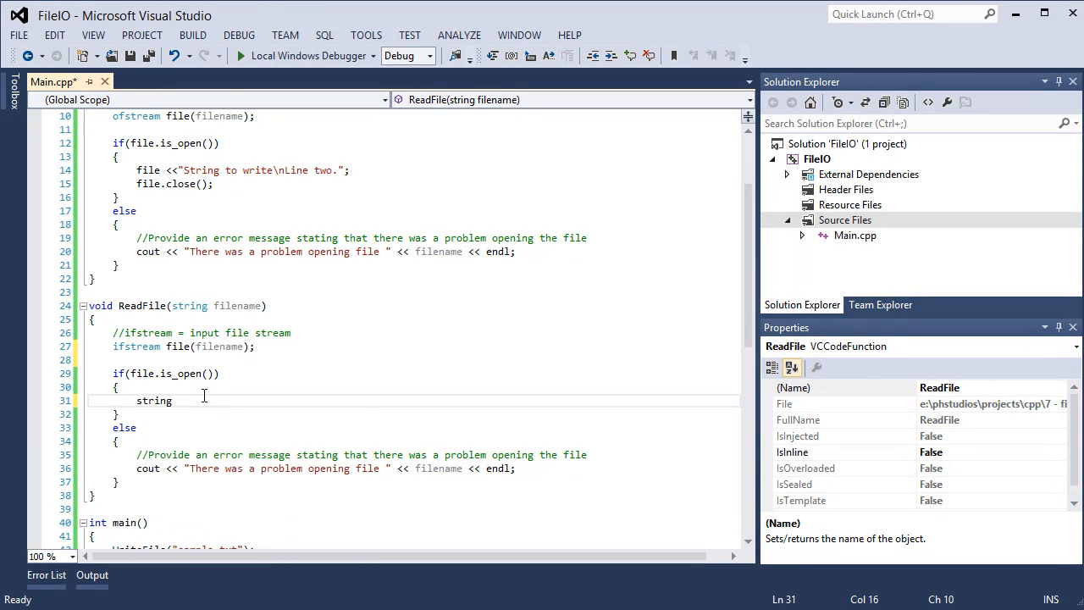
type("str;")
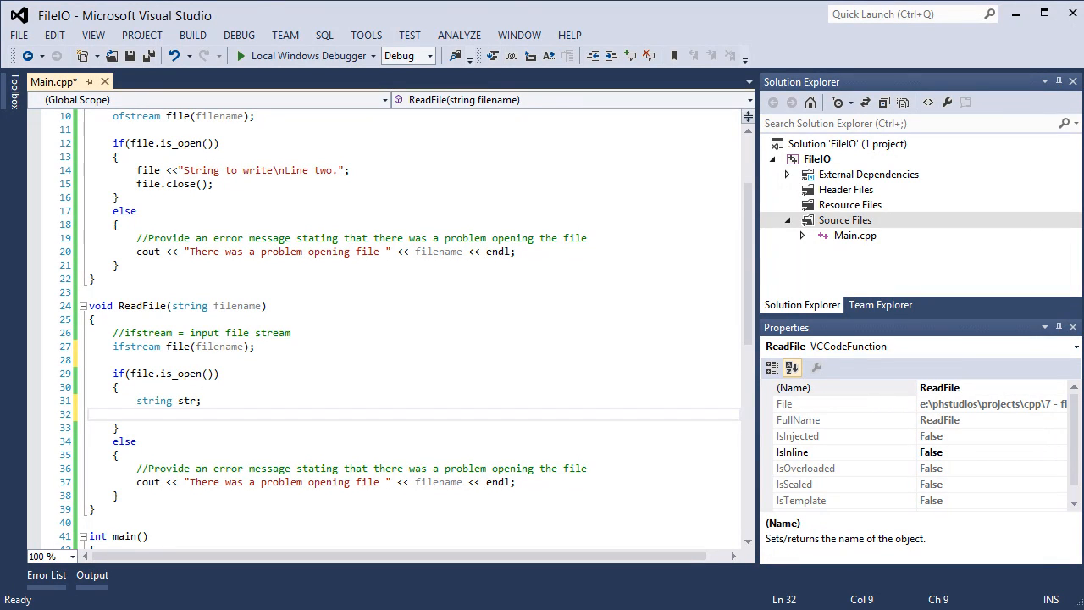
type("int")
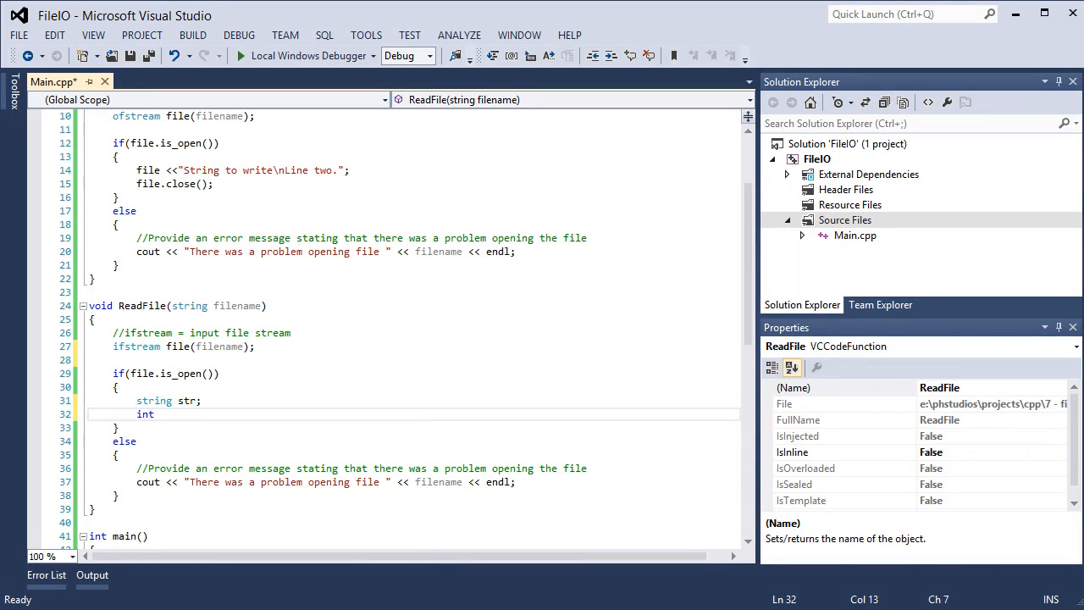
type("lineNum")
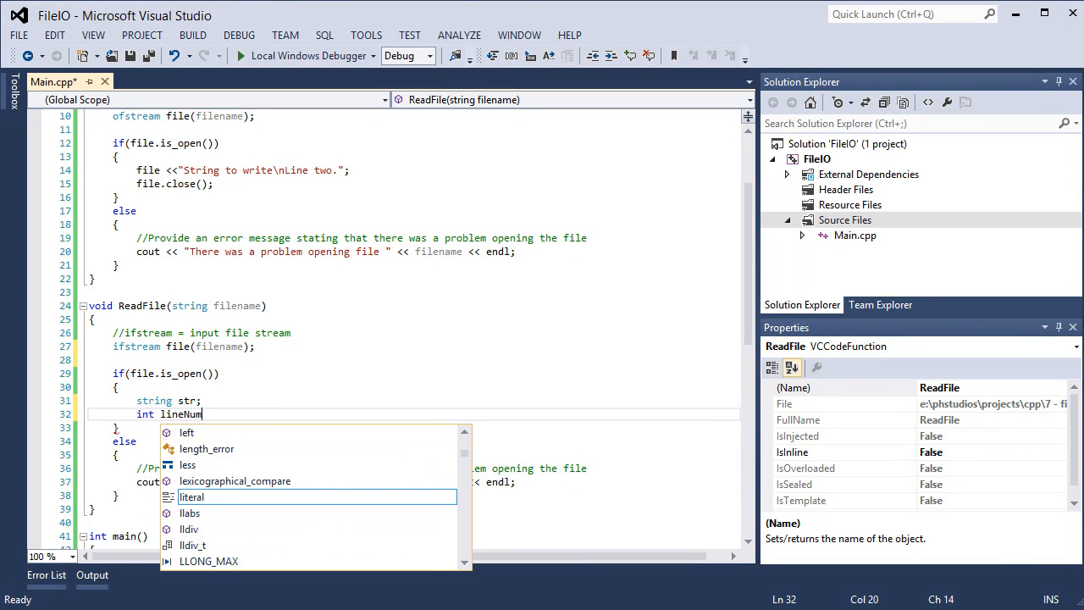
type("ber = 1")
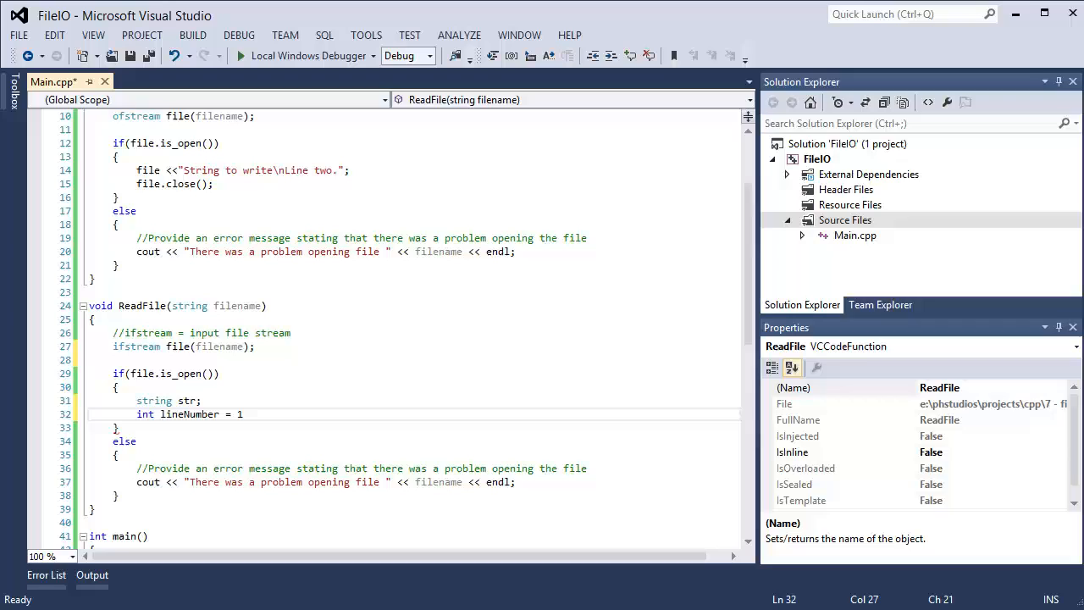
type(";")
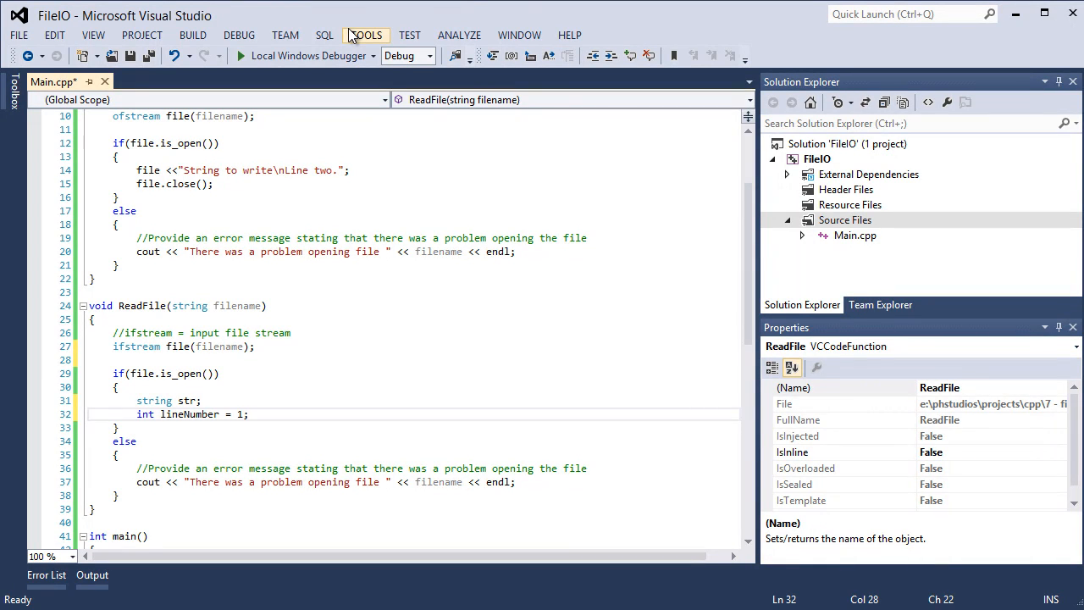
mouse_move(249, 366)
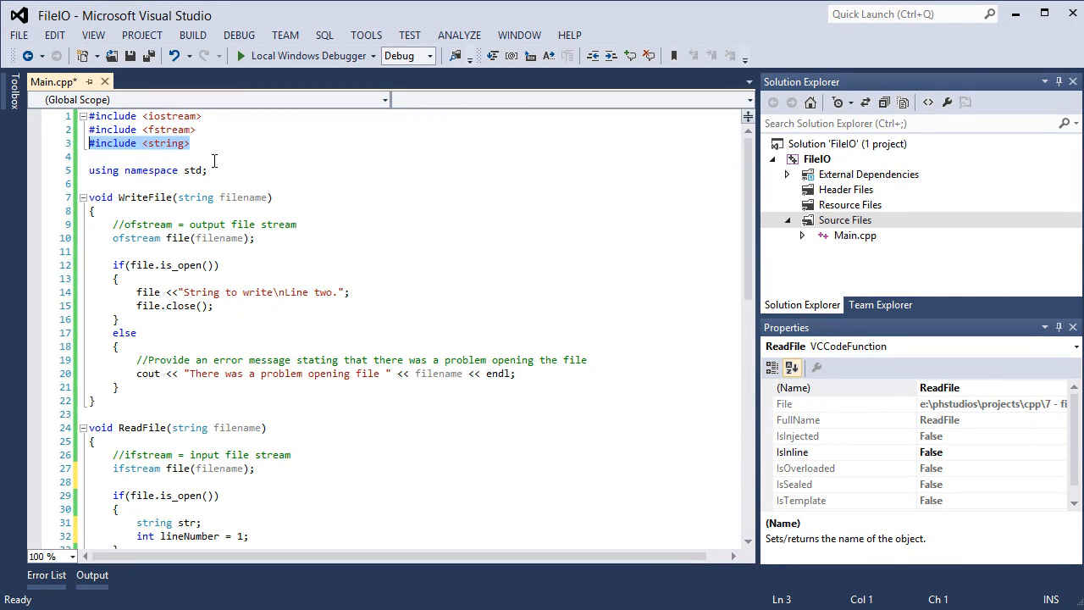
scroll("down", 3)
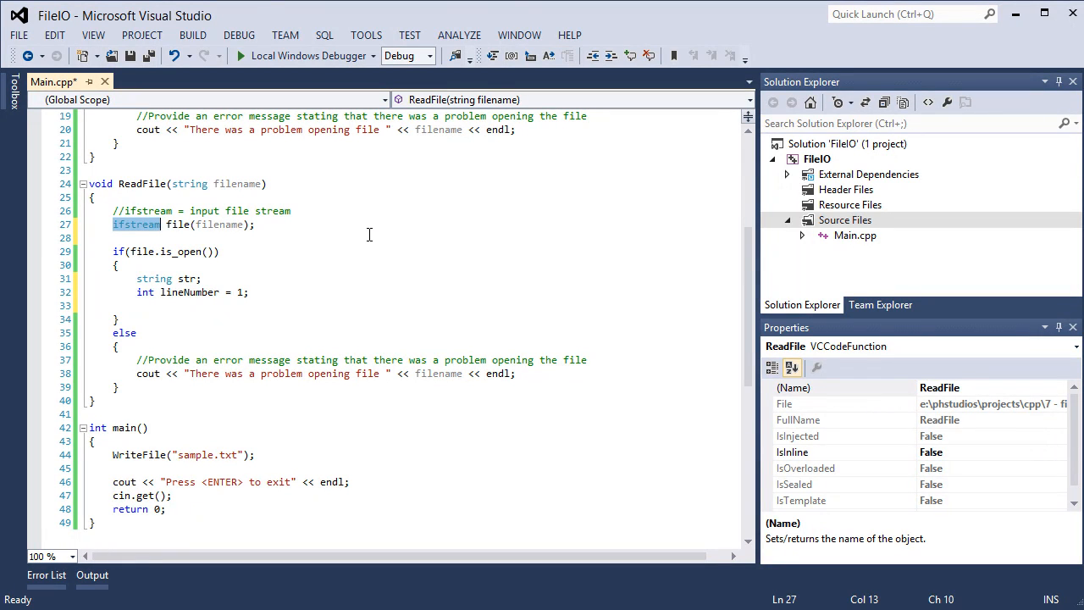
mouse_move(224, 173)
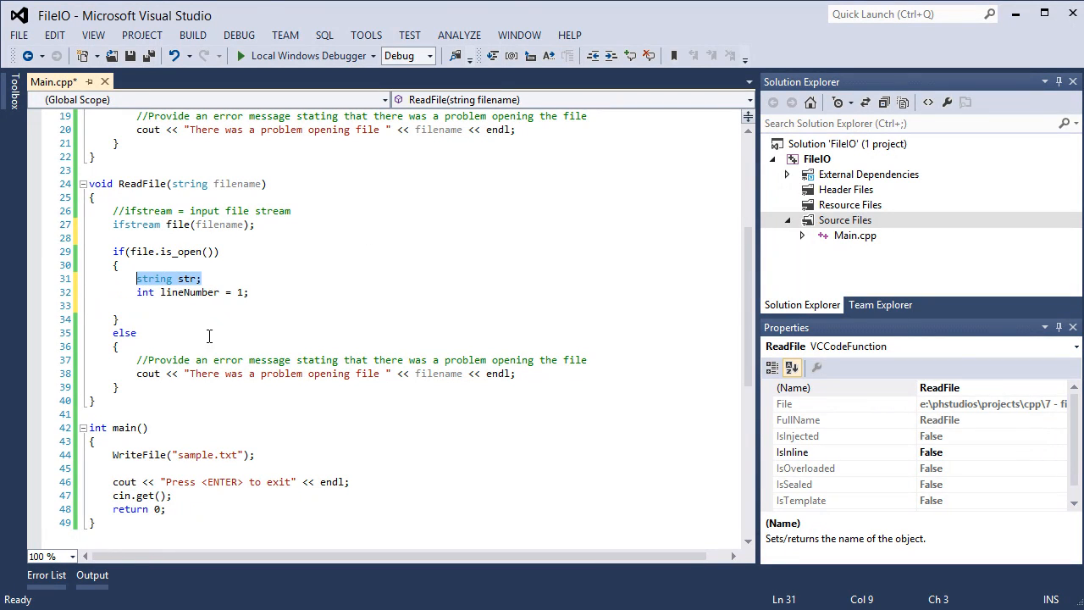
left_click(200, 305)
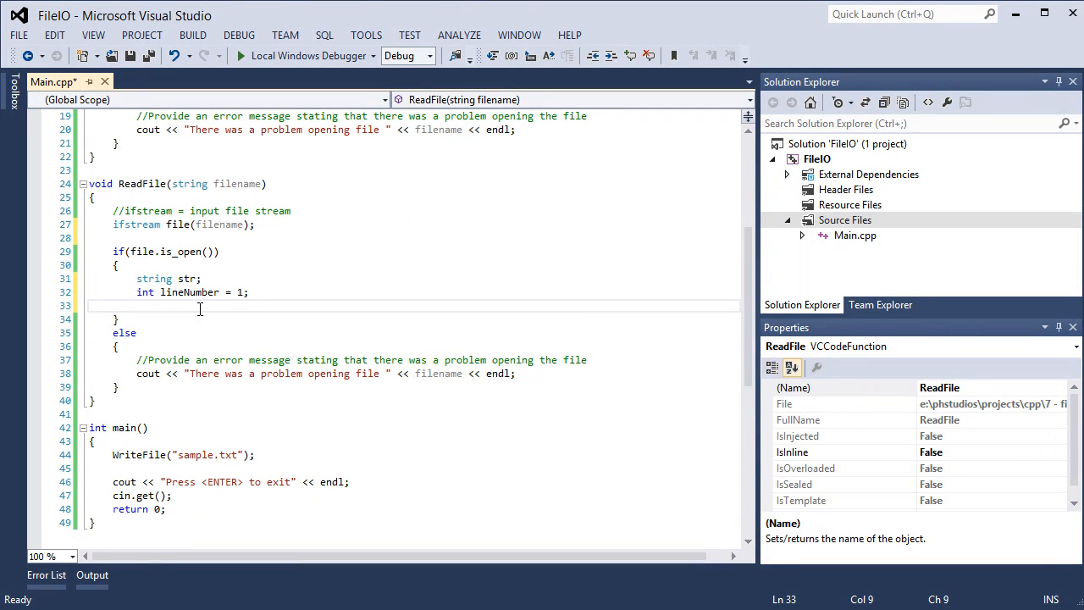
left_click(136, 305)
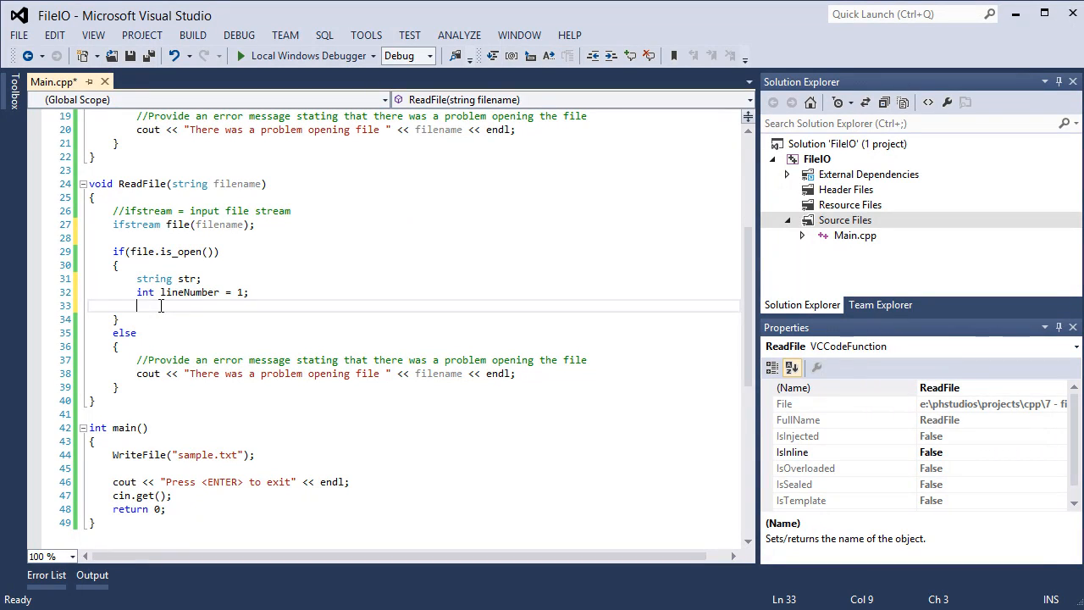
Step: Start a while(getline(file, str)) loop reading the file line by line
type("while(")
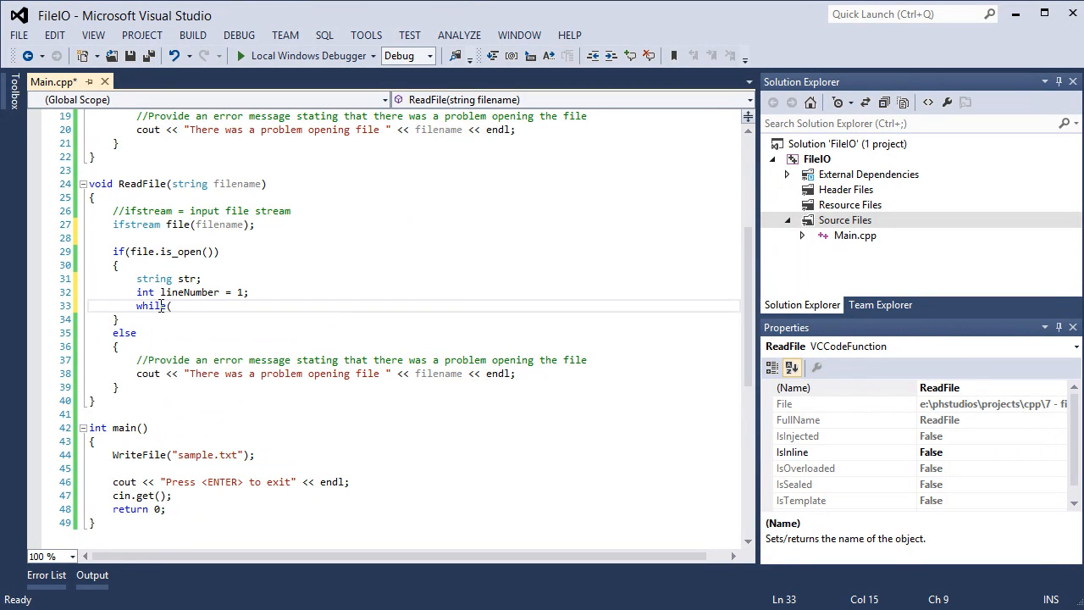
type("getline(")
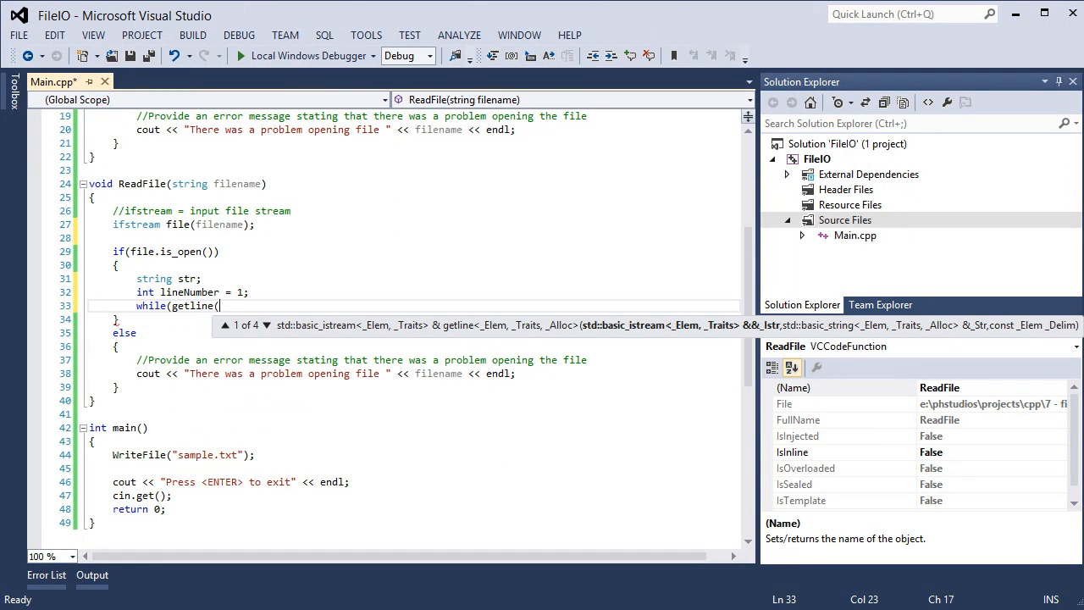
type("file")
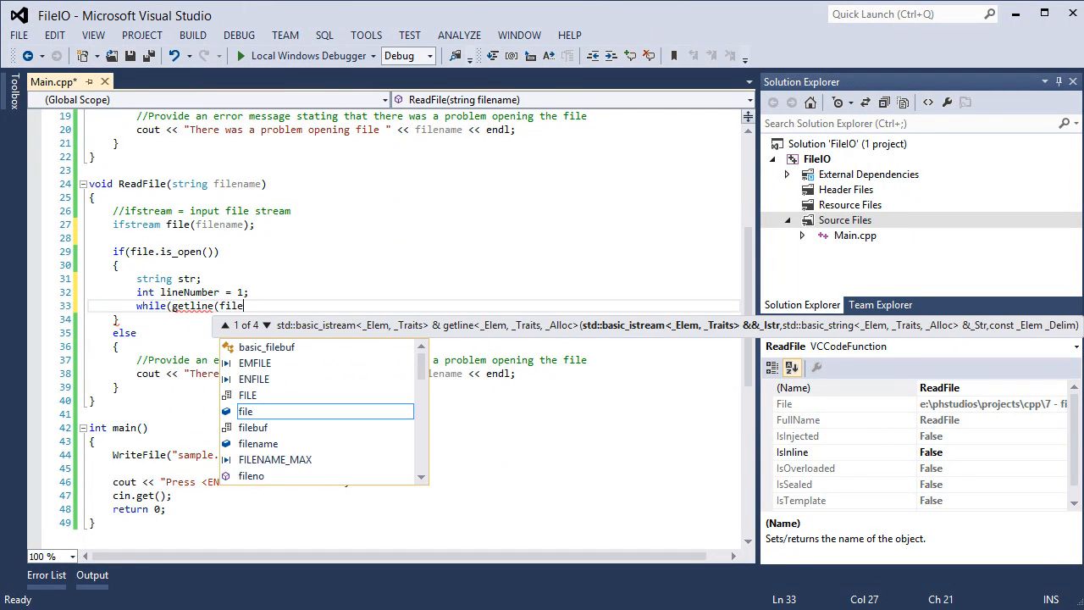
type(", s")
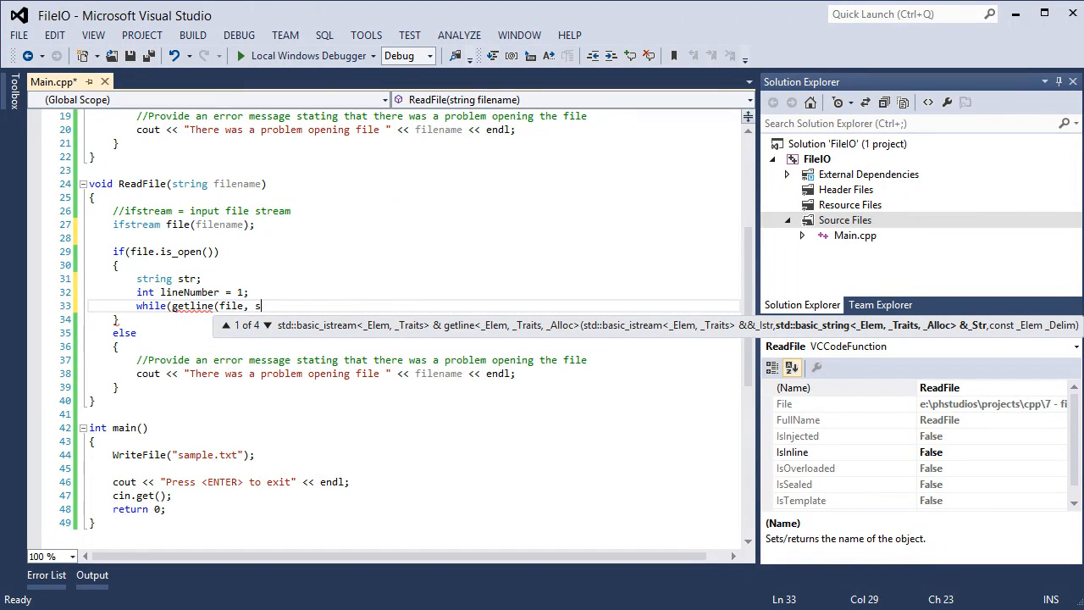
type("tr))")
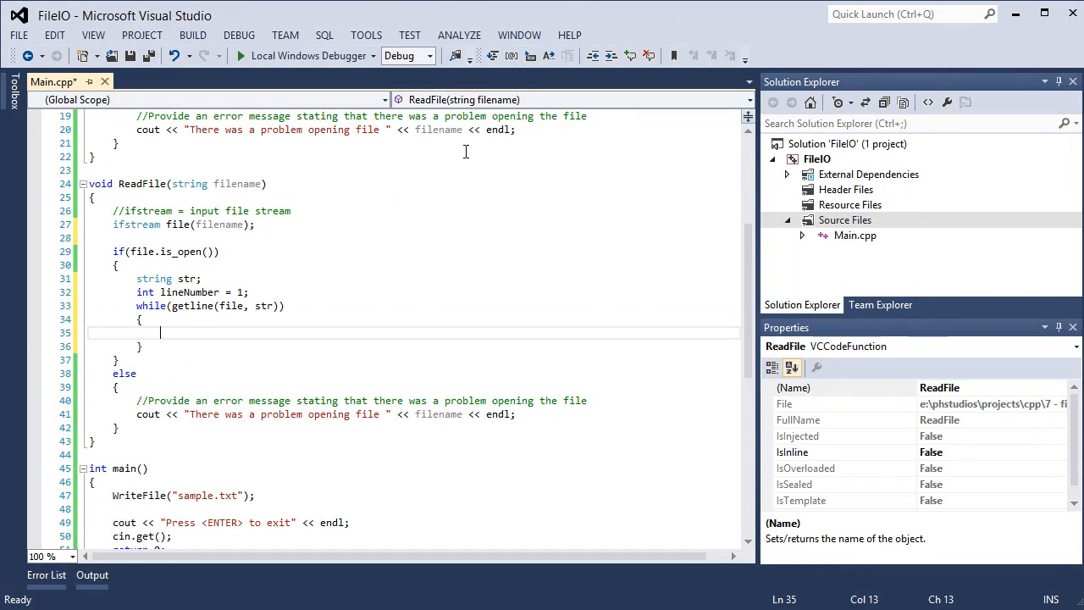
Step: Inside the loop, cout "Line number" lineNumber "contains" str for each line
type("cout <<")
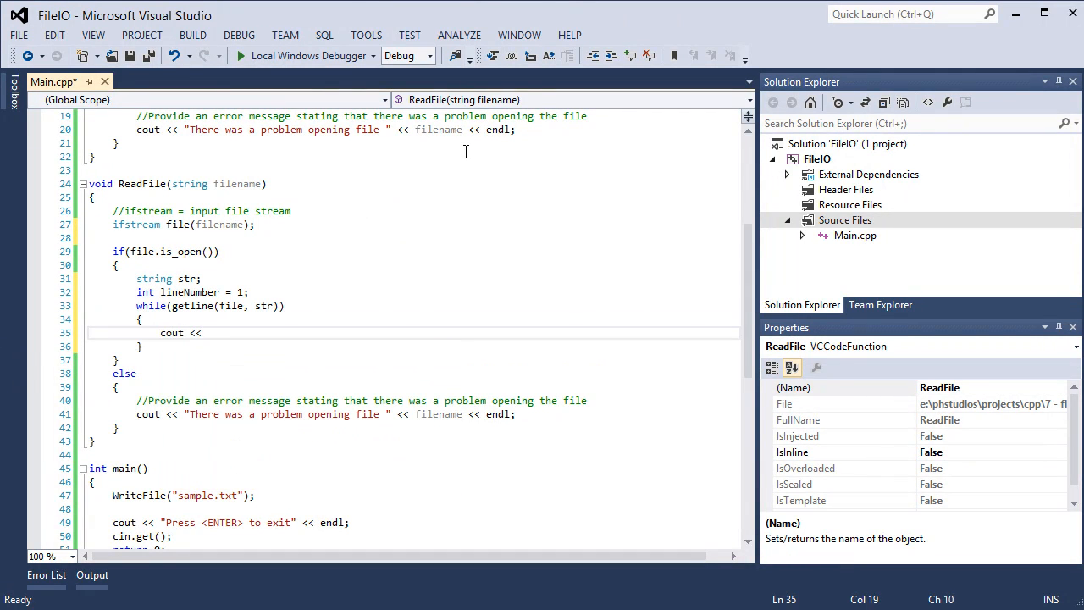
type("\"Line")
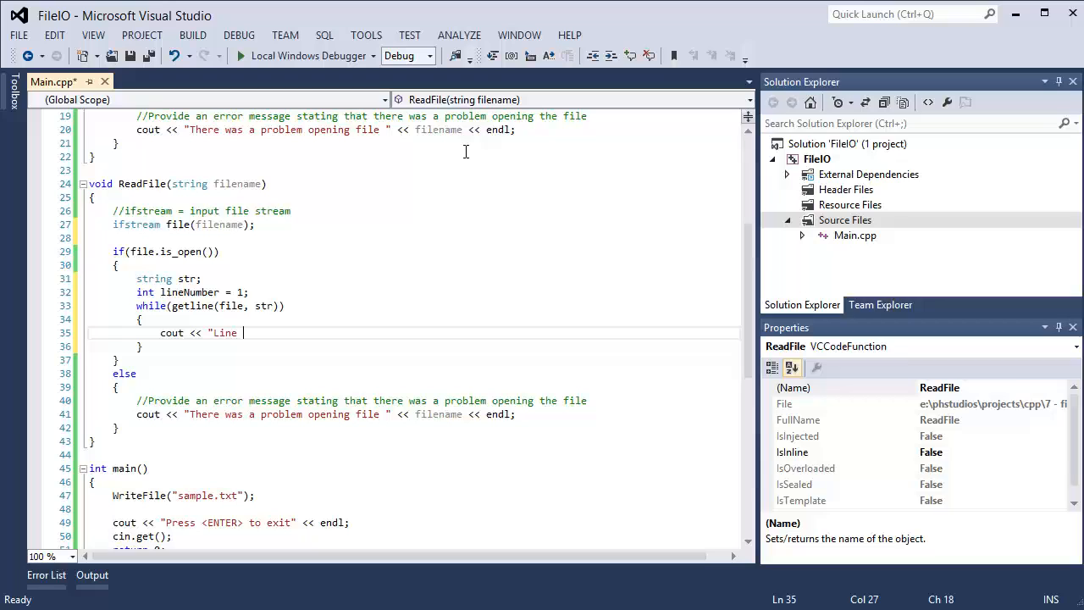
type("number \" <<")
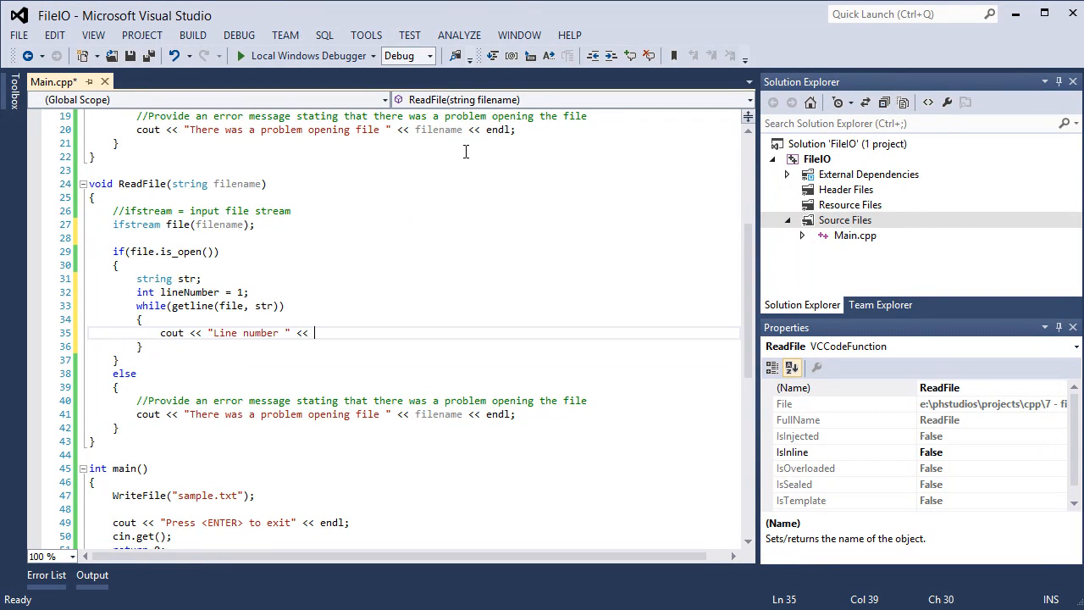
type("linenu")
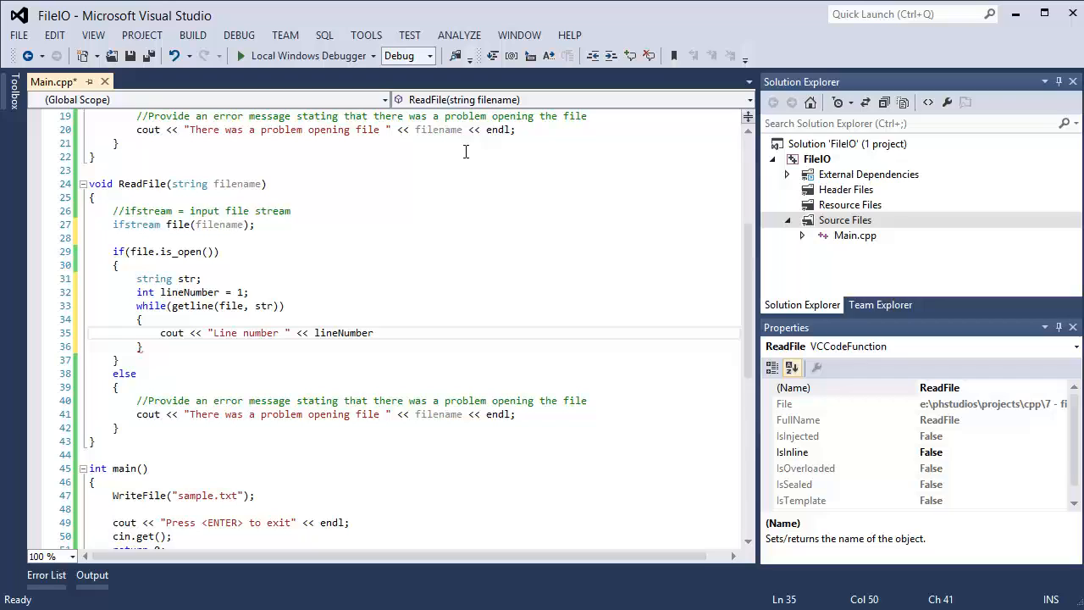
type("<< \"")
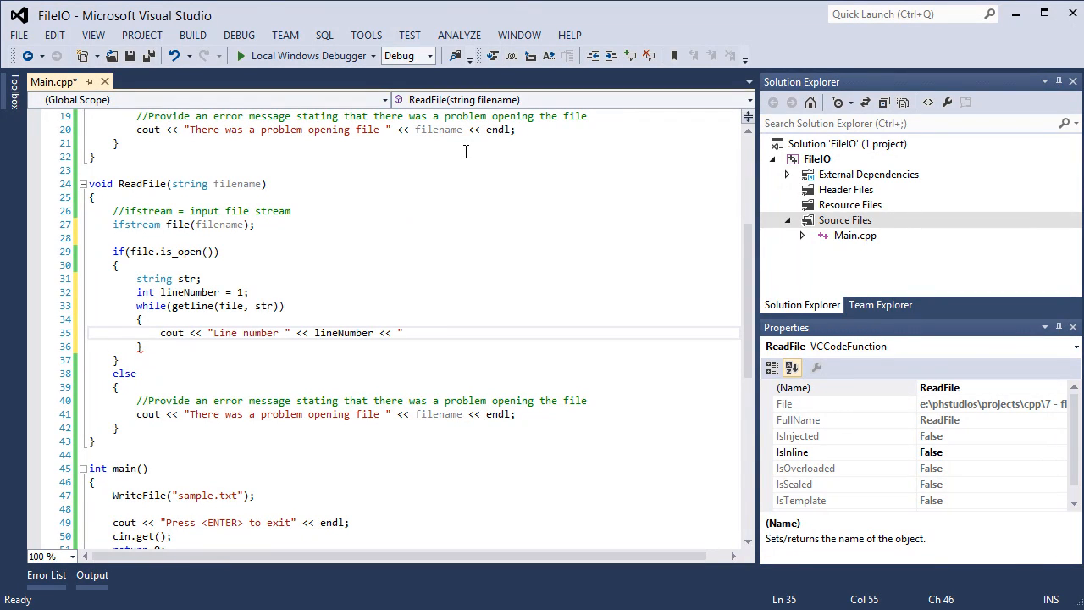
type("contains \" <<")
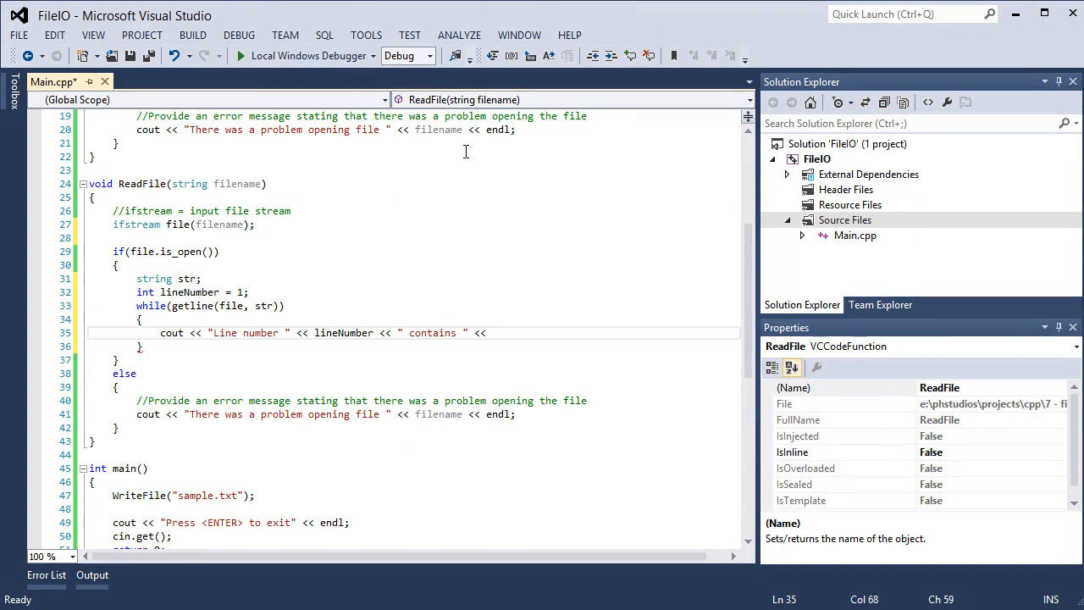
type("str M")
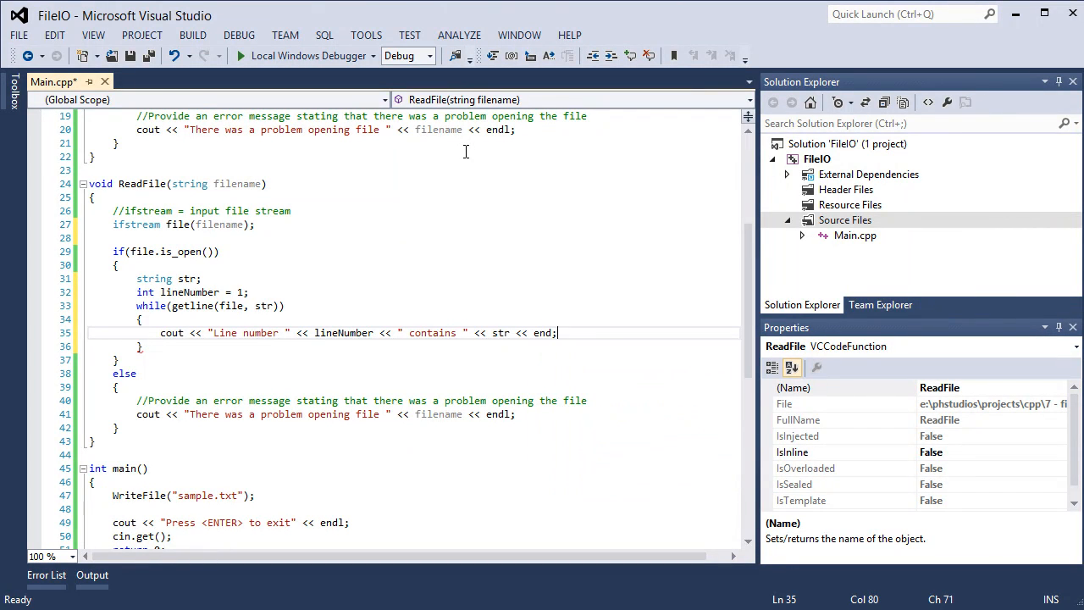
type(";")
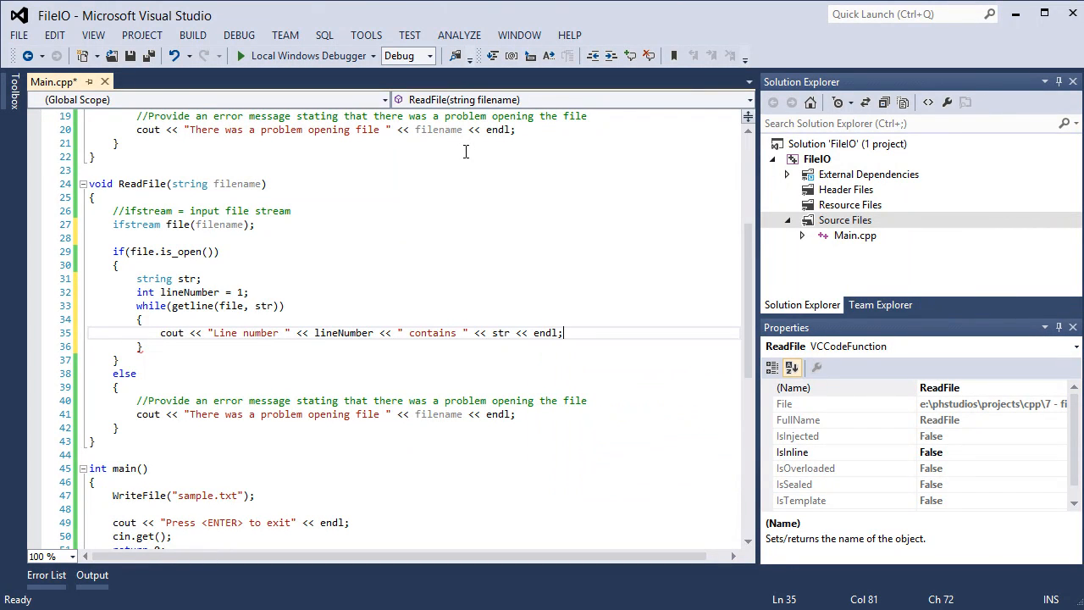
Step: Increment lineNumber++ after printing each line
type("l")
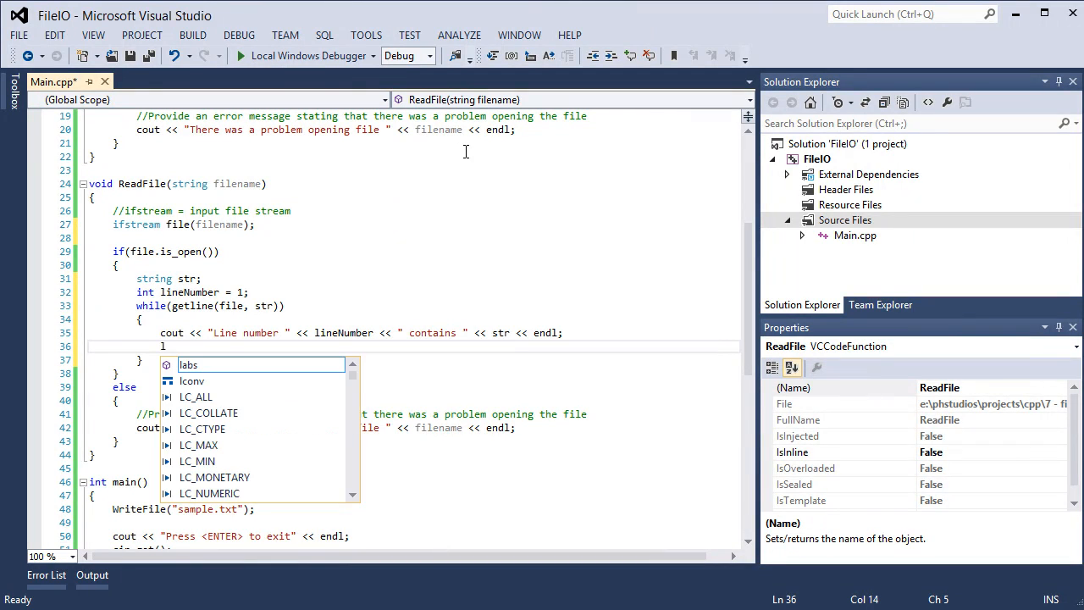
type("lineNumber+")
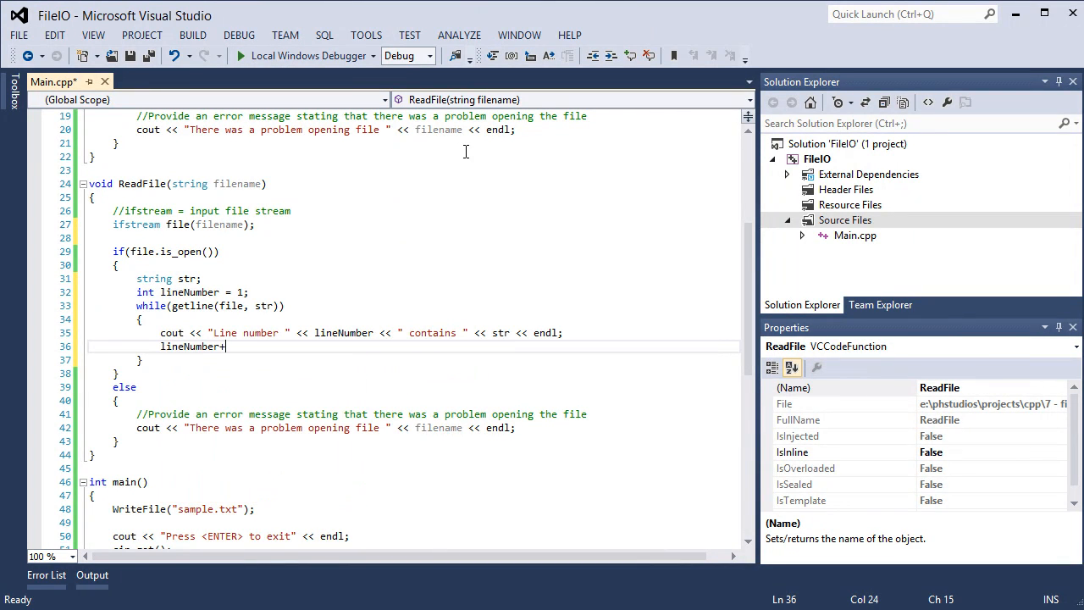
type("+;")
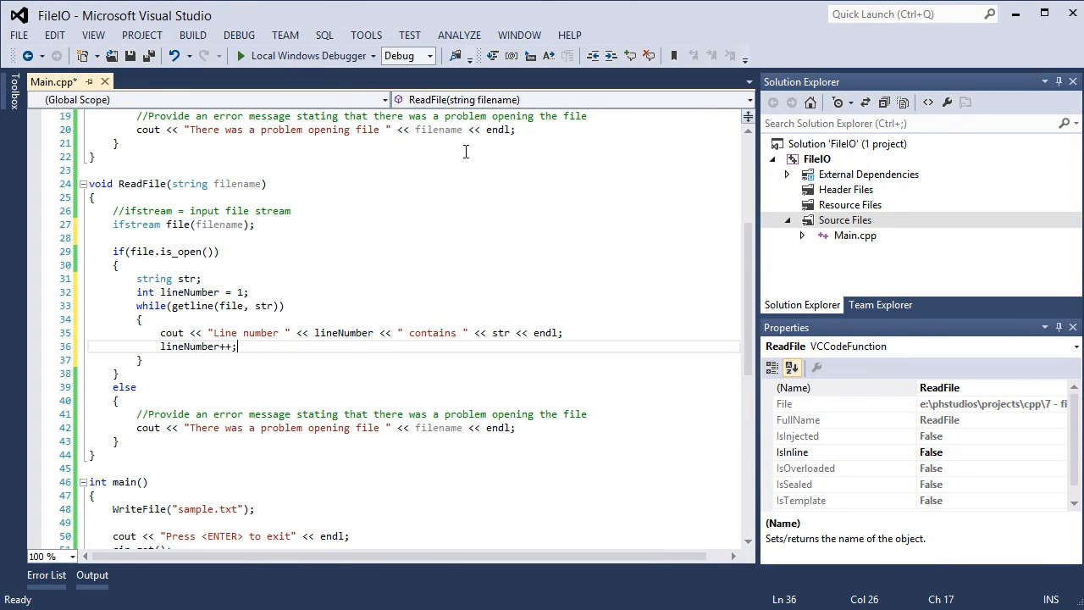
scroll("down", 3)
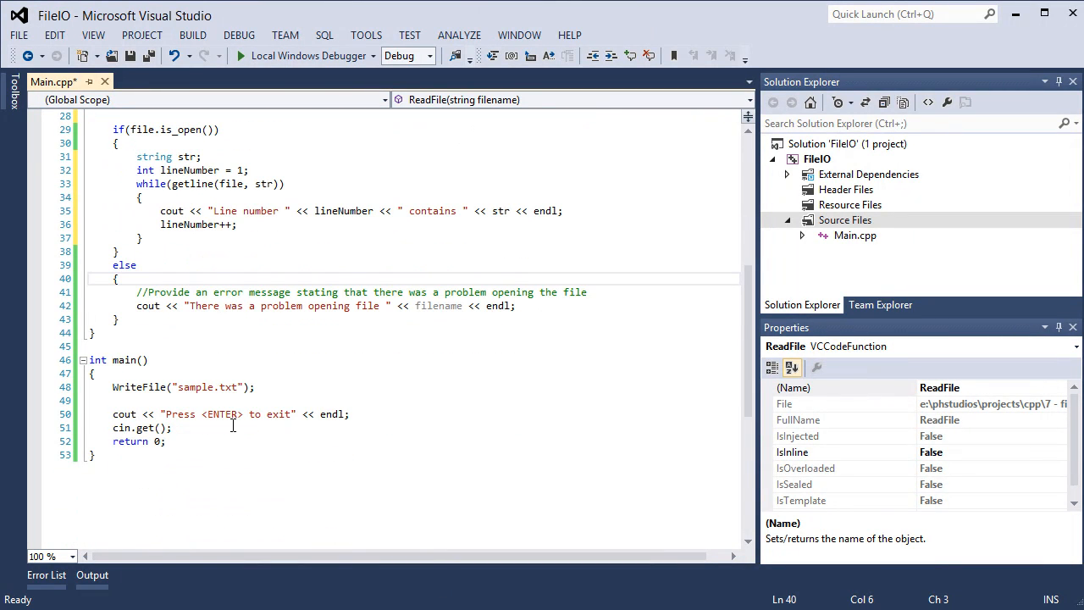
Step: Call ReadFile("sample.txt") after WriteFile in main and run with Local Windows Debugger
left_click(272, 386)
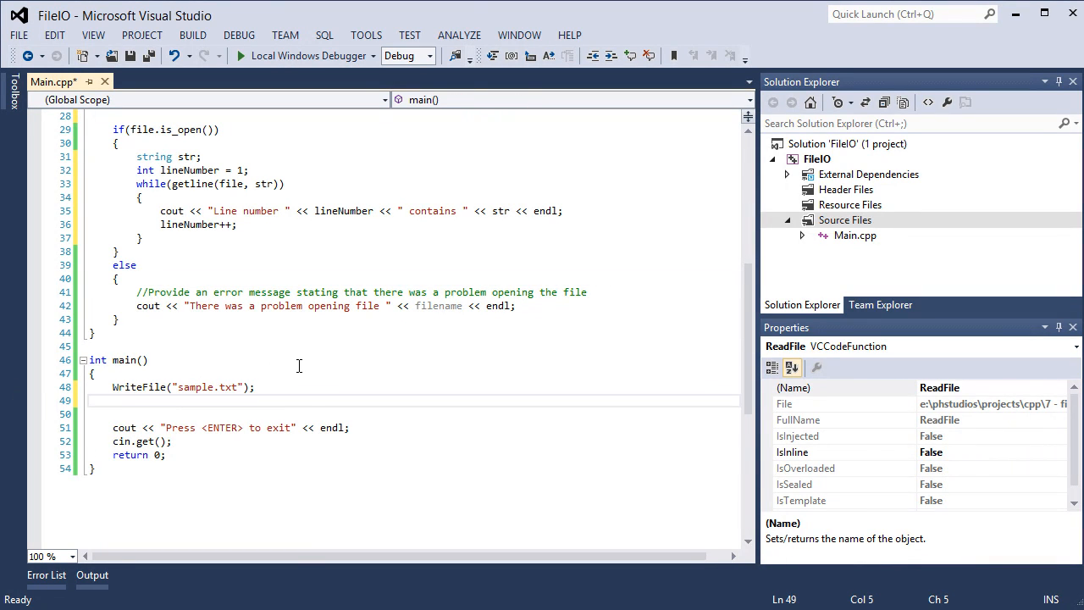
type("ReadFile(\"sample.txt")
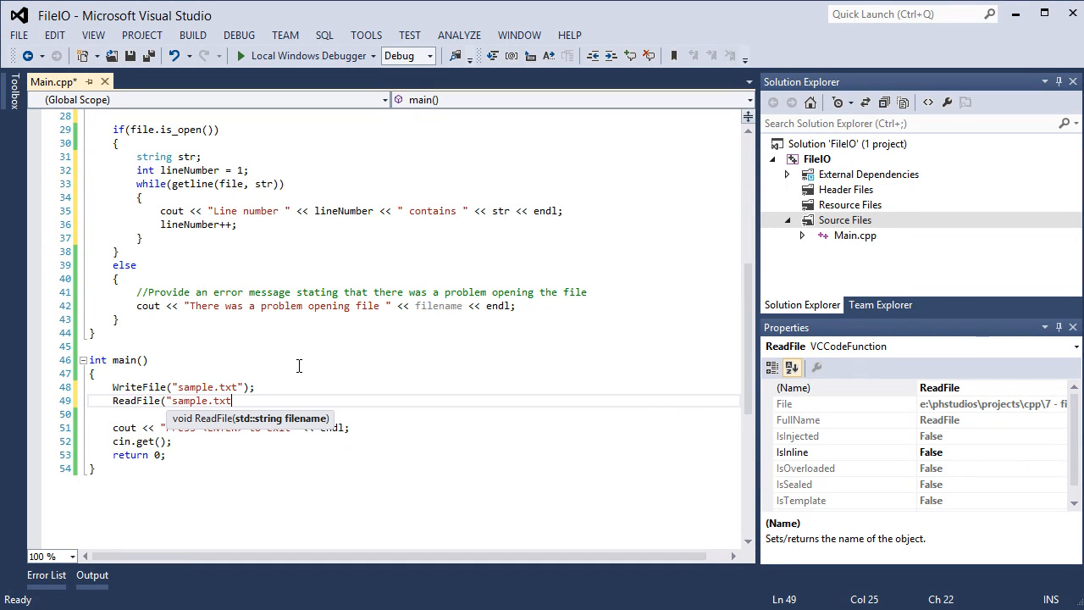
type("\");")
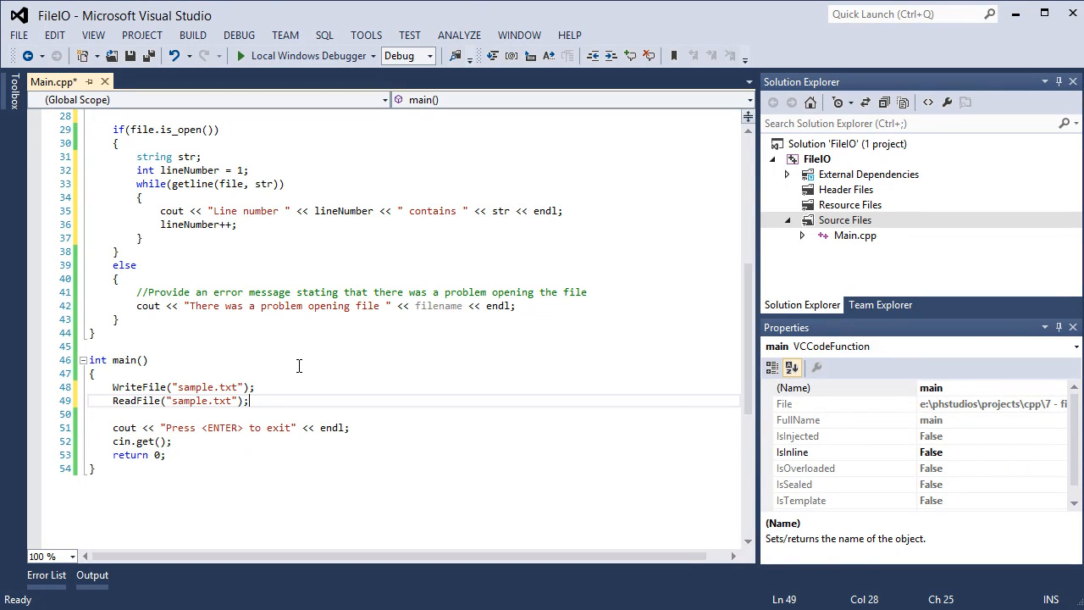
left_click(240, 54)
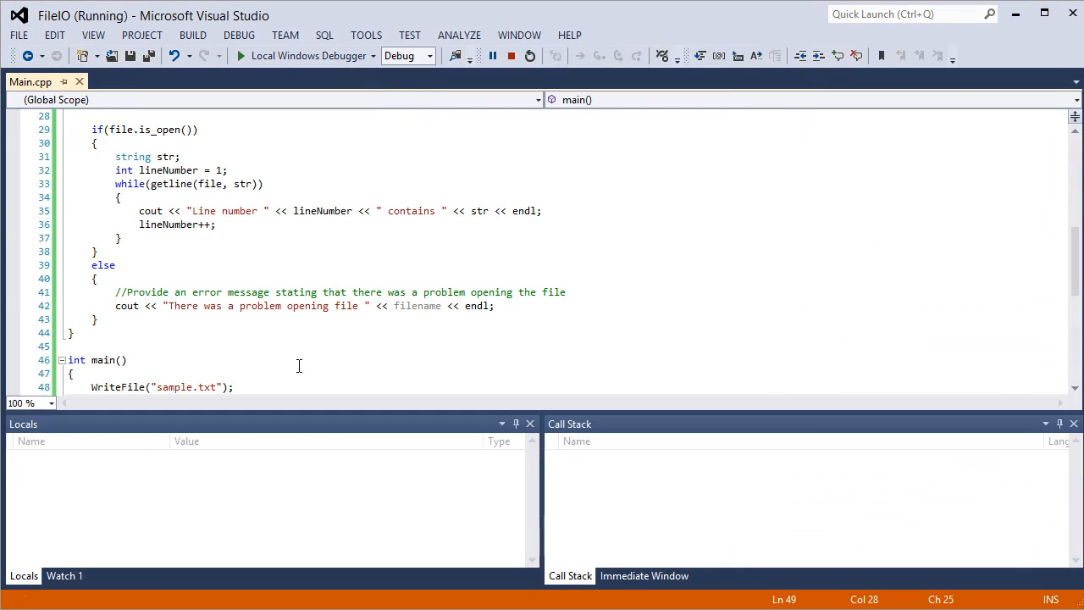
left_click(241, 54)
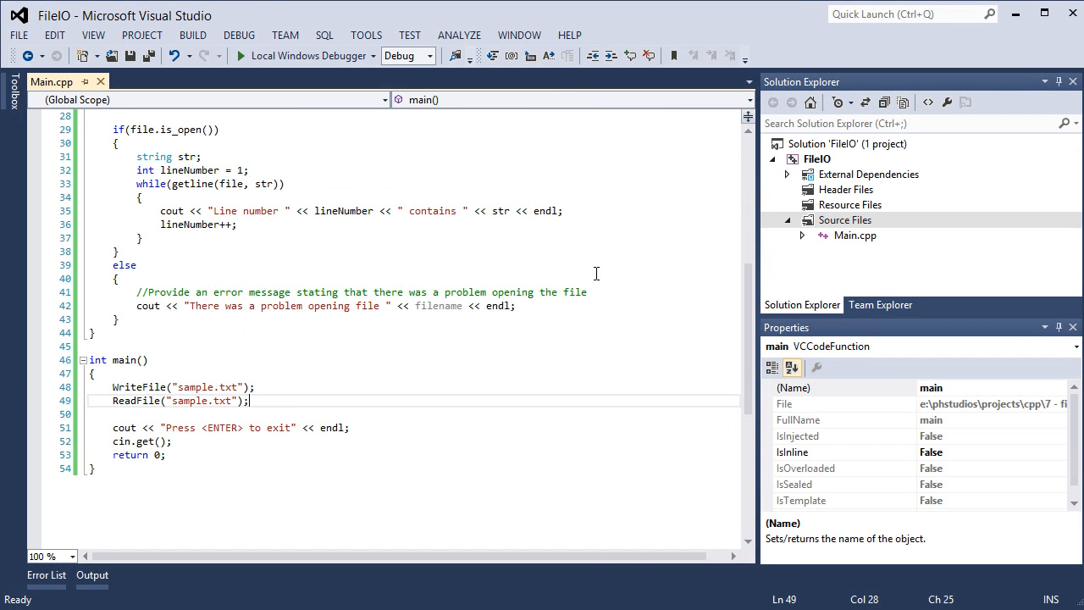
scroll("up", 3)
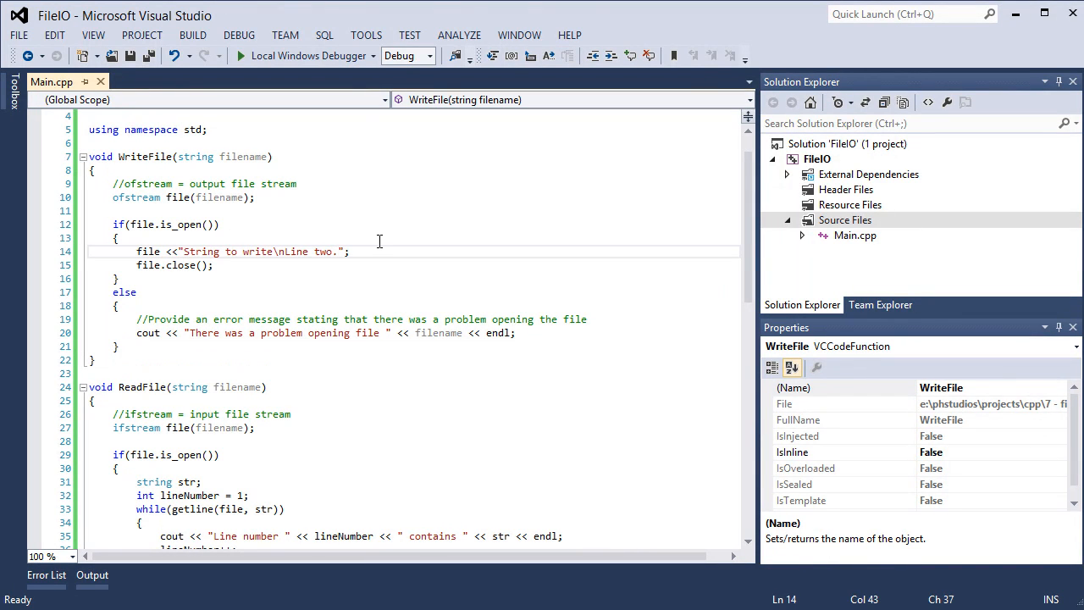
Step: Append extra \n to the WriteFile string, run to see empty numbered lines, then revert to two lines
type("\\n\\n\\n\\n\\n")
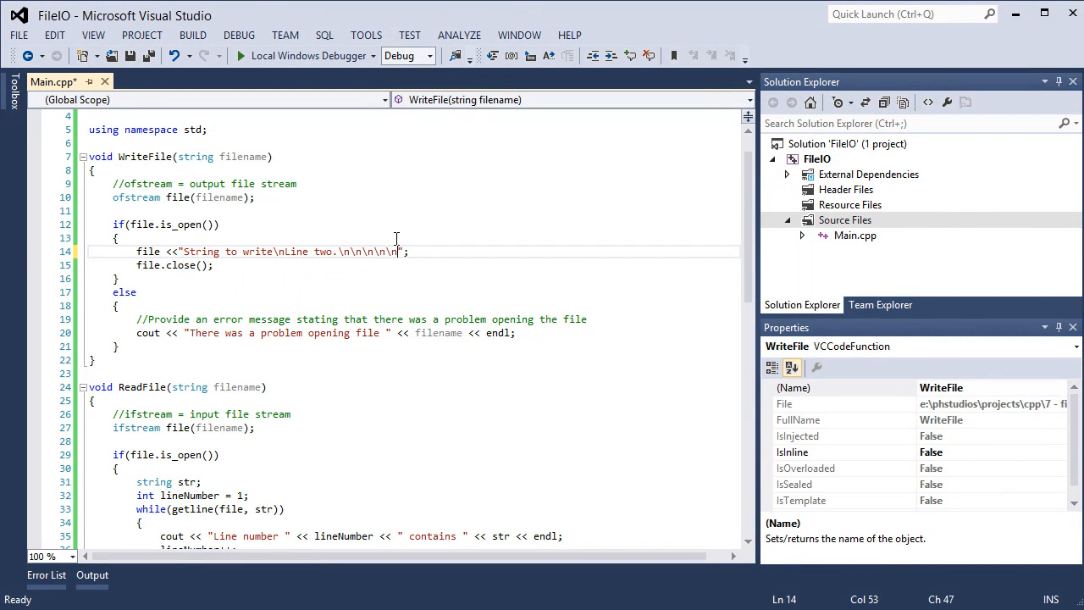
left_click(241, 54)
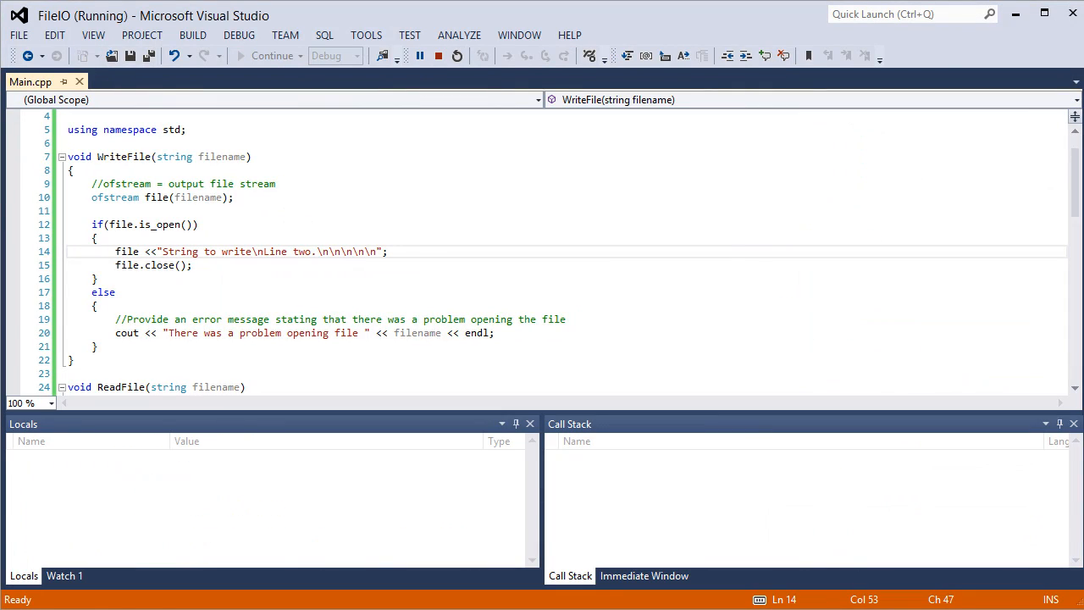
left_click(275, 54)
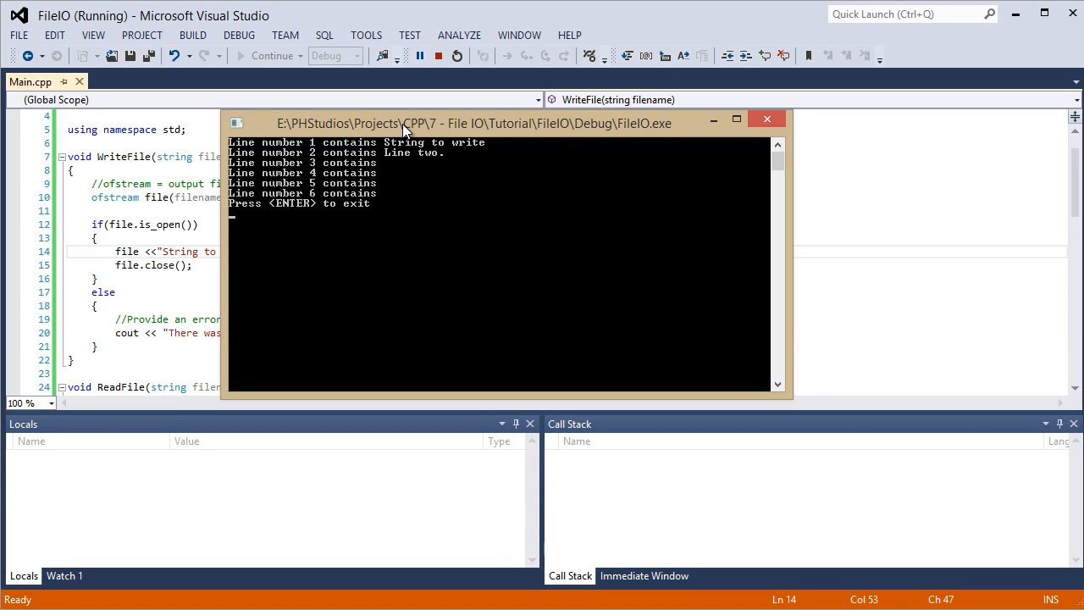
mouse_move(759, 156)
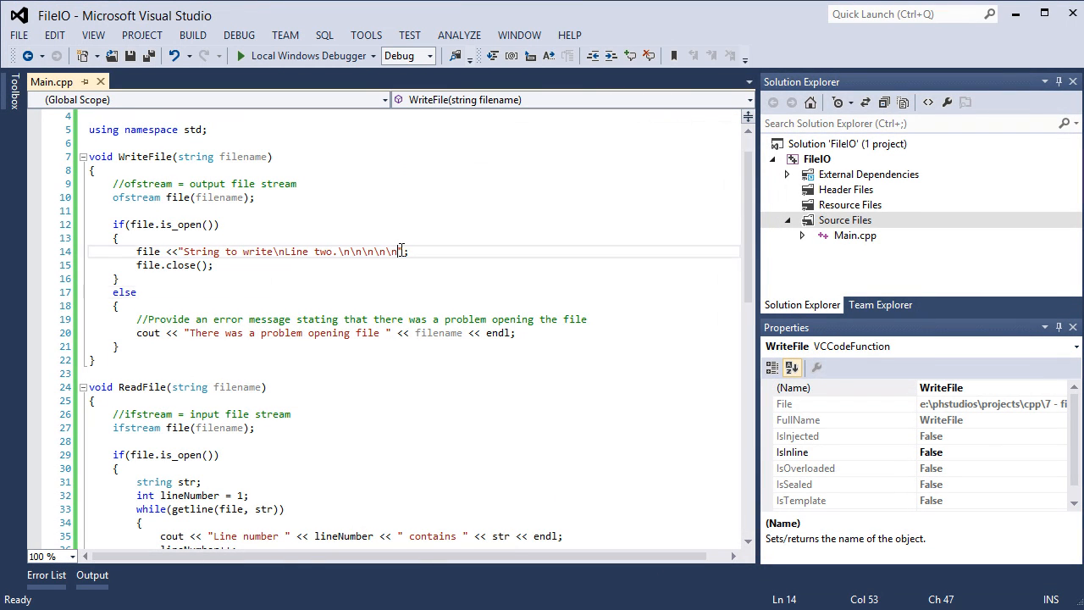
key("BackSpace")
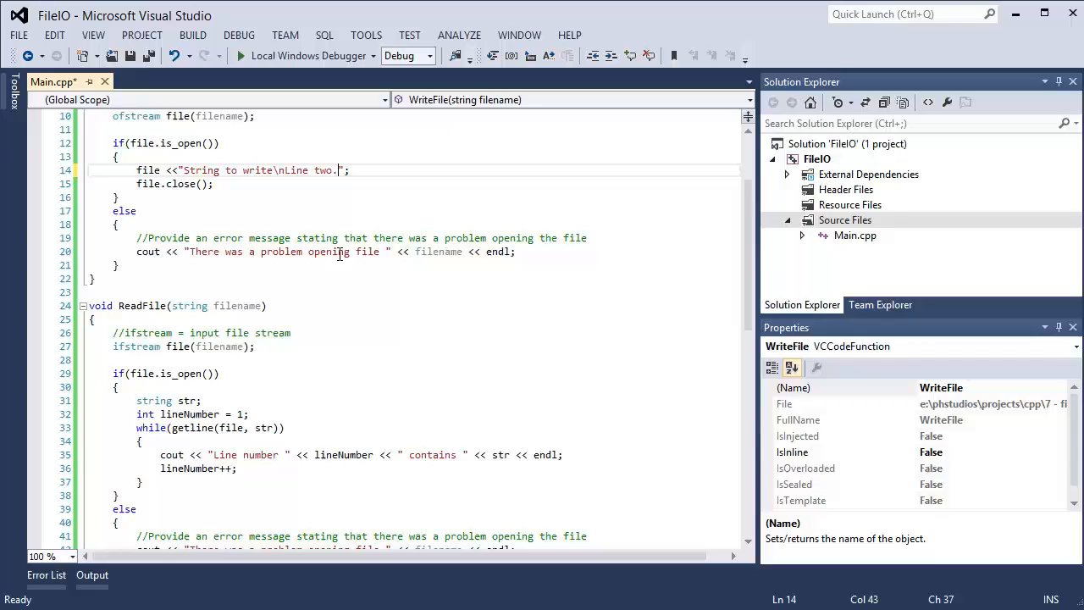
Step: Add file.close() after the reading loop and view sample.txt's two lines in Notepad
scroll("down", 3)
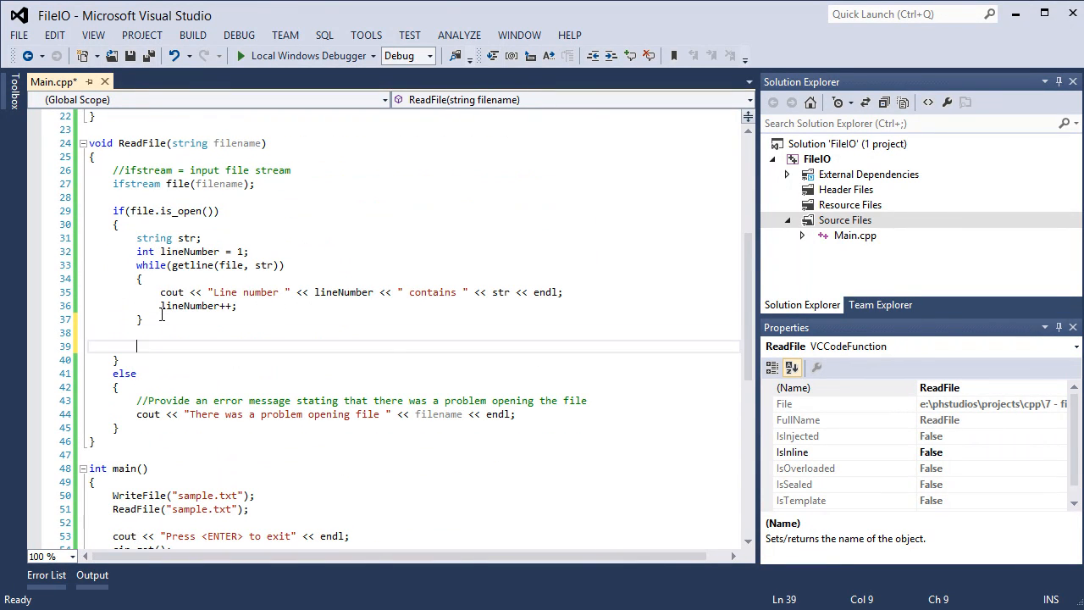
type("file.close();")
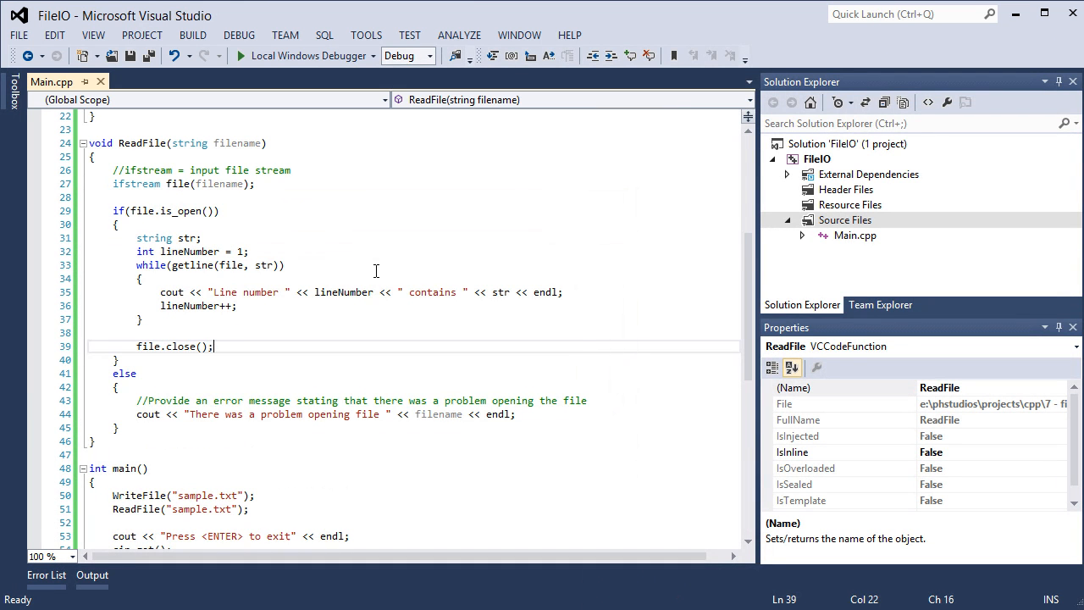
scroll("down", 3)
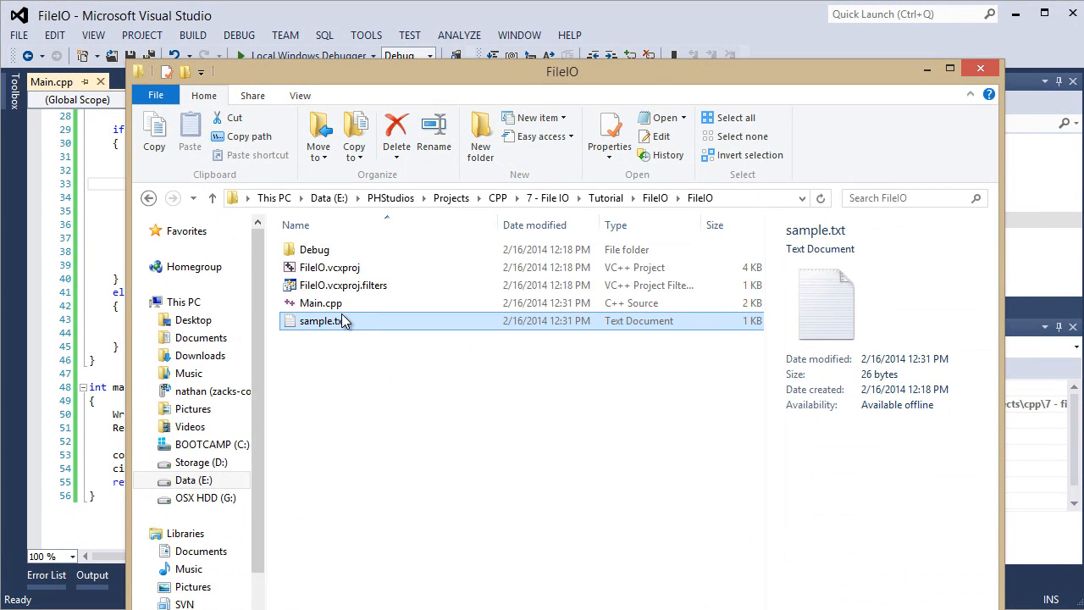
double_click(320, 321)
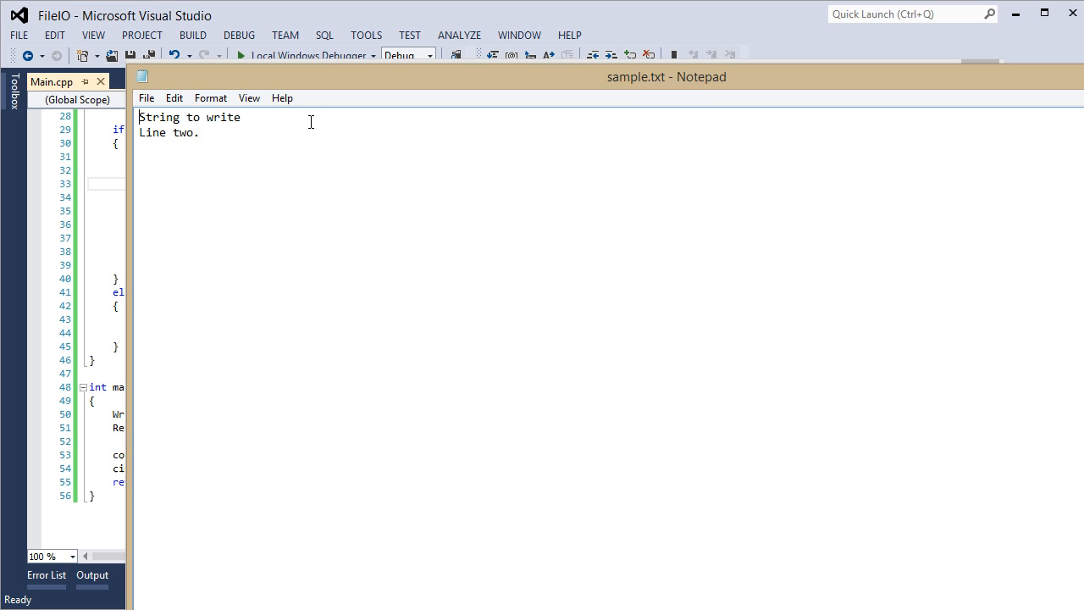
key("ctrl+a")
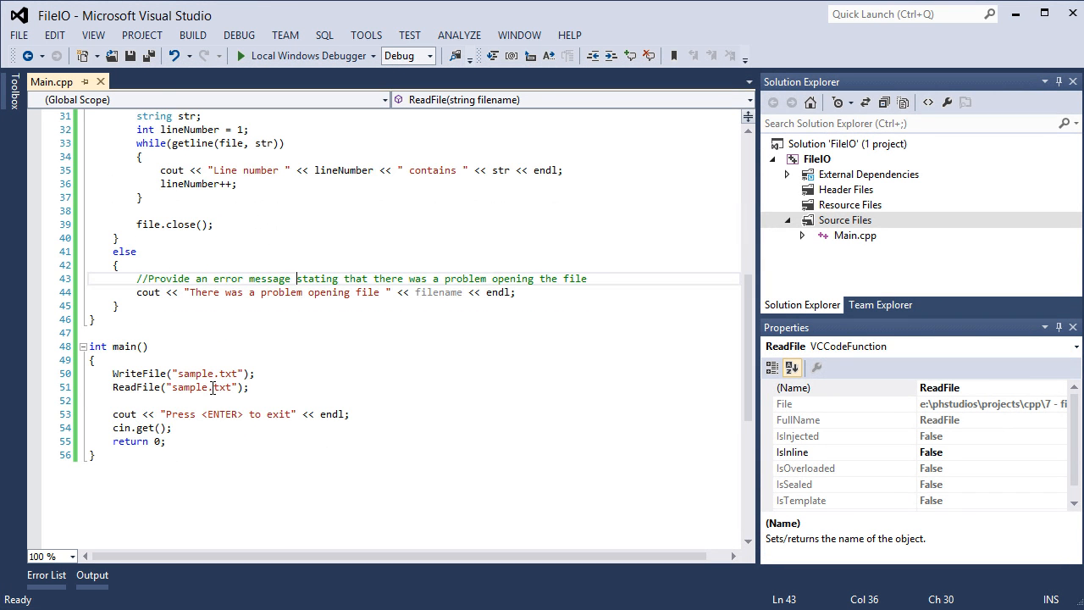
Step: Change main to ReadFile("sample2.txt") and run the program with it
left_click(217, 386)
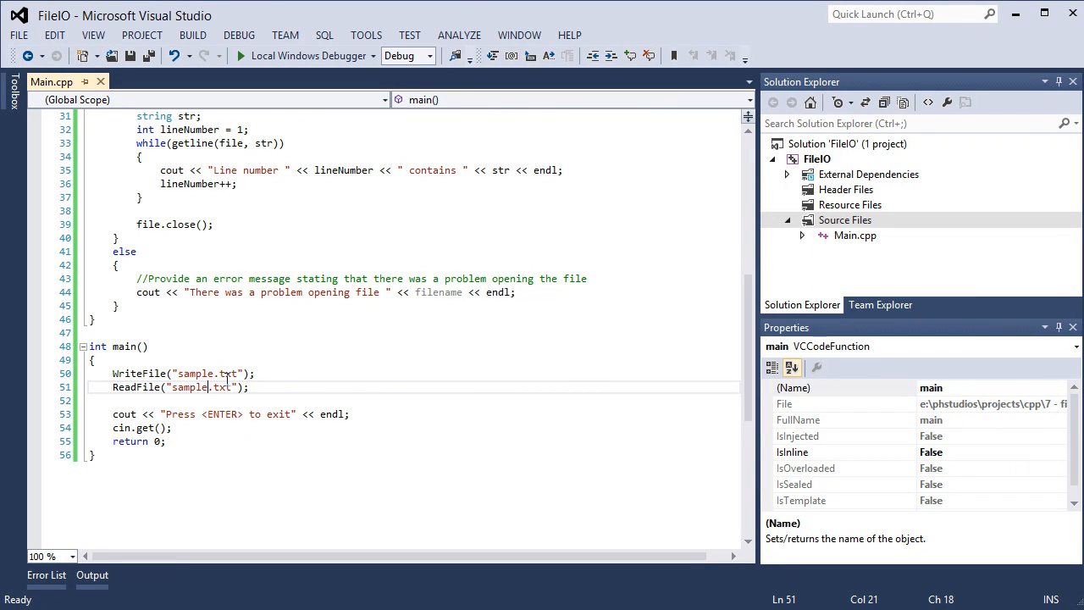
type("2")
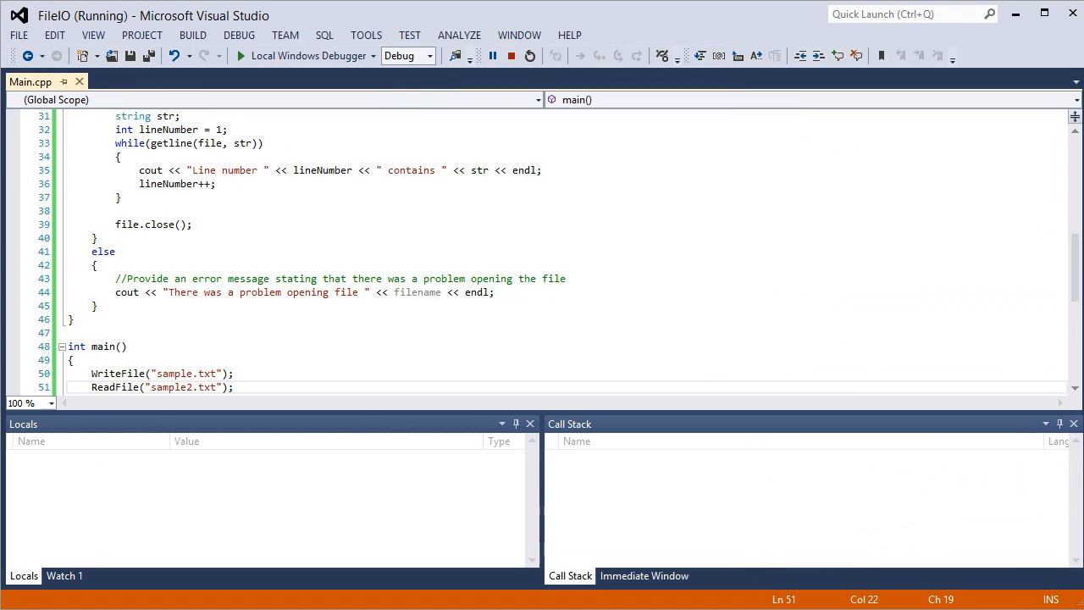
left_click(241, 55)
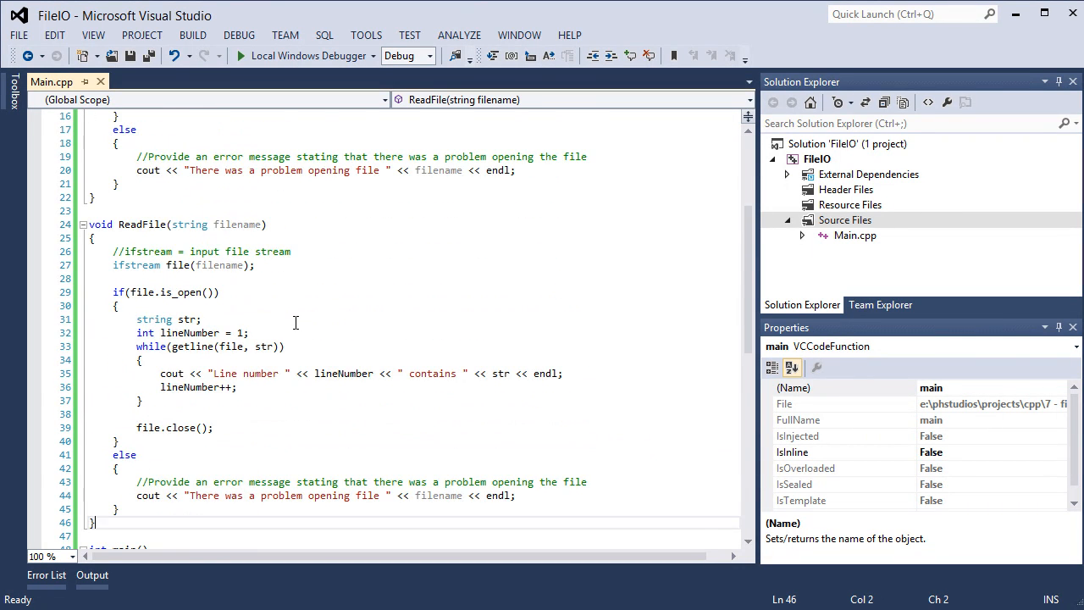
scroll("down", 3)
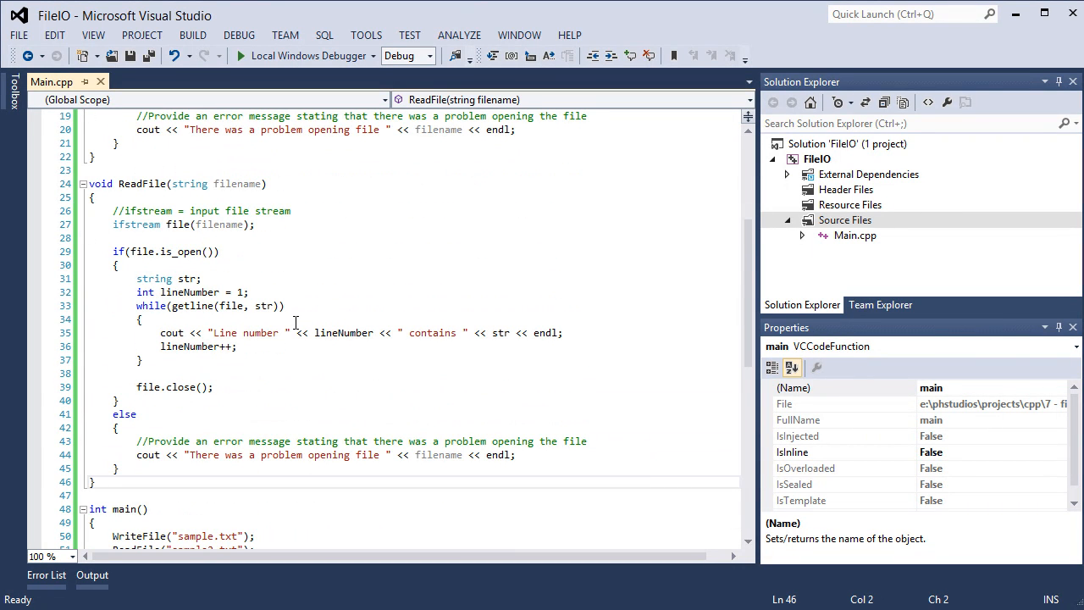
left_click(296, 322)
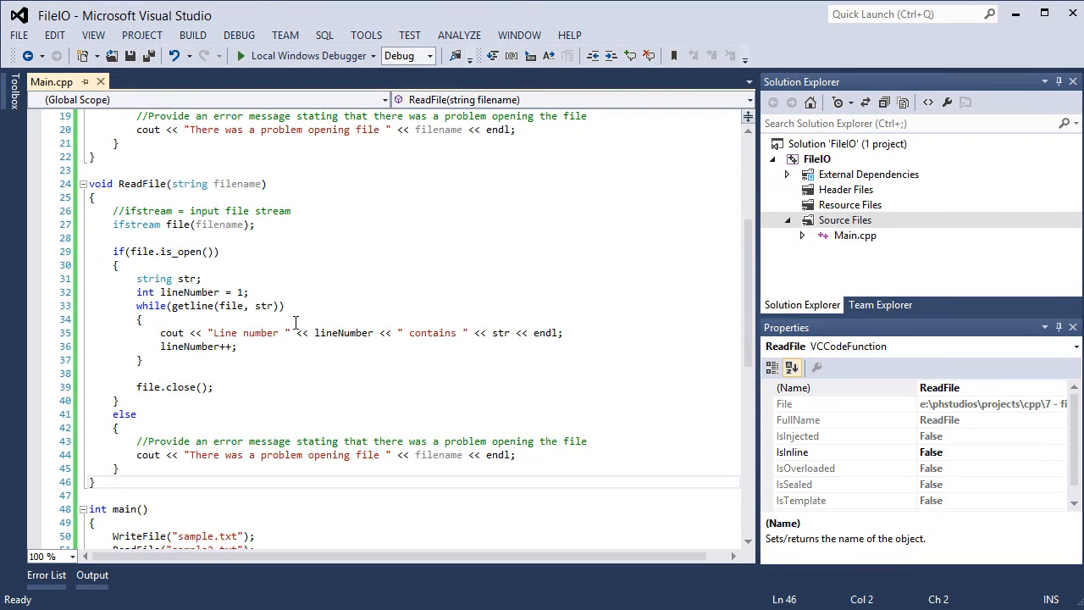
scroll("down", 3)
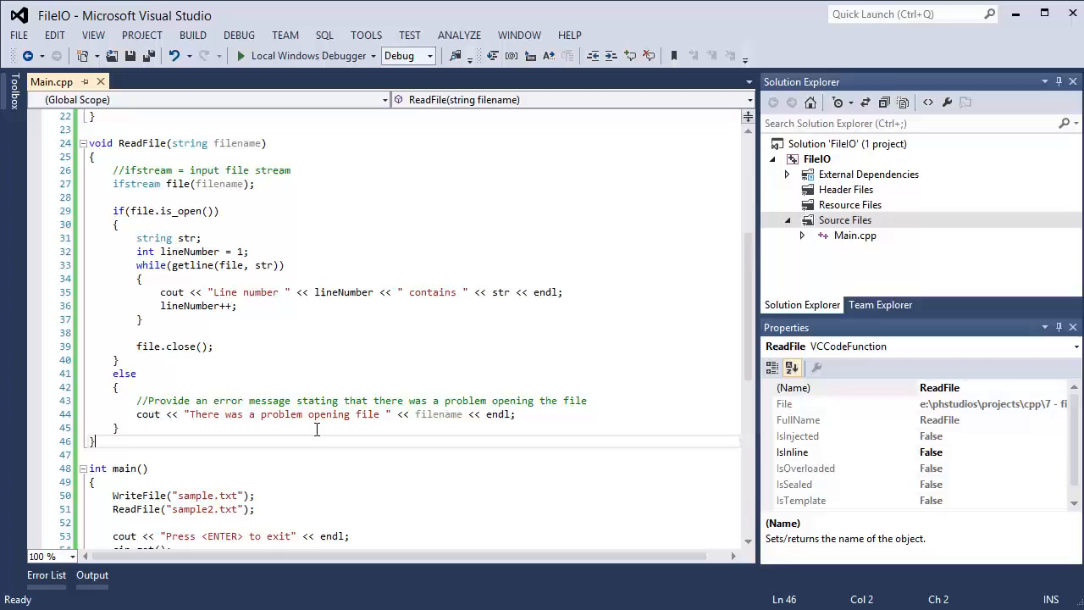
scroll("up", 3)
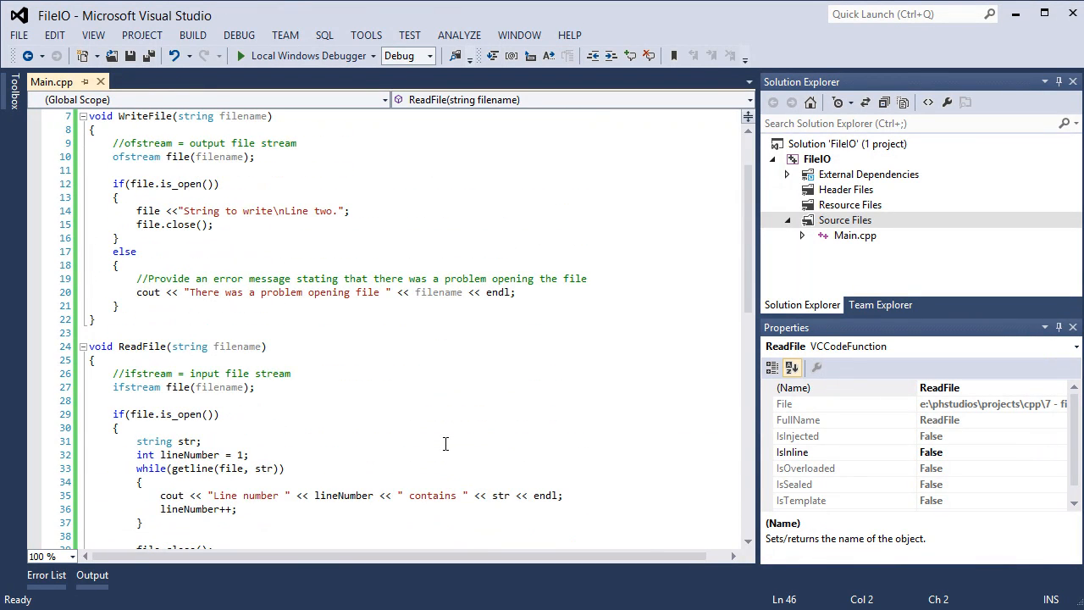
mouse_move(430, 440)
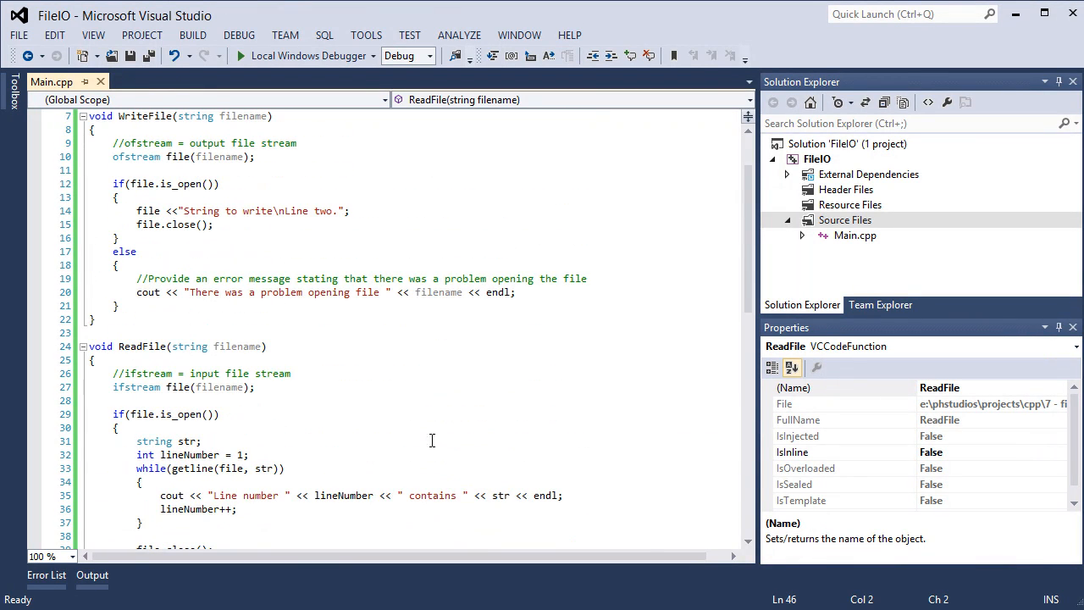
mouse_move(298, 444)
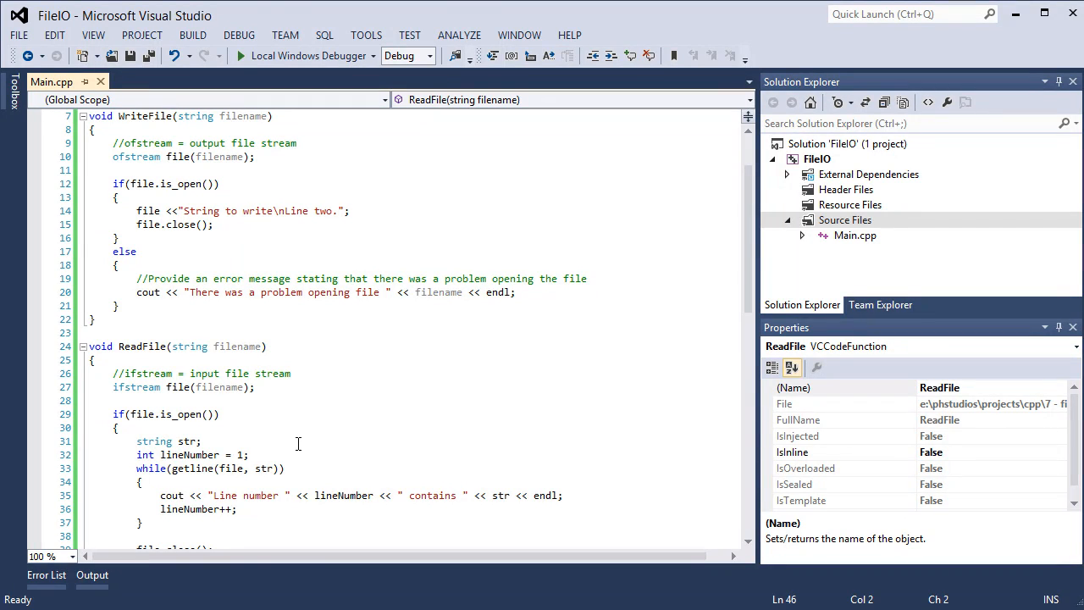
scroll("down", 3)
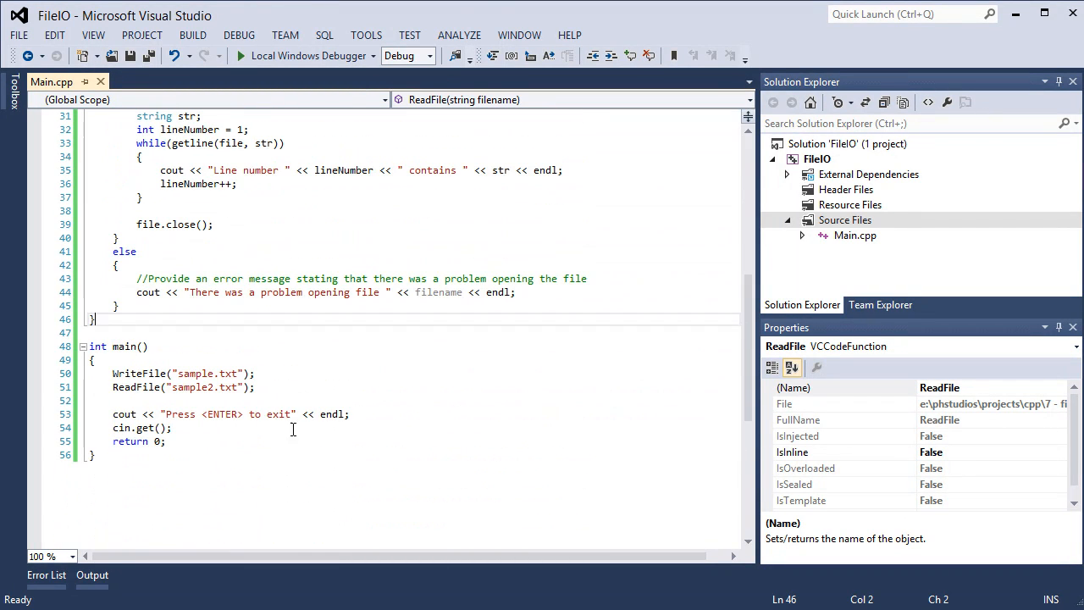
left_click(258, 386)
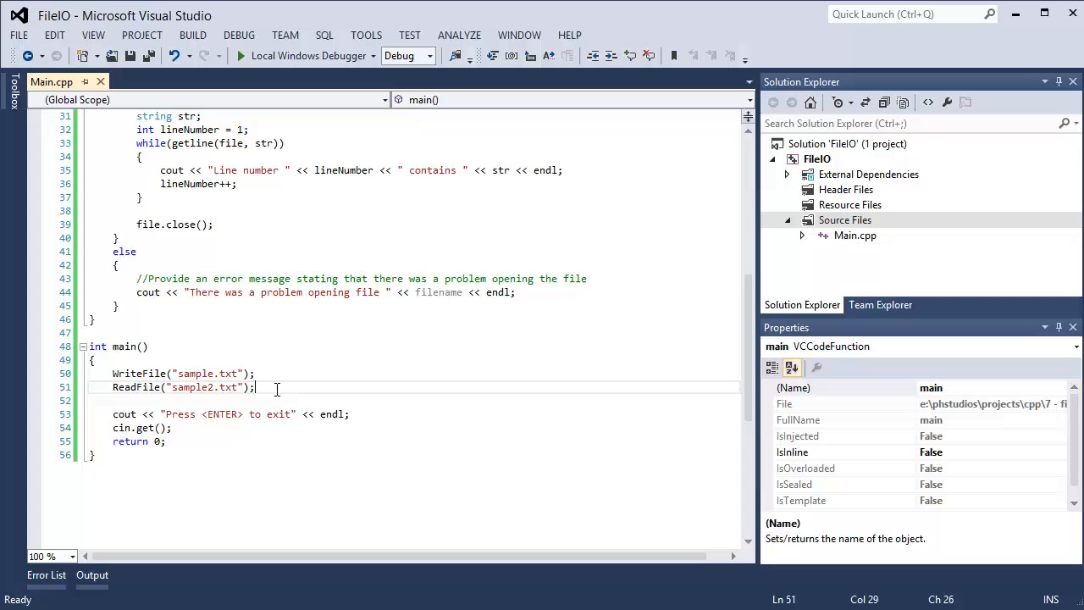